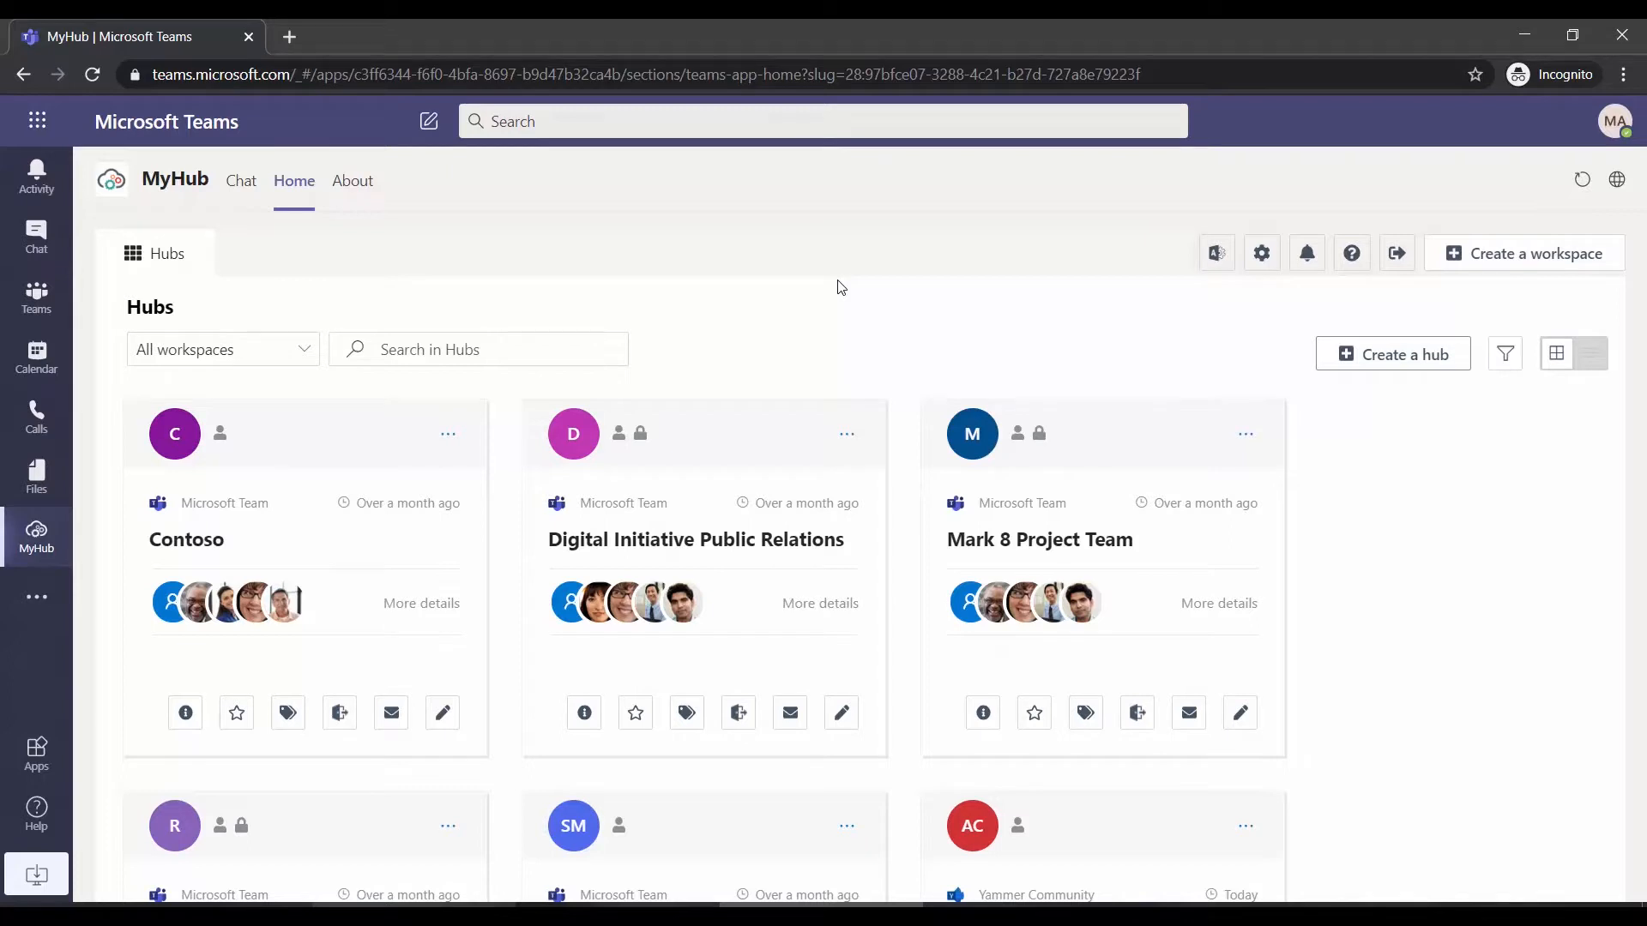
mouse_move(824, 309)
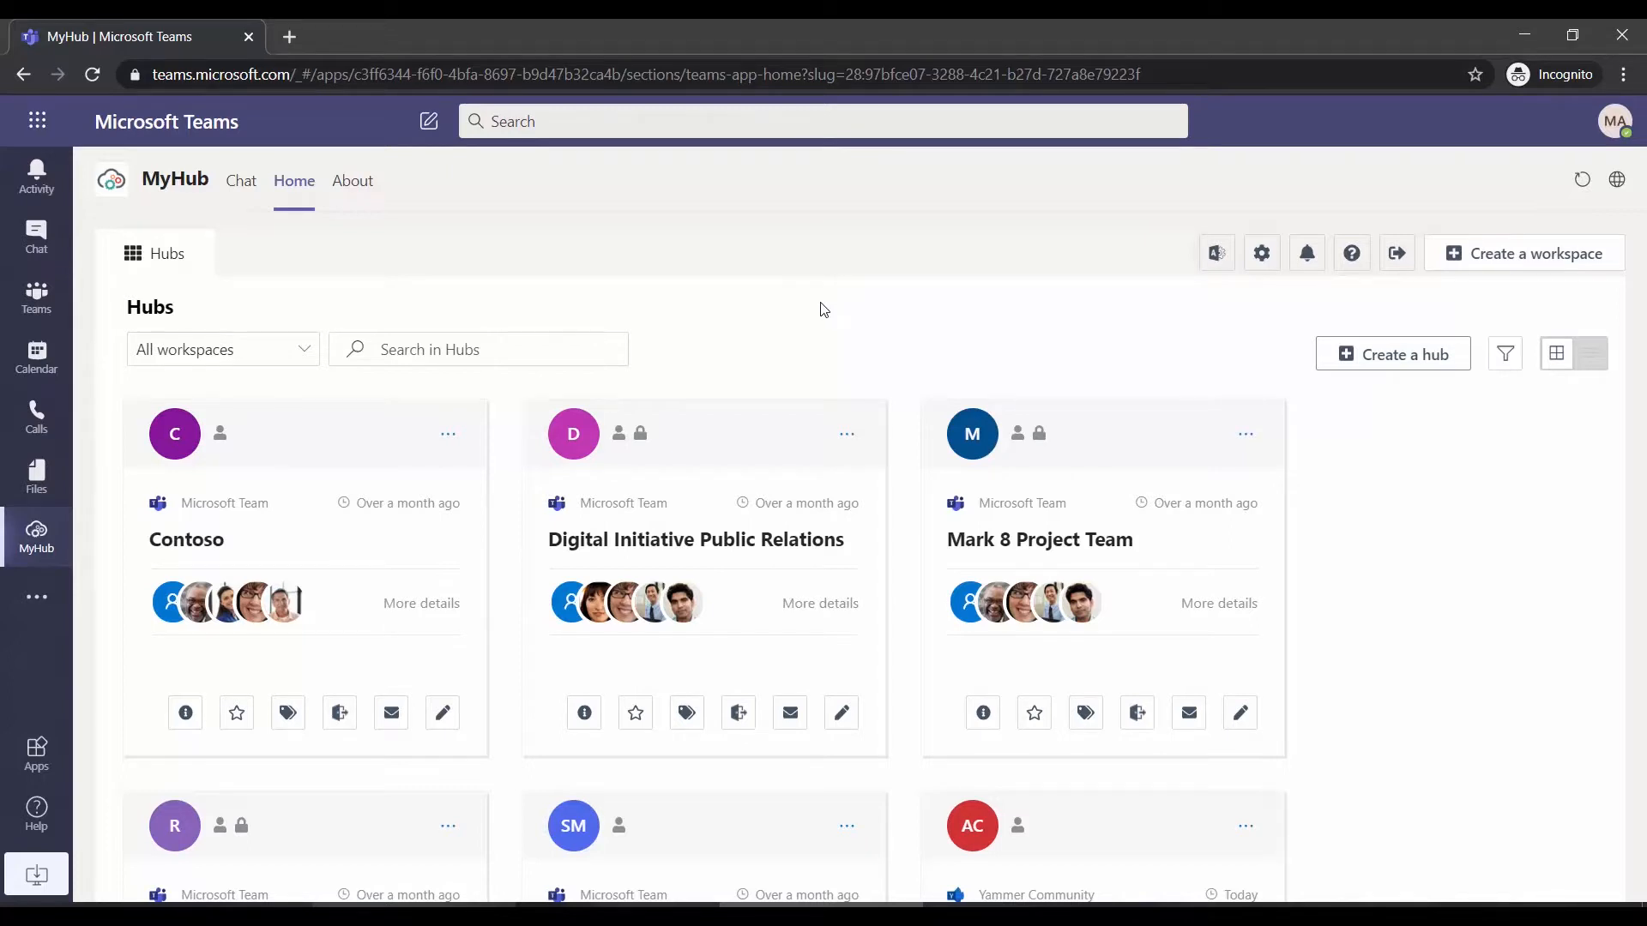
mouse_move(1530, 286)
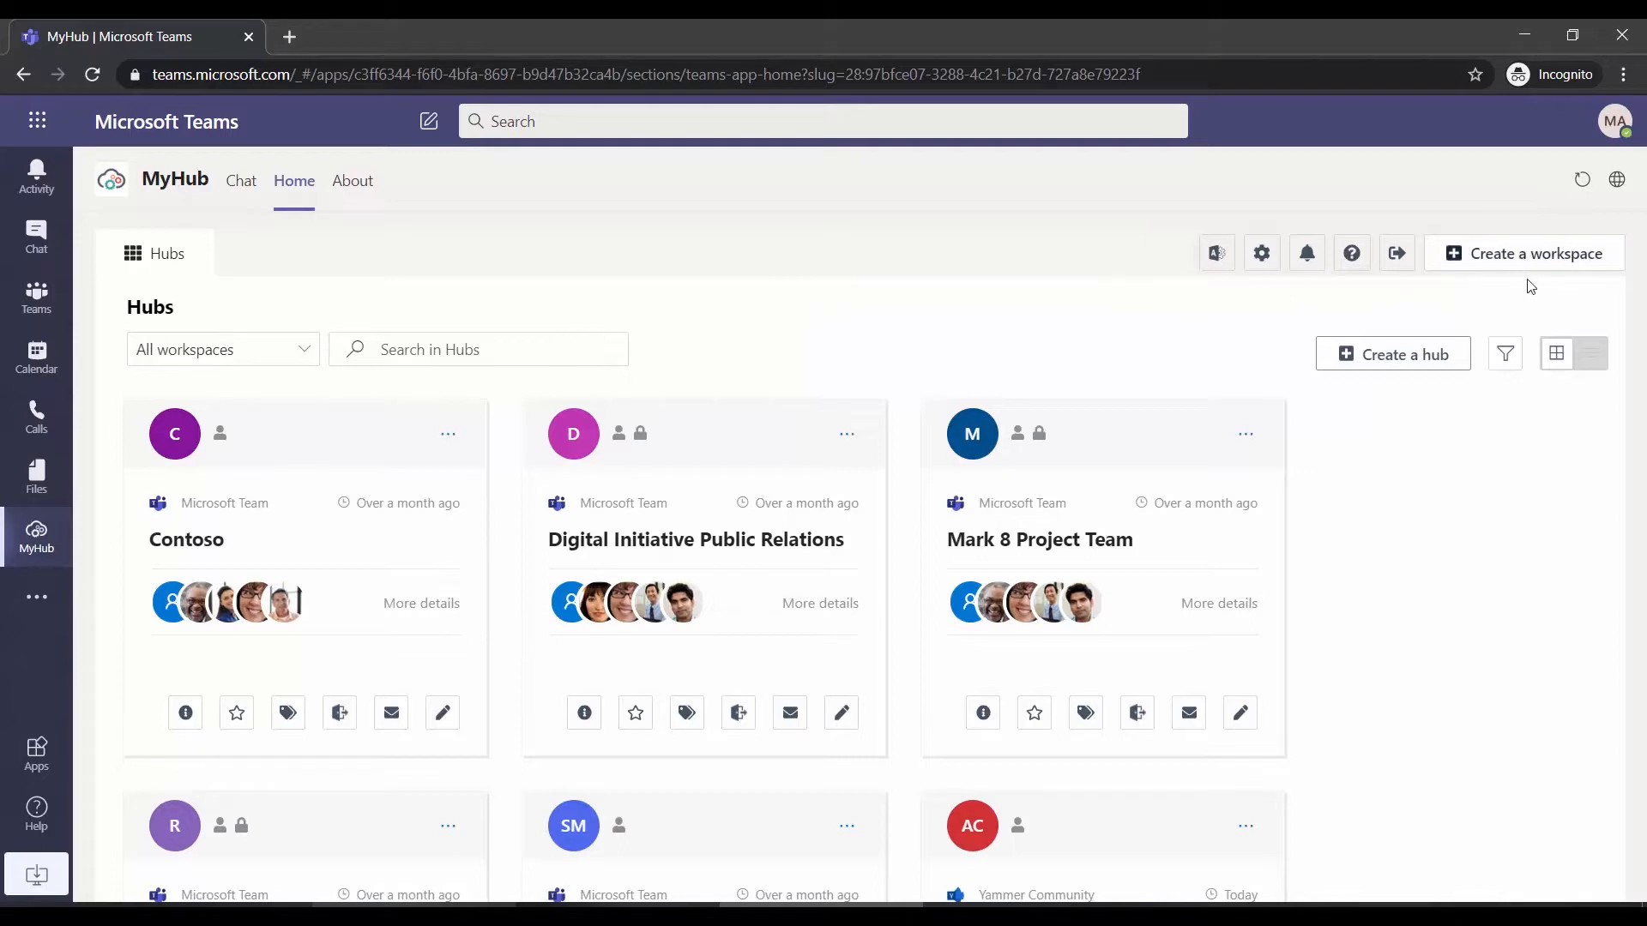
mouse_move(329, 310)
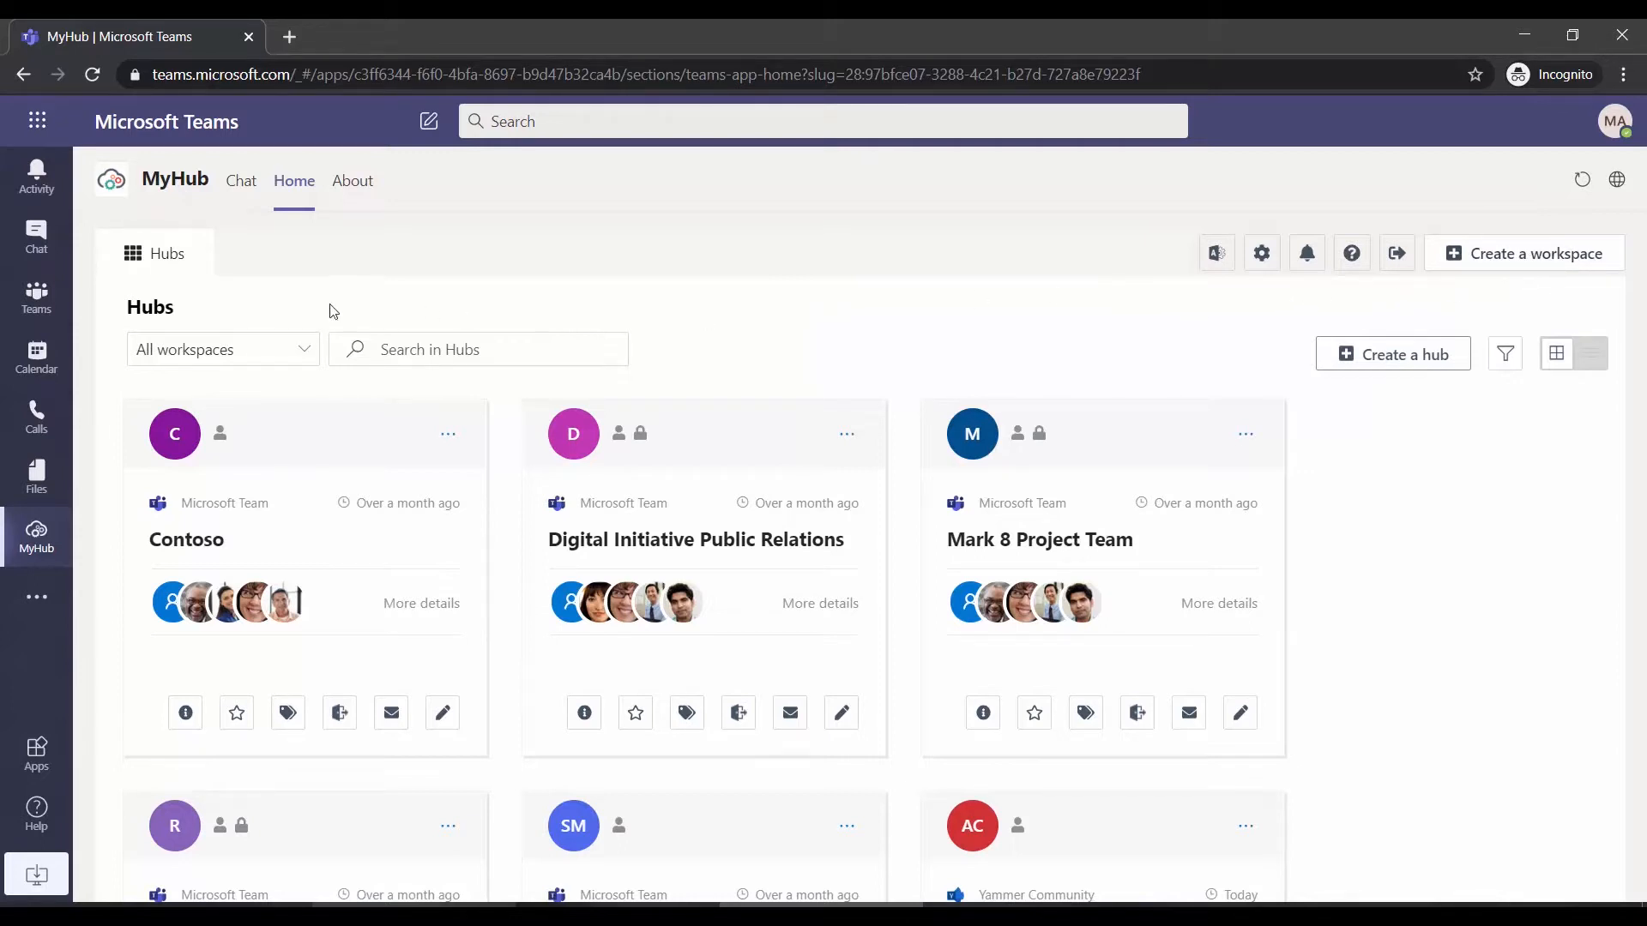
mouse_move(443, 269)
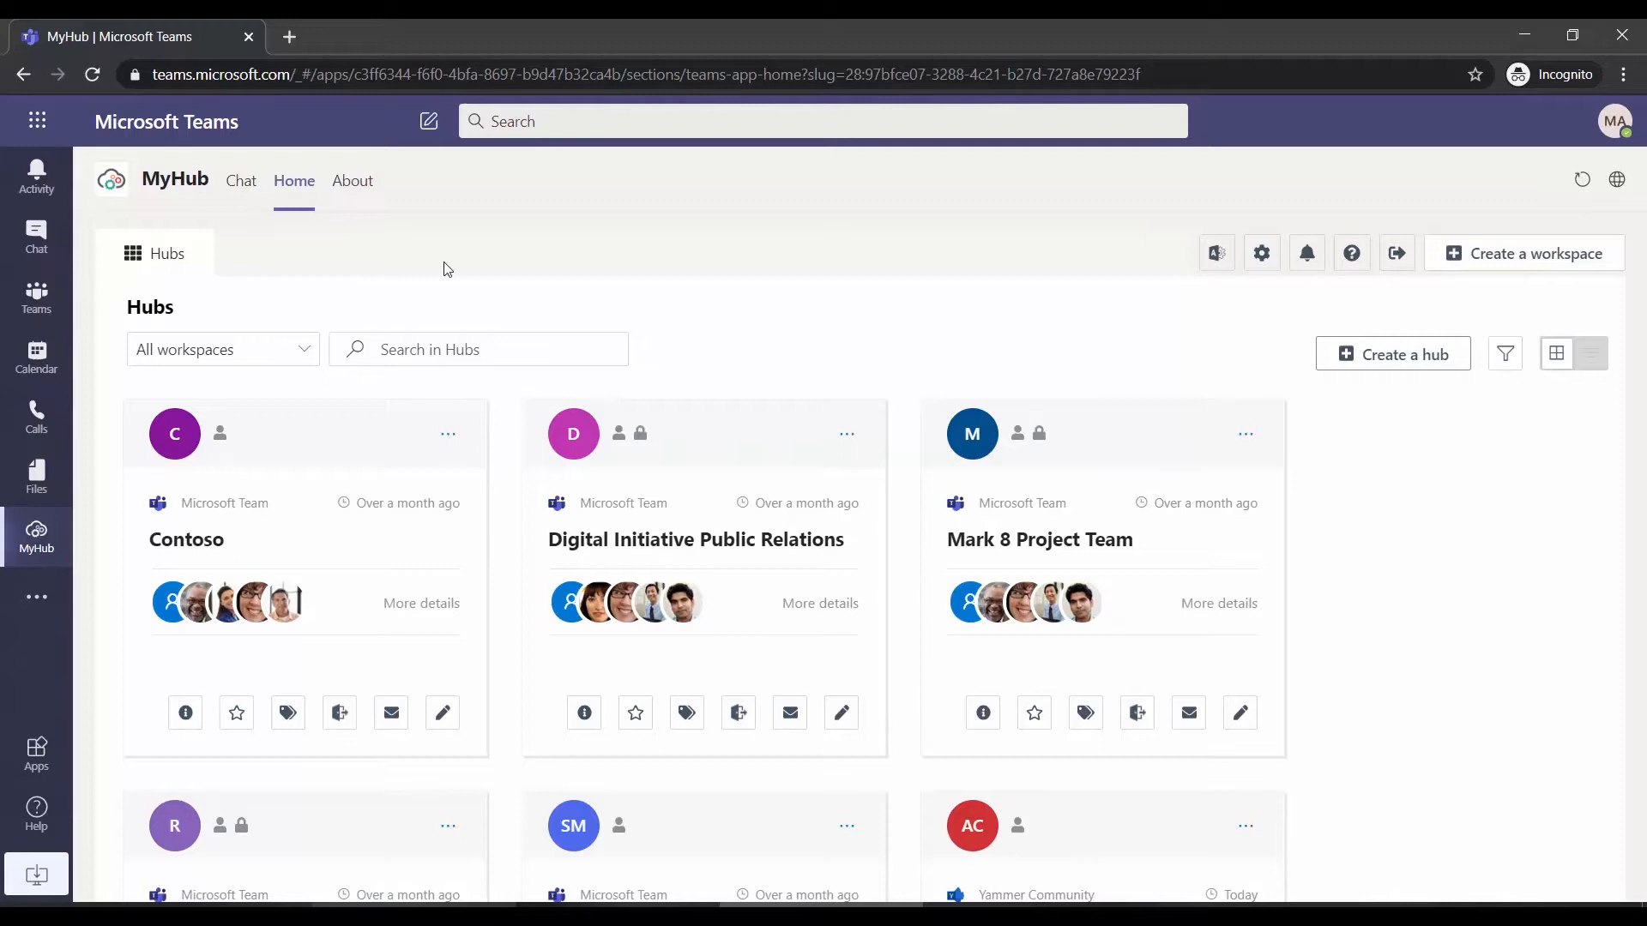
mouse_move(673, 281)
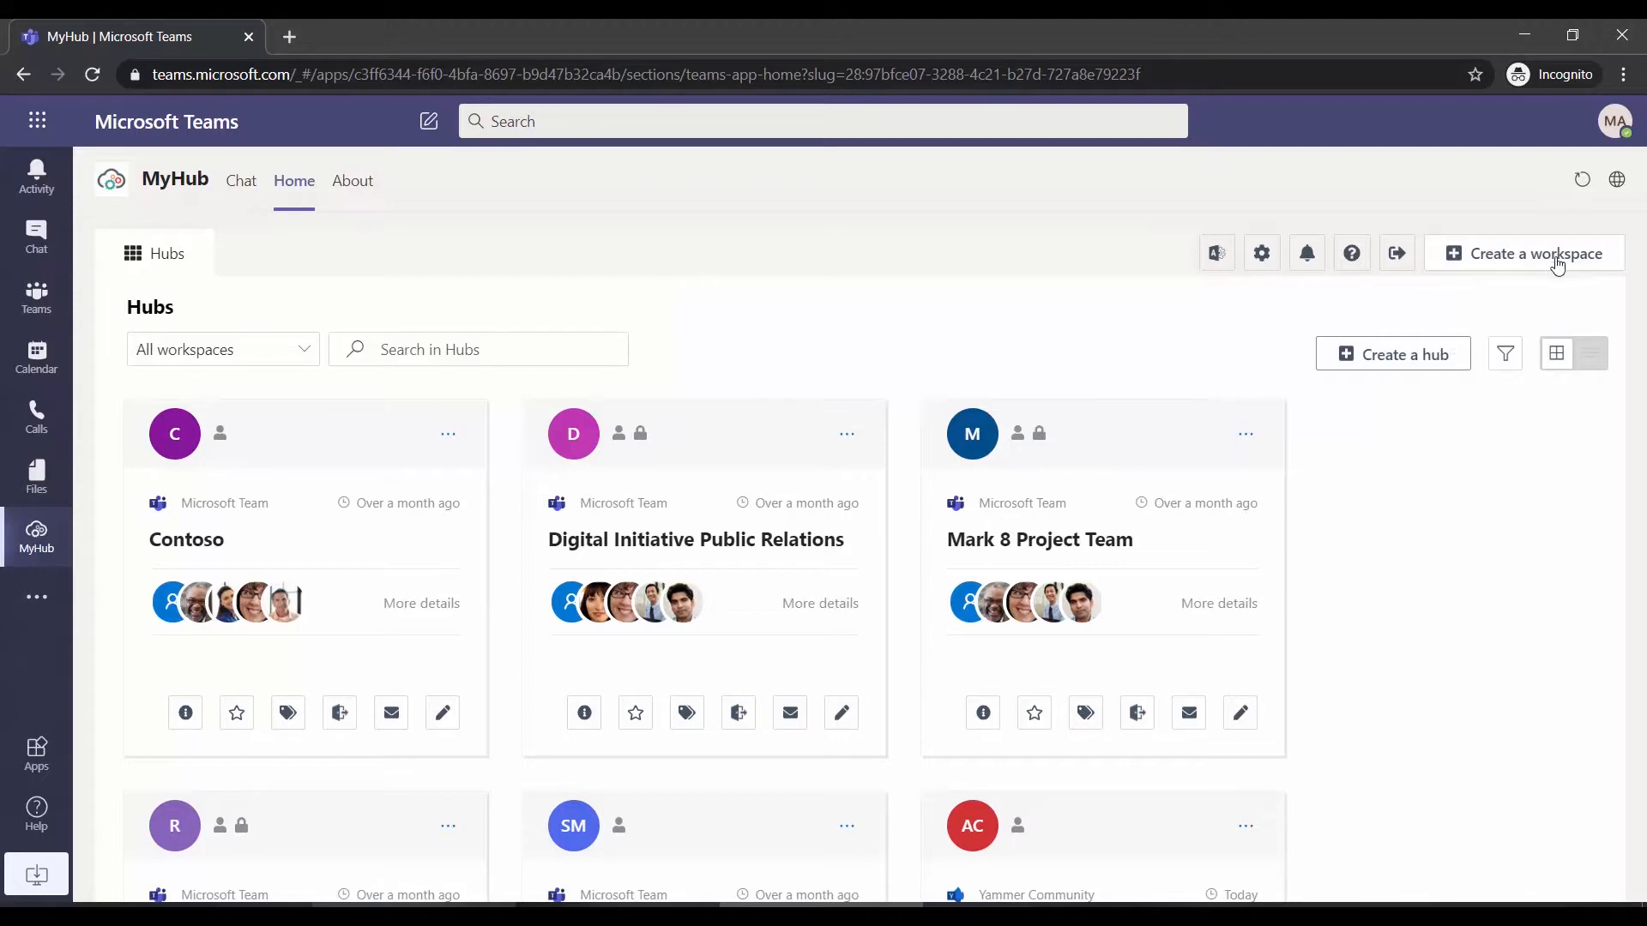
Preview the new workspace form's type options, close it, and go to the MyHub admin center
click(1530, 253)
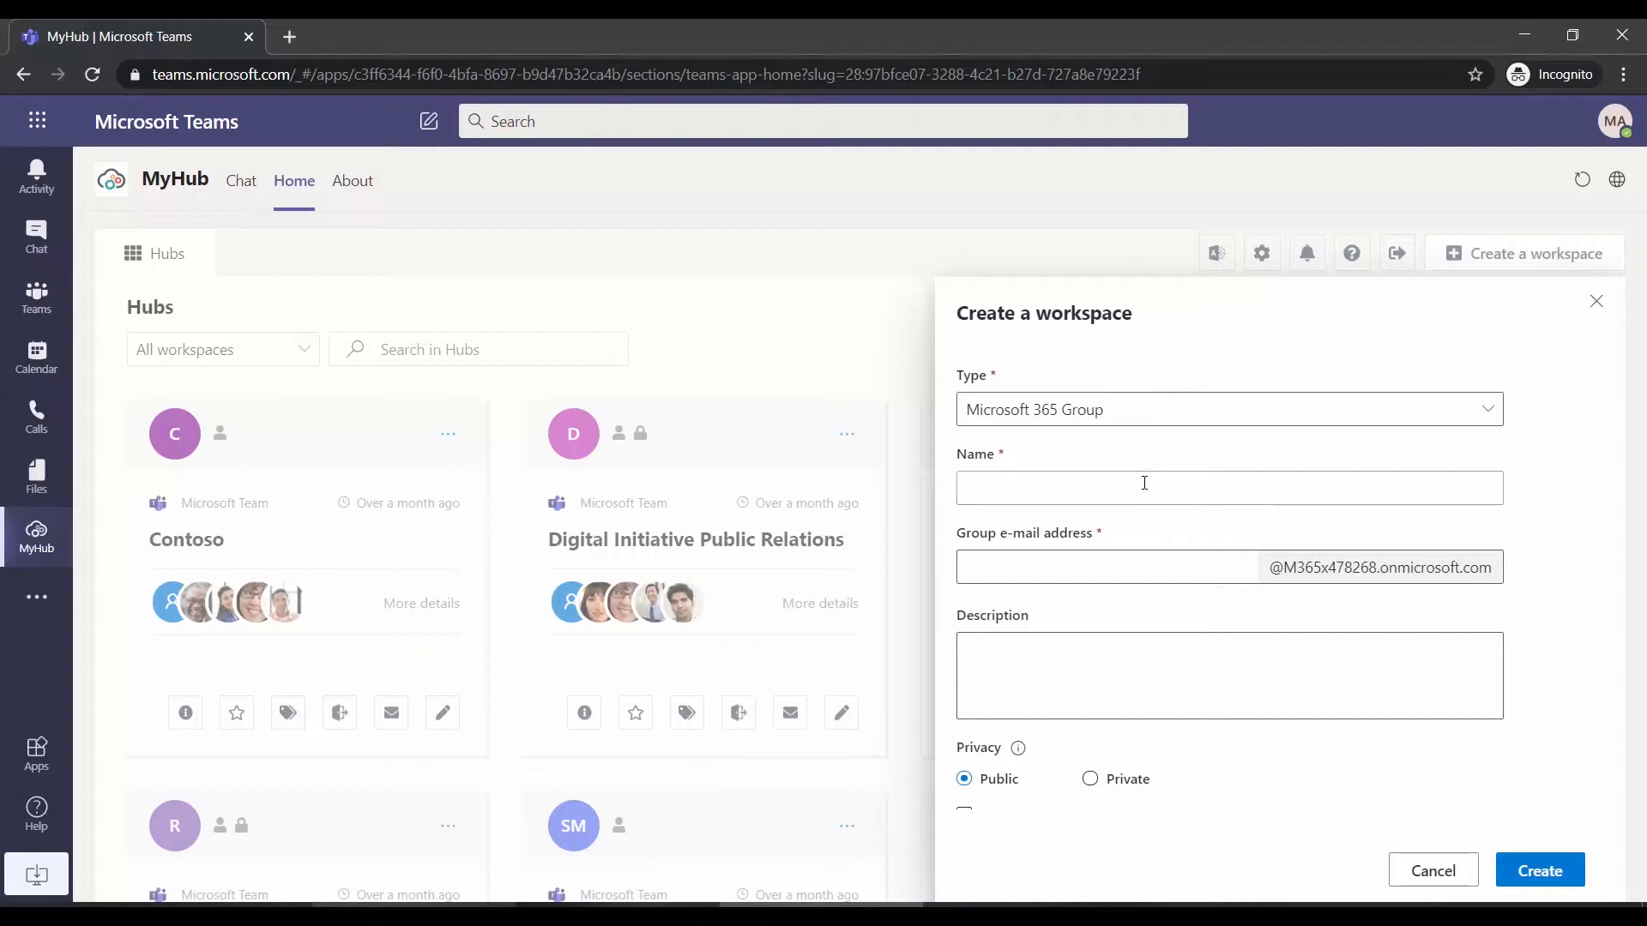
scroll(down, 3)
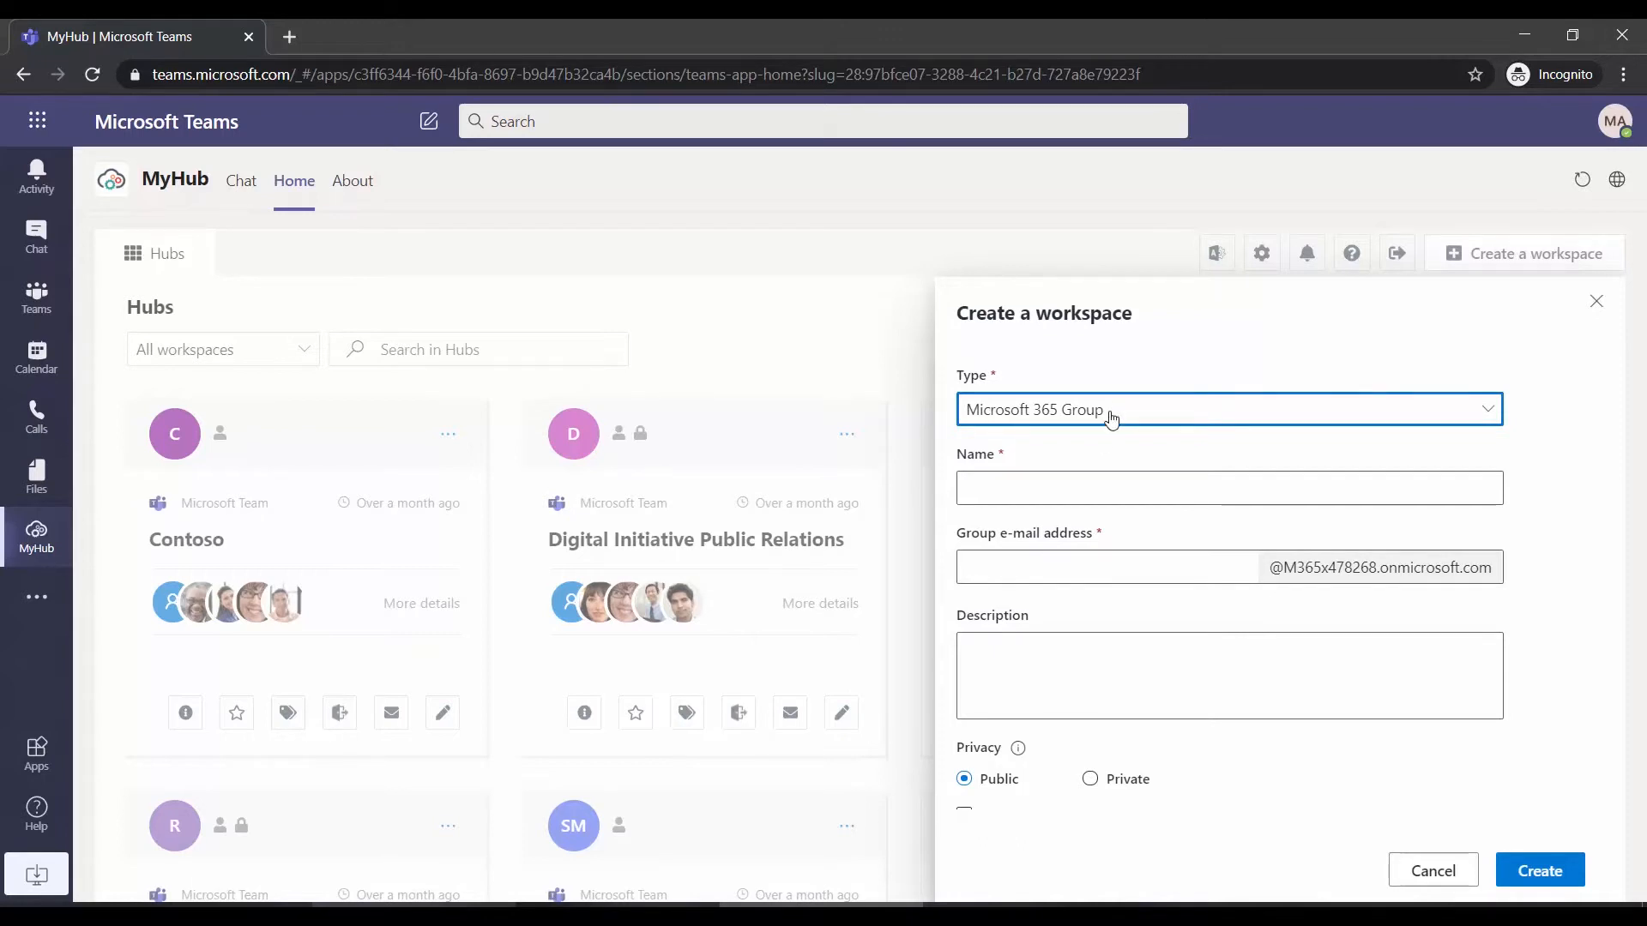
click(1227, 408)
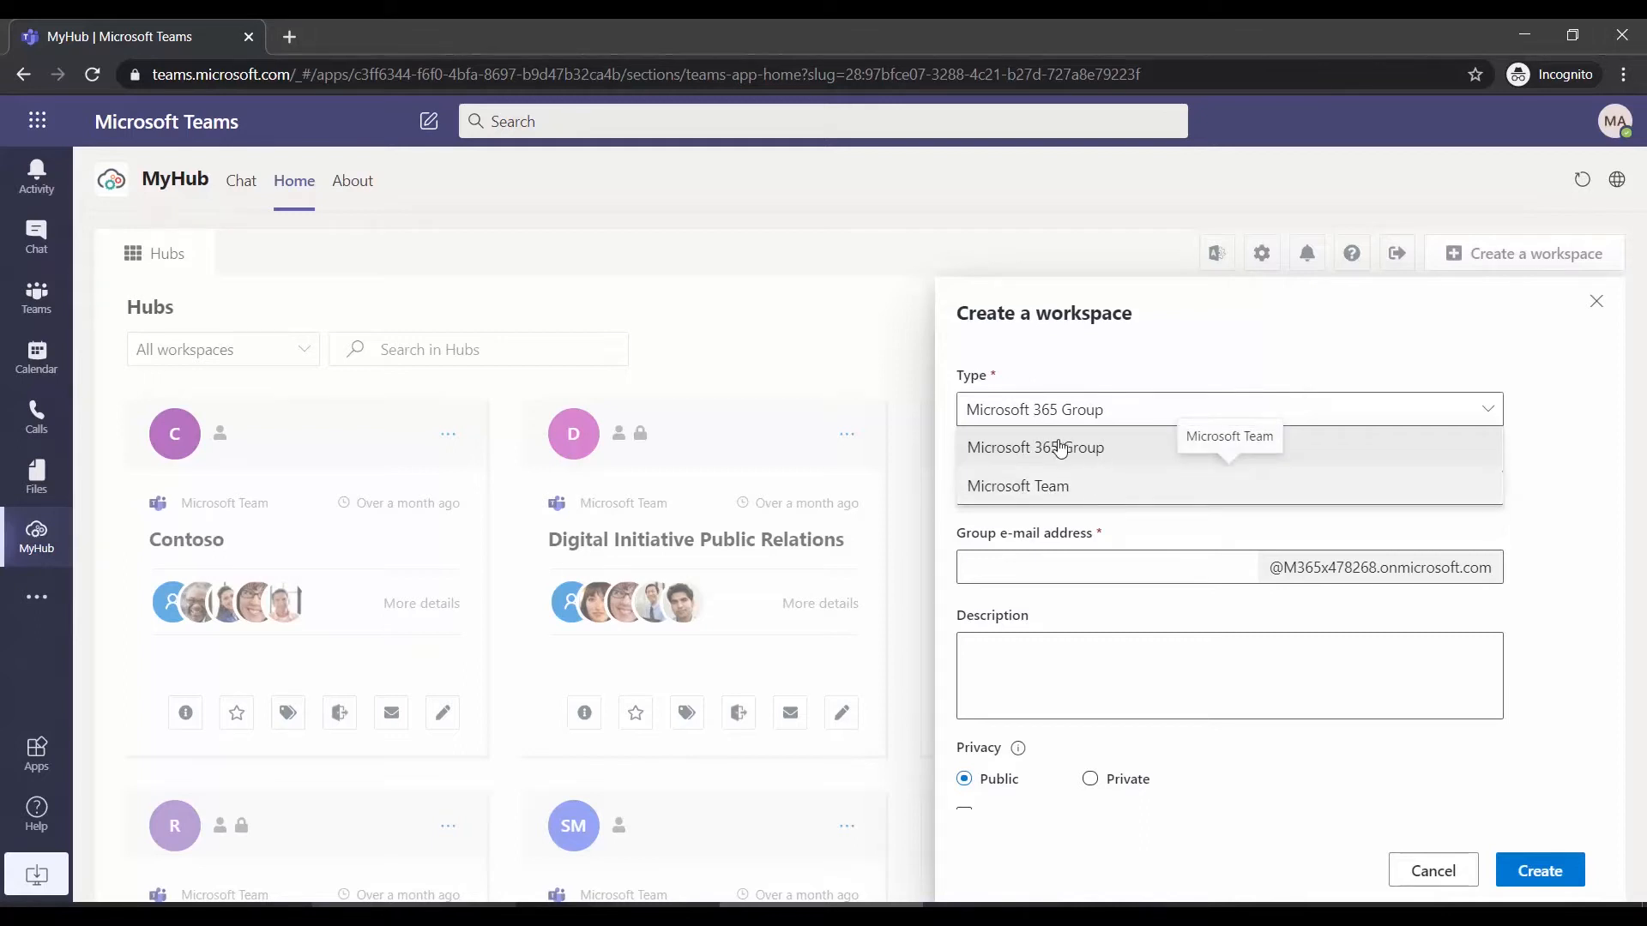
mouse_move(1111, 499)
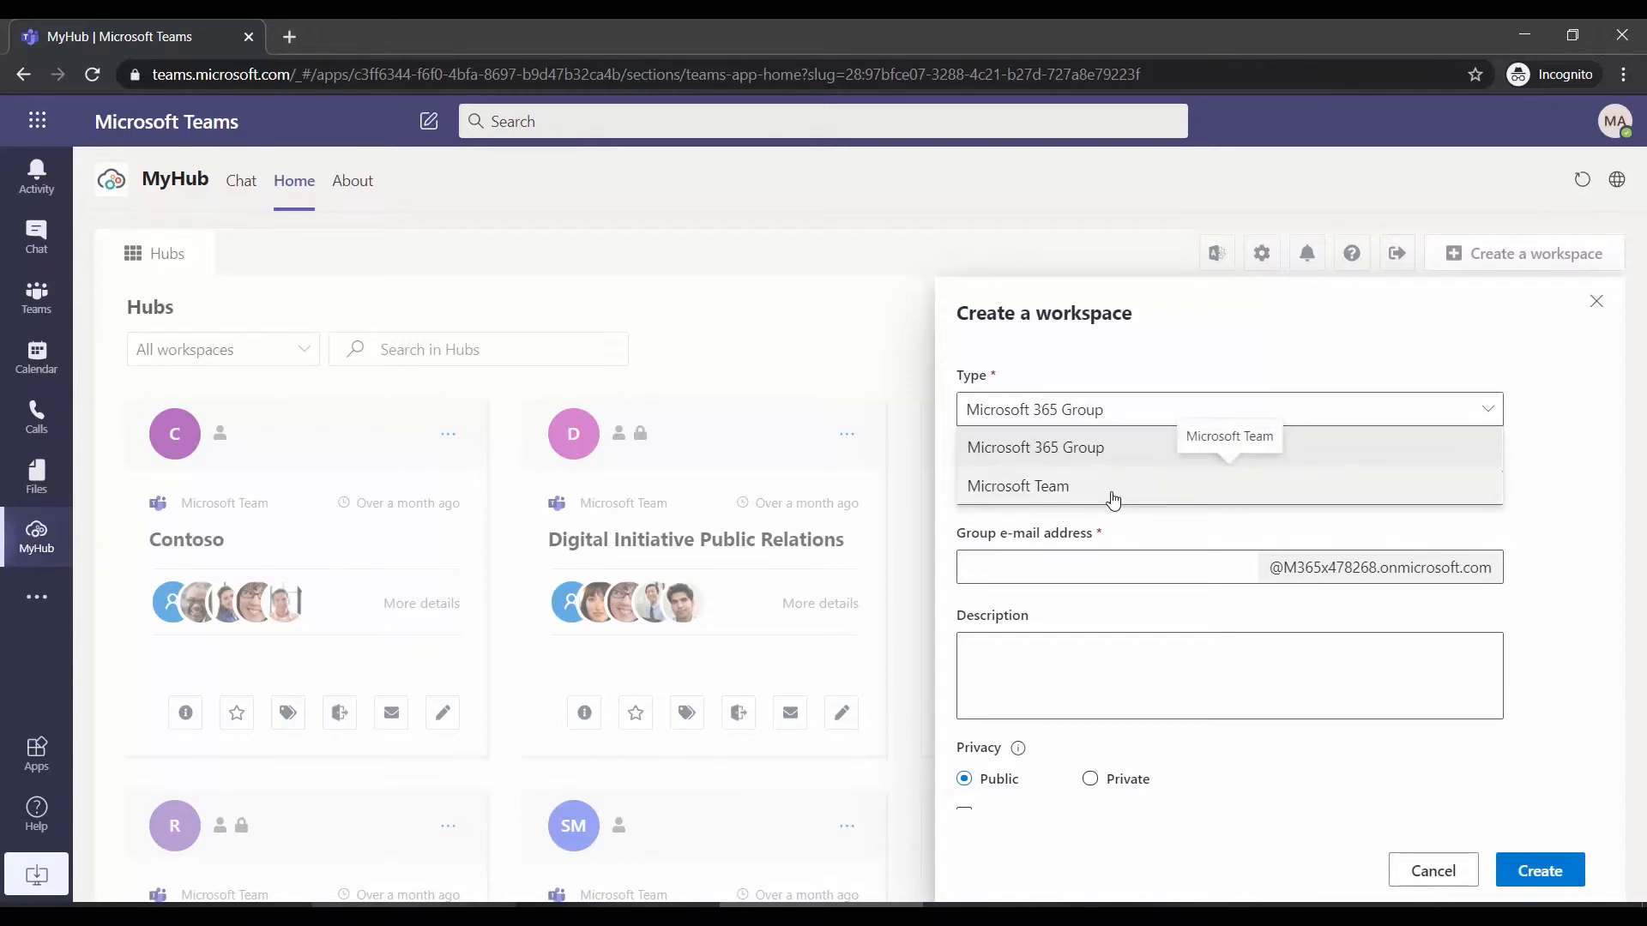
mouse_move(1100, 488)
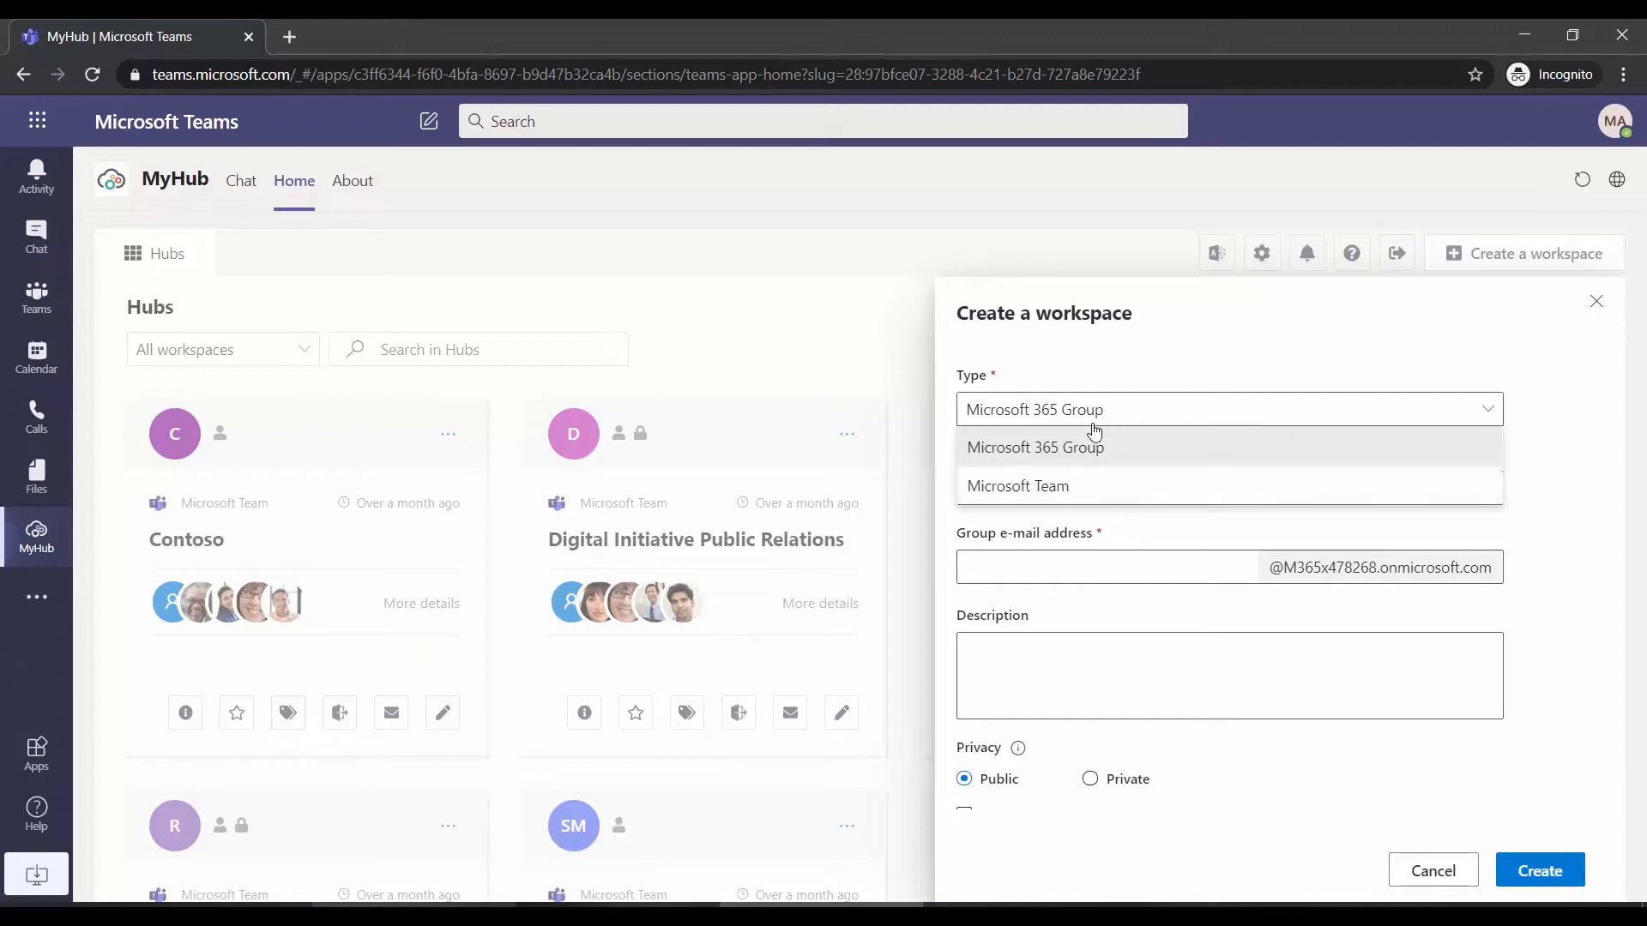
mouse_move(1137, 486)
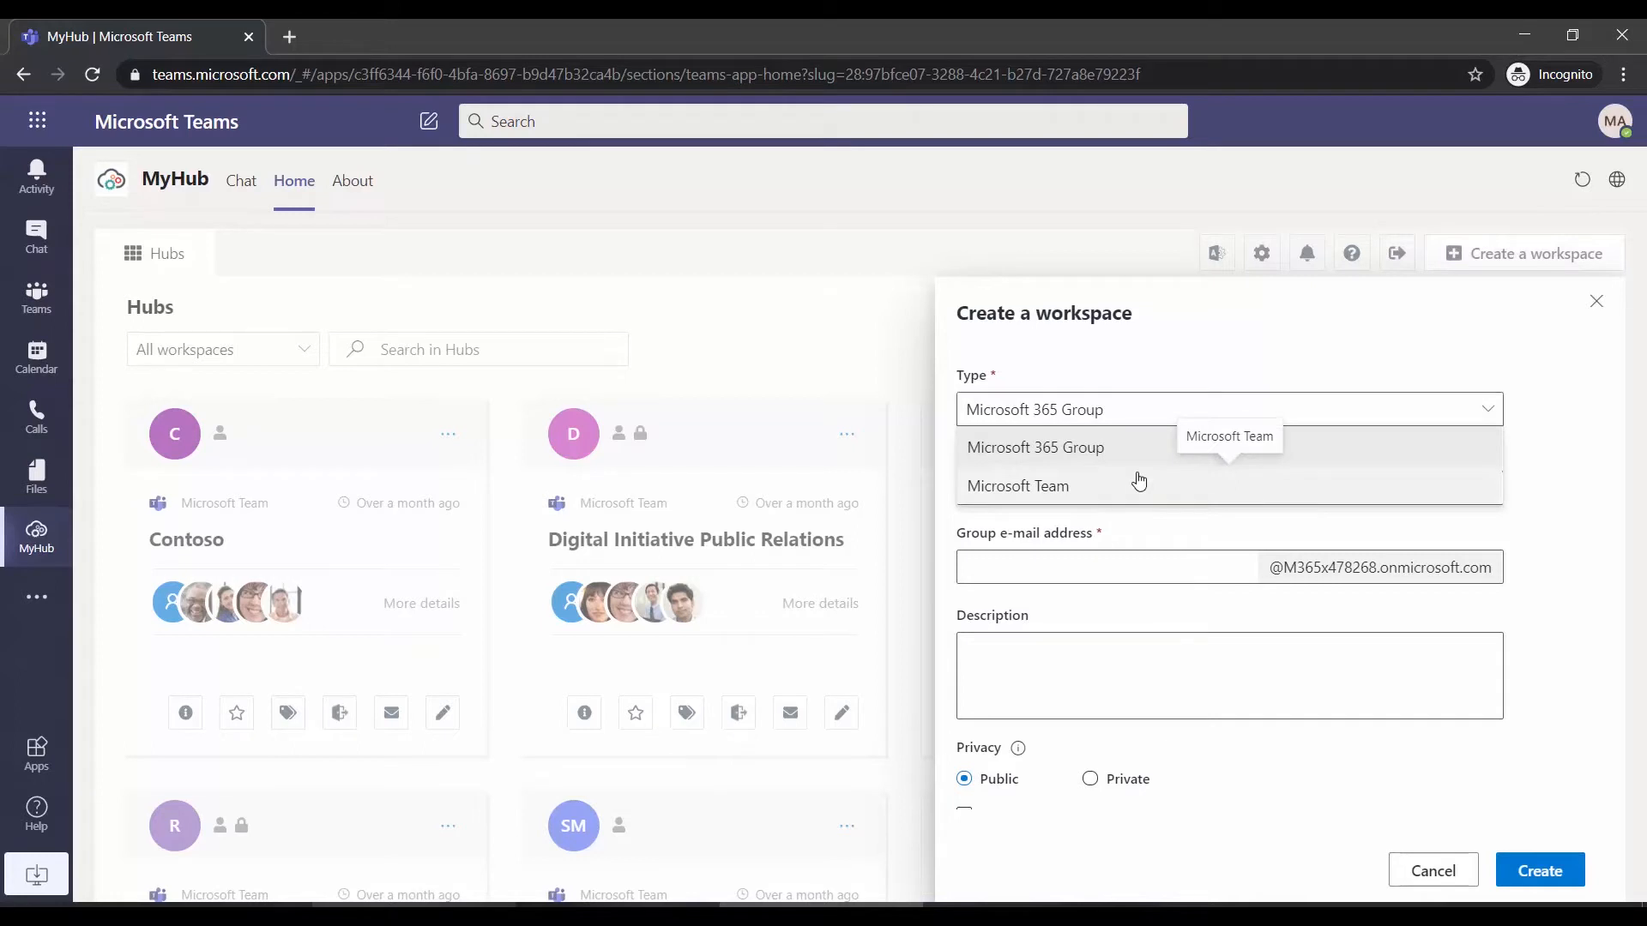
click(1035, 446)
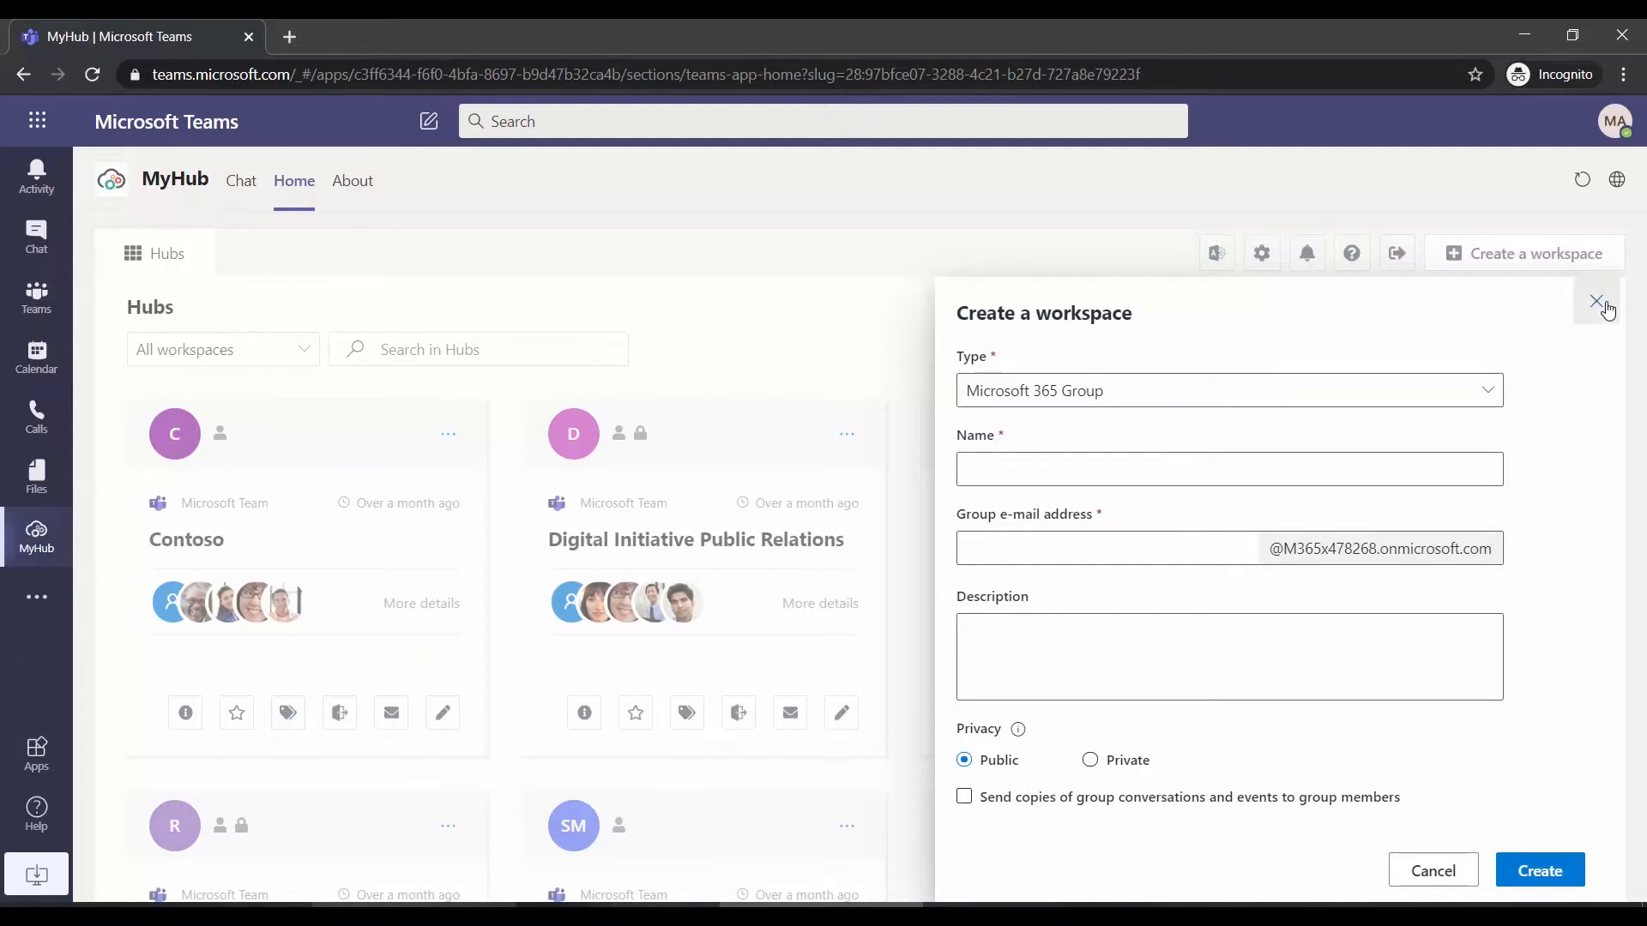
click(1597, 303)
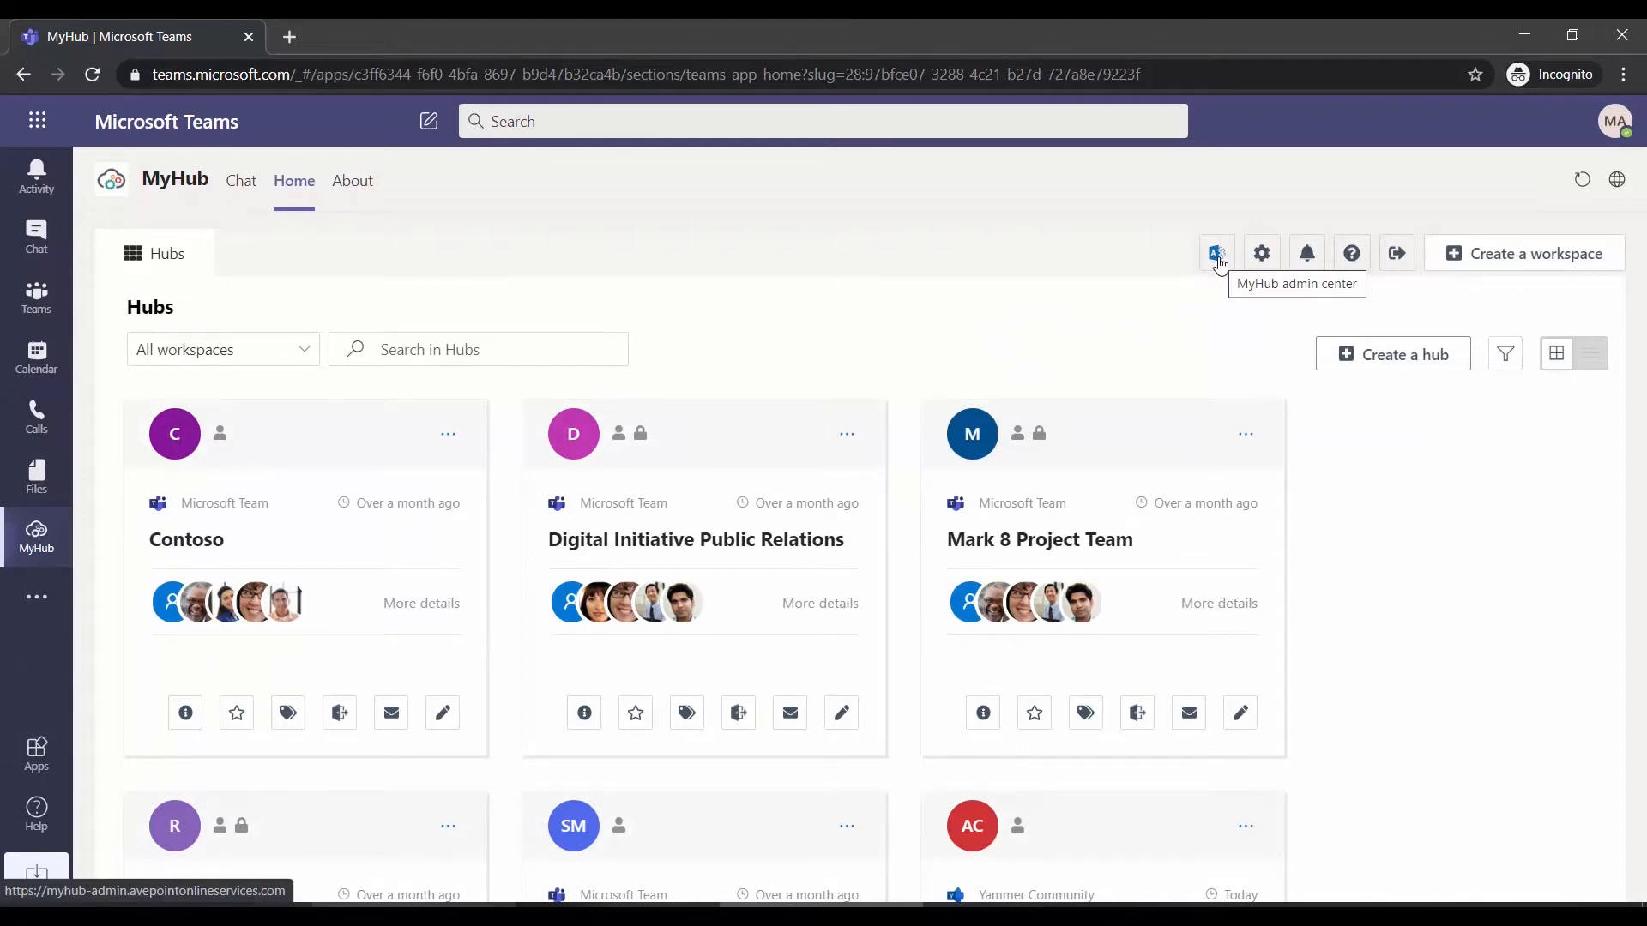
click(1216, 253)
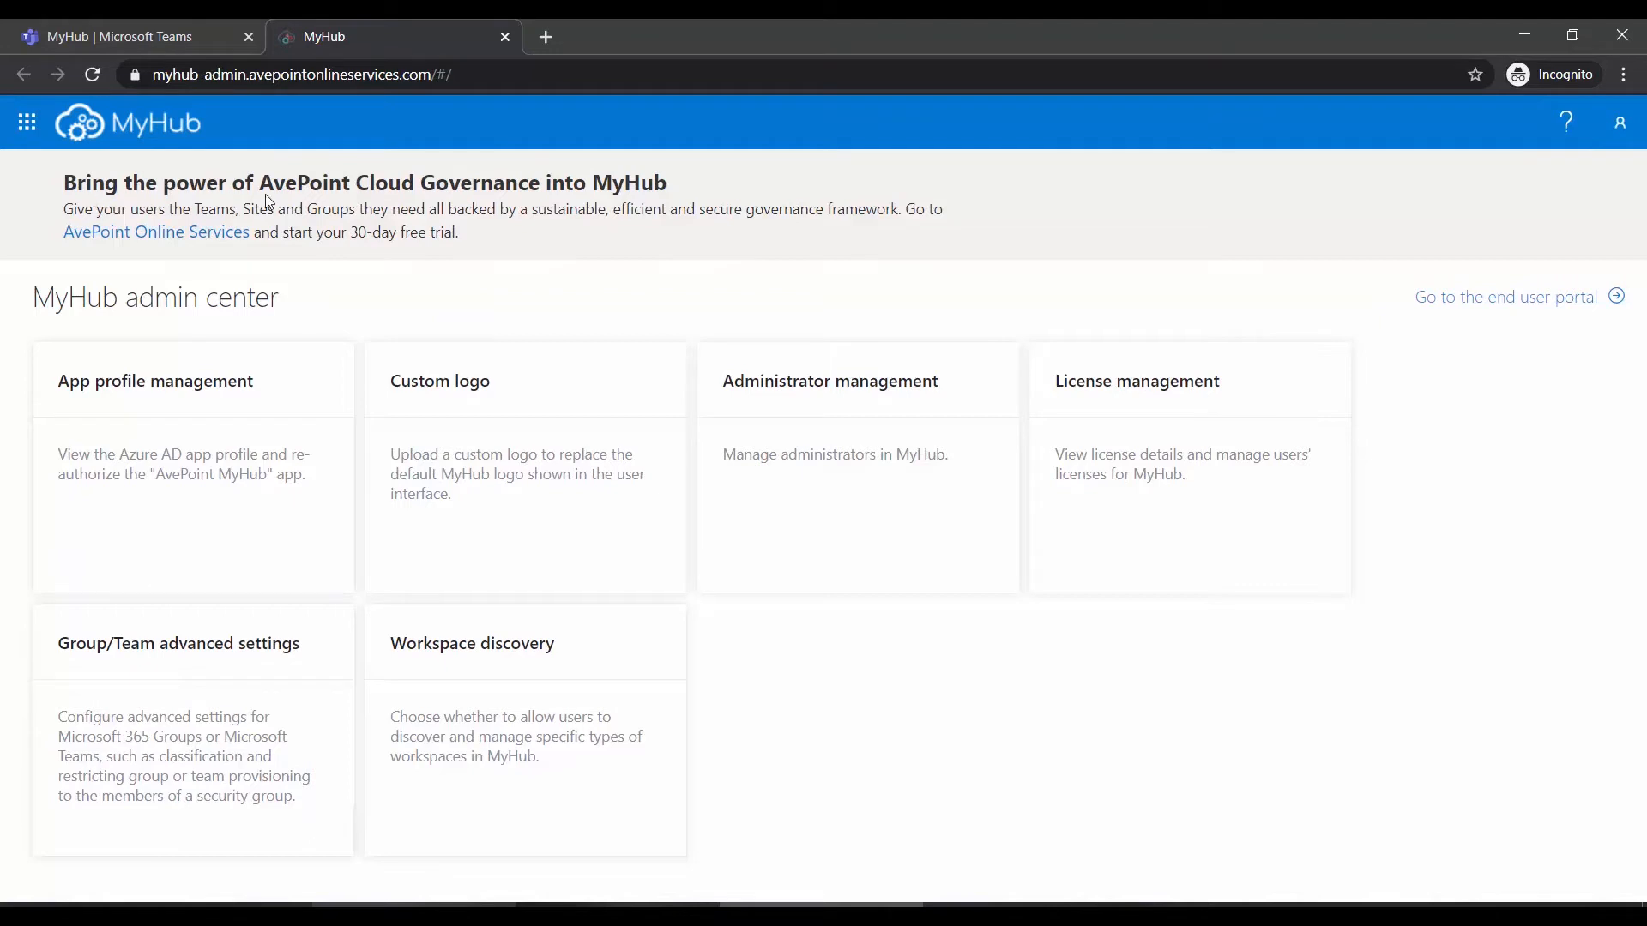
mouse_move(672, 233)
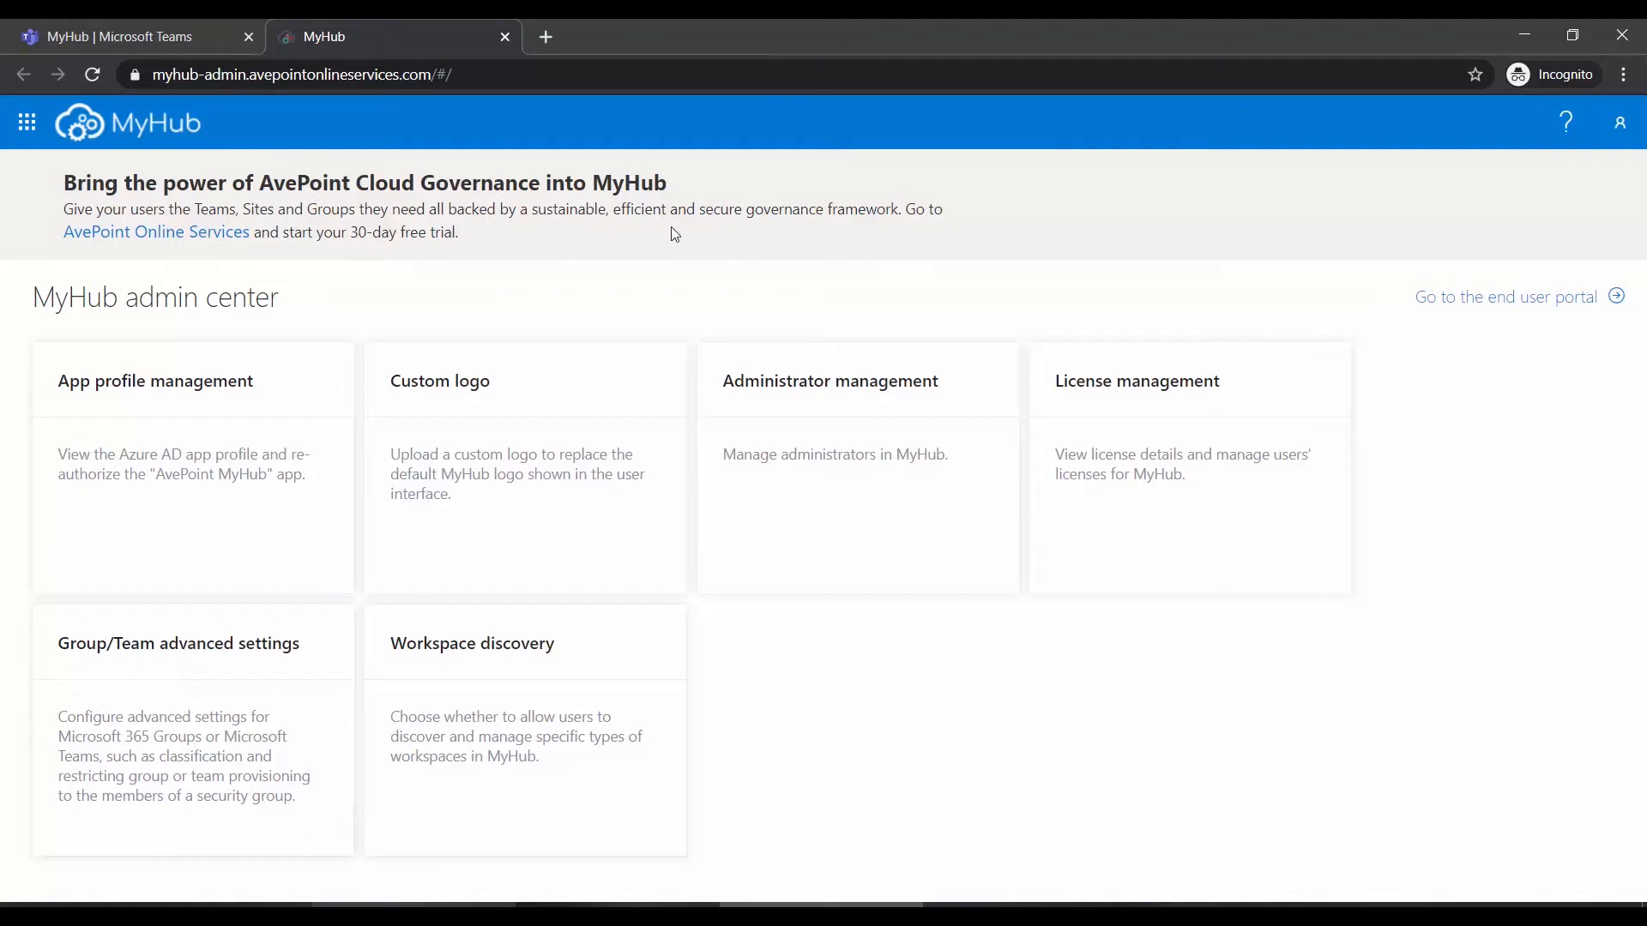
mouse_move(236, 128)
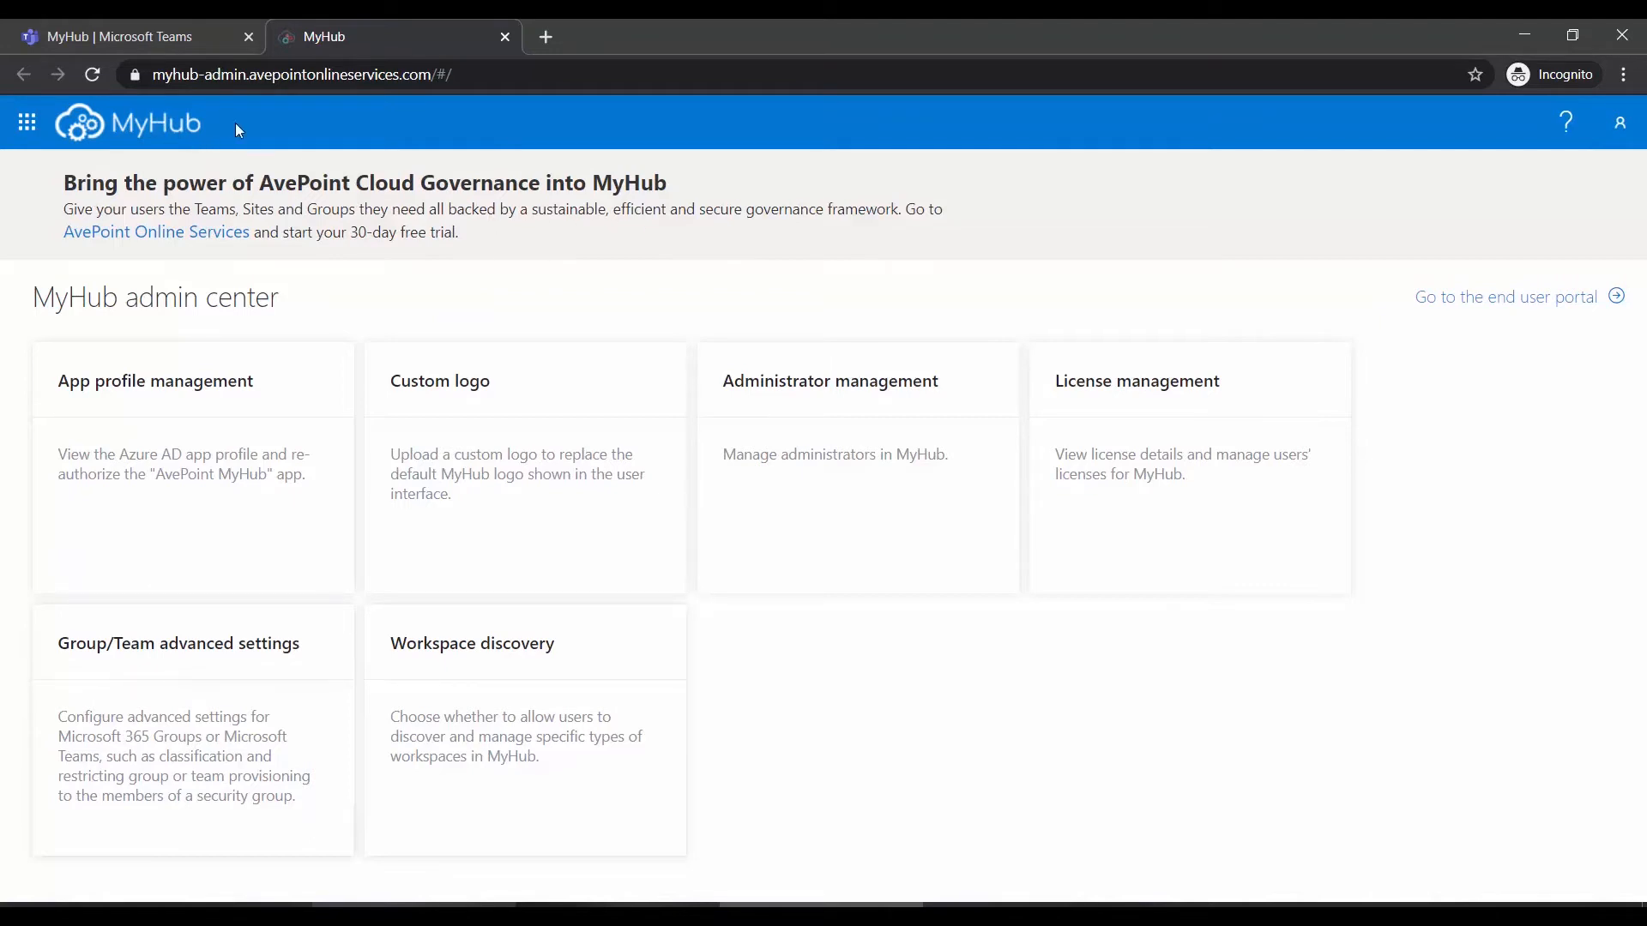
mouse_move(681, 298)
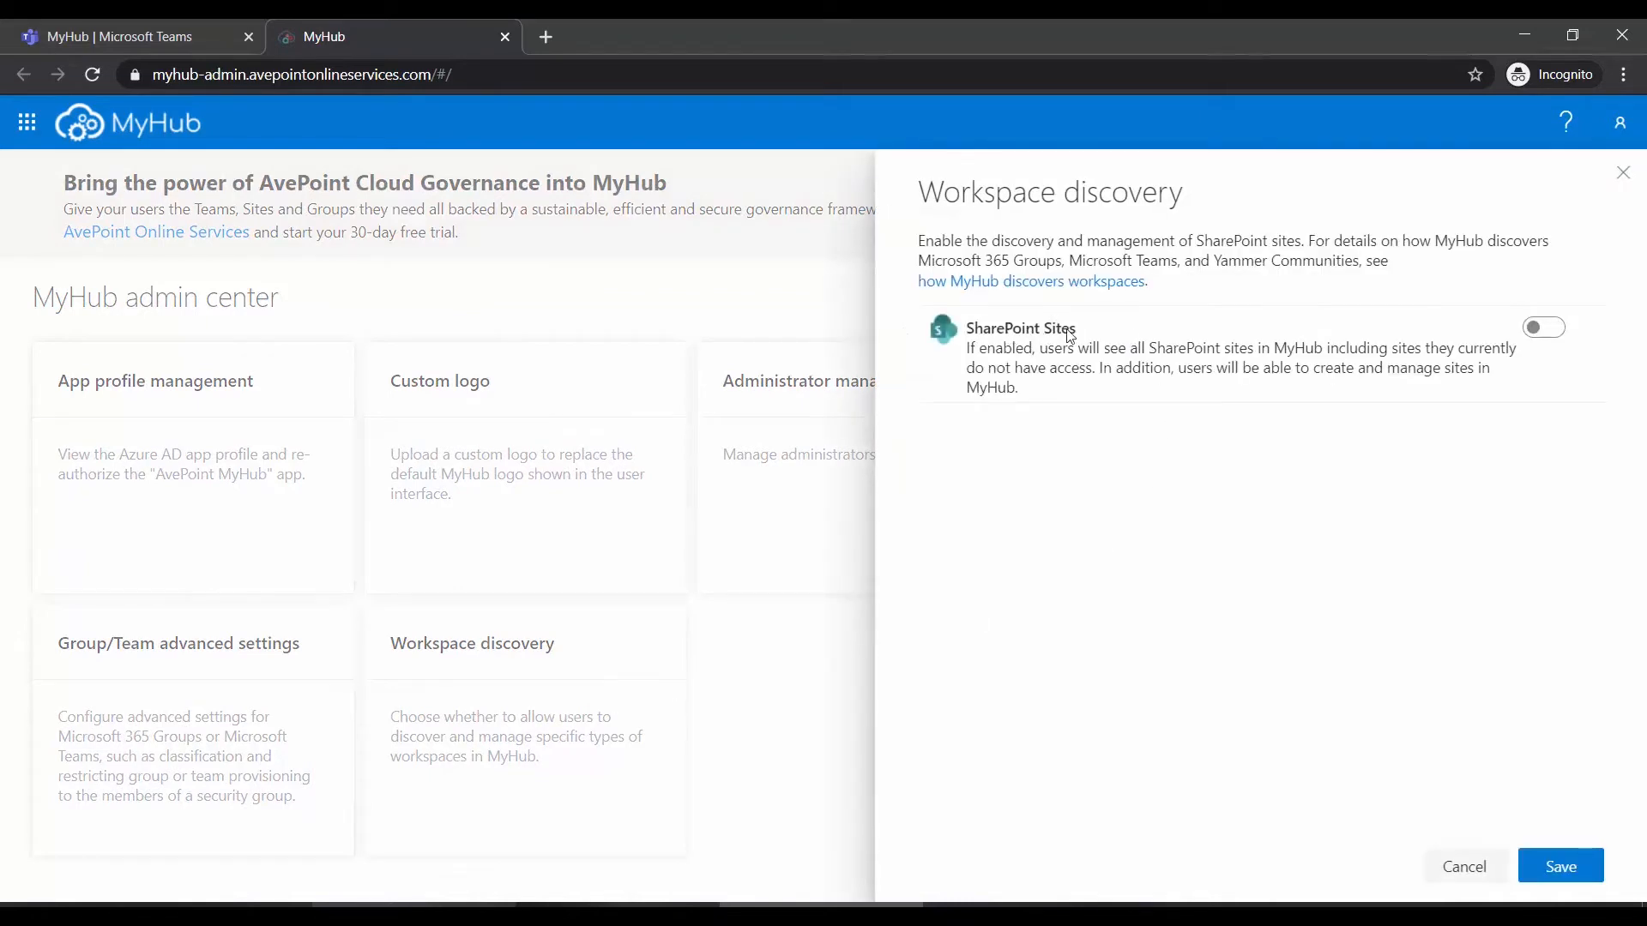
mouse_move(1479, 340)
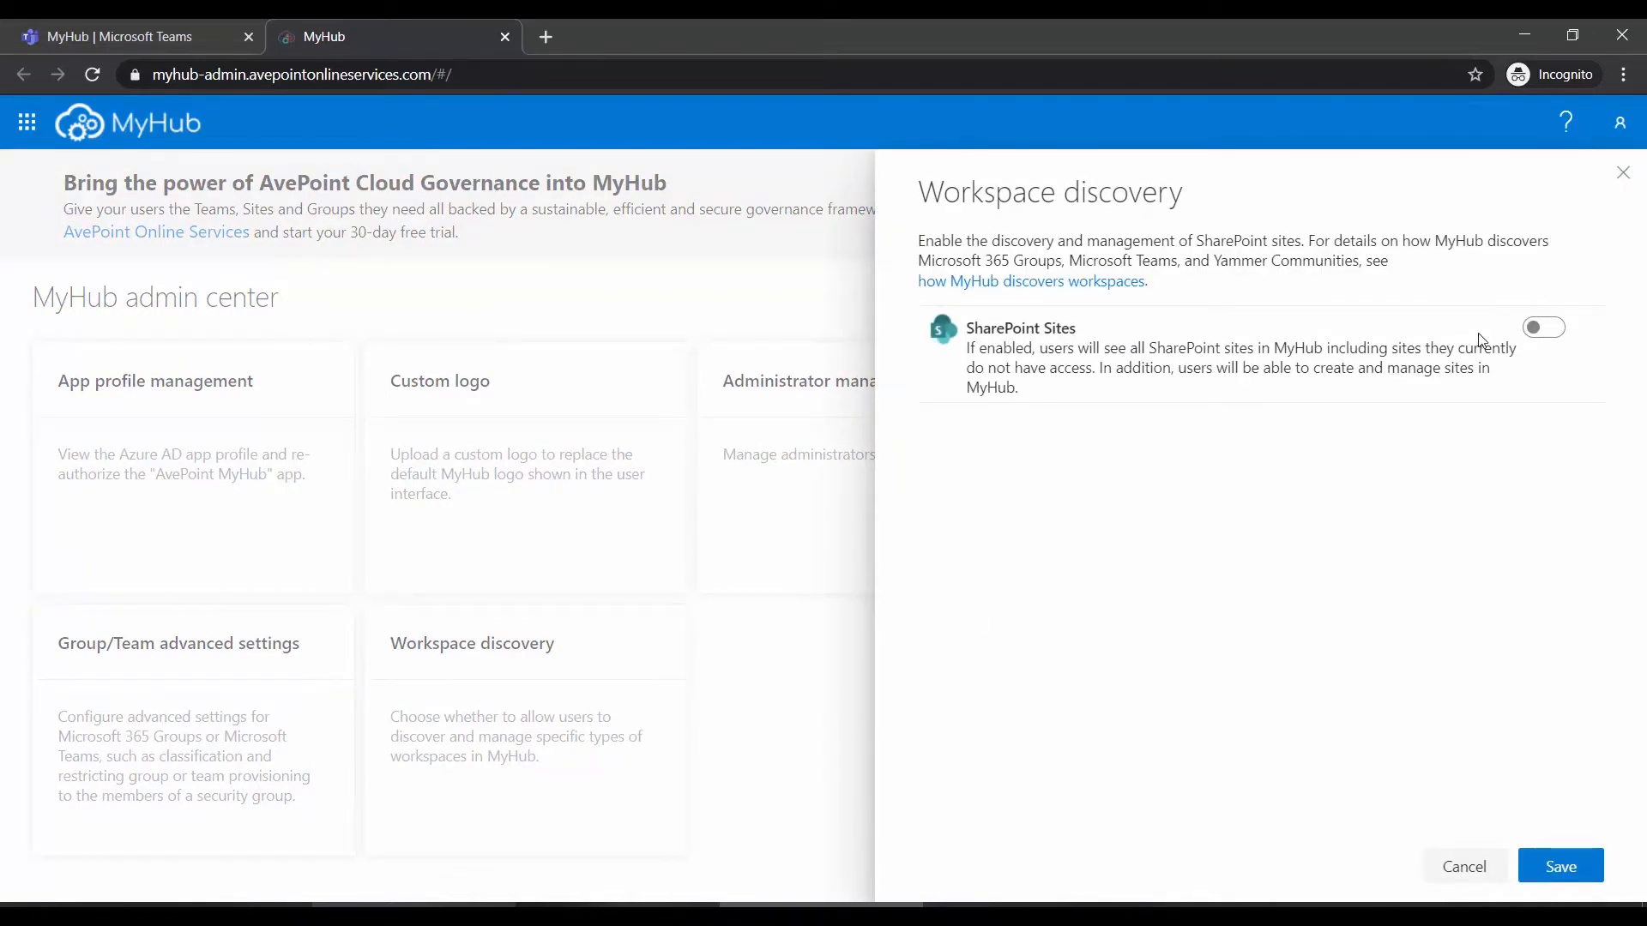
Switch on SharePoint Sites discovery and save the Workspace discovery setting
click(1544, 327)
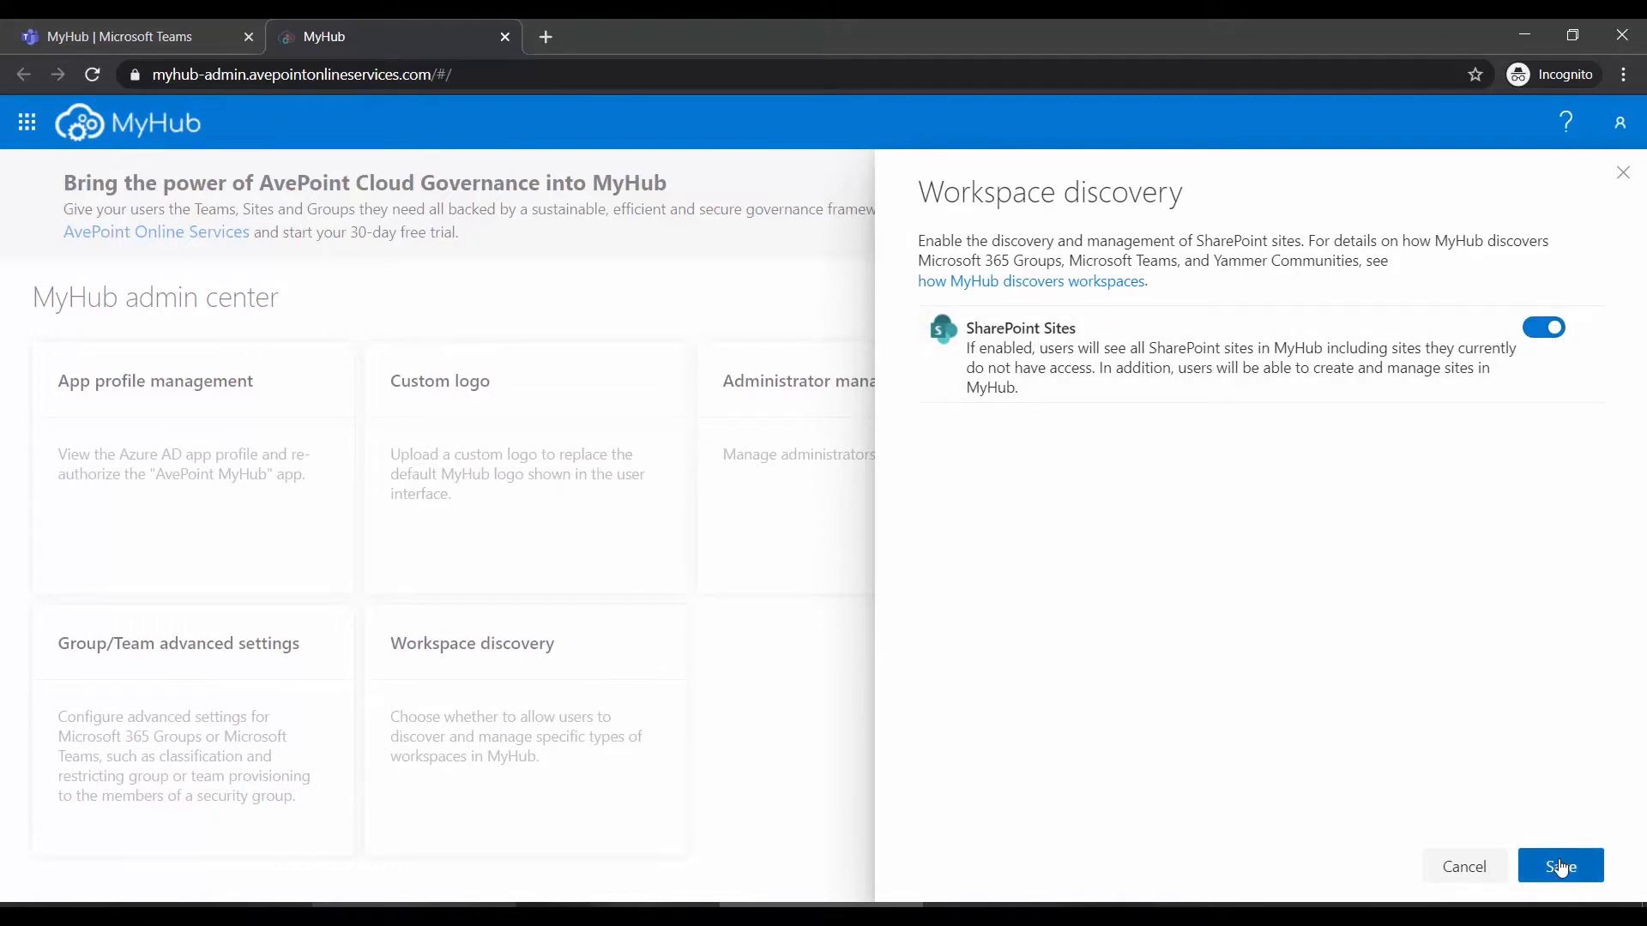
click(1561, 865)
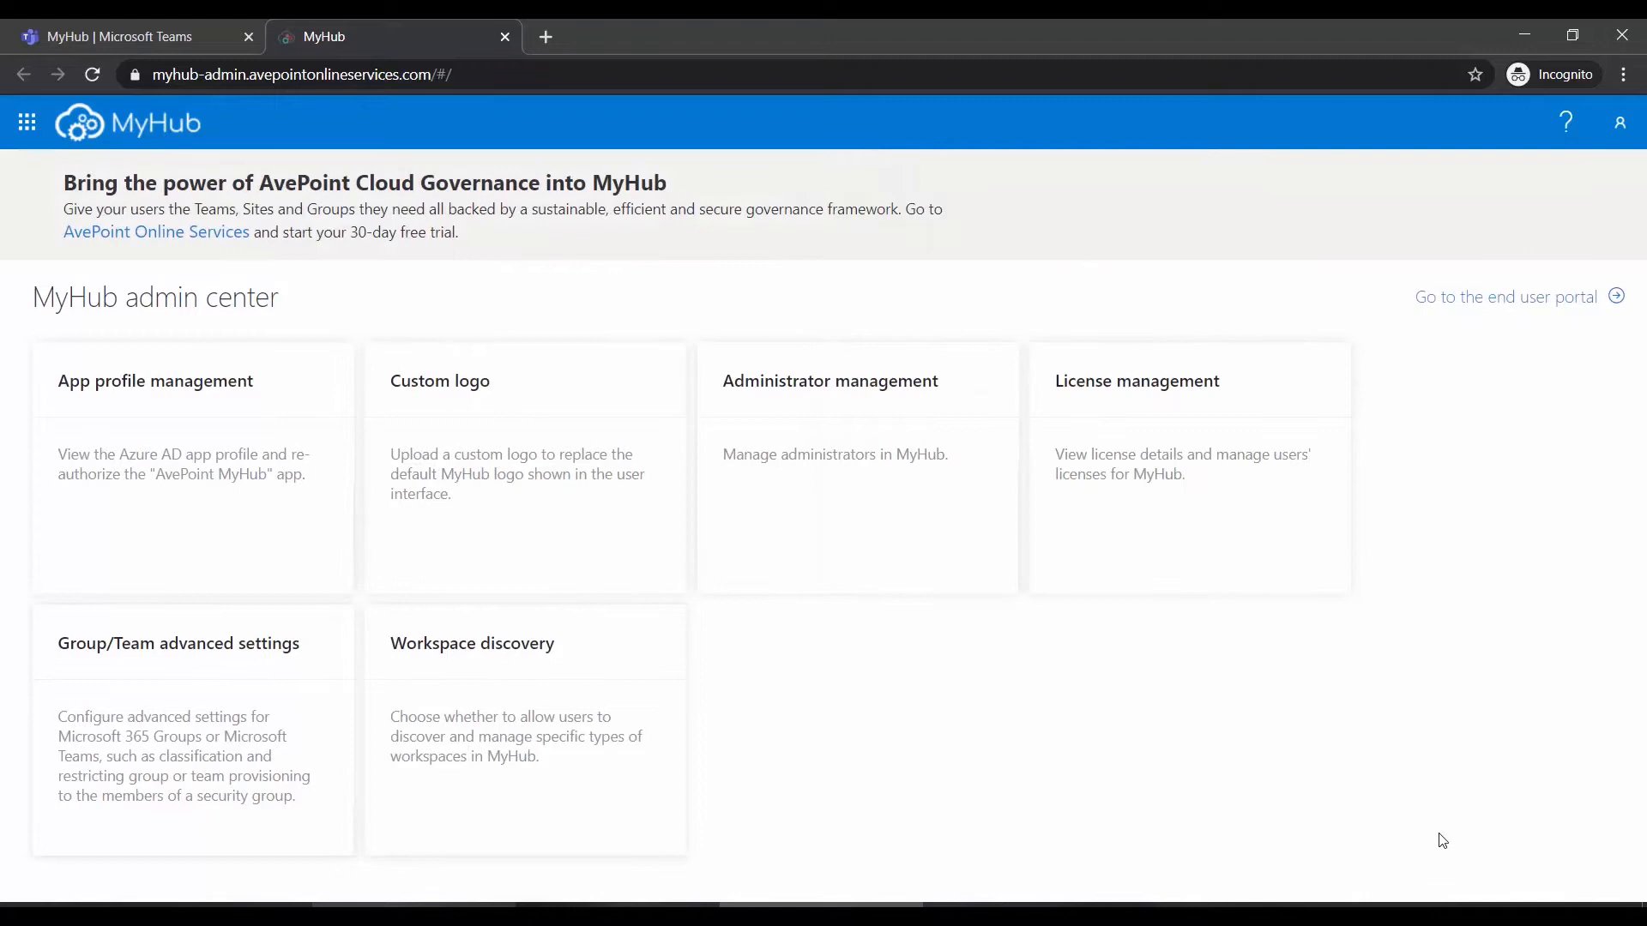
mouse_move(303, 706)
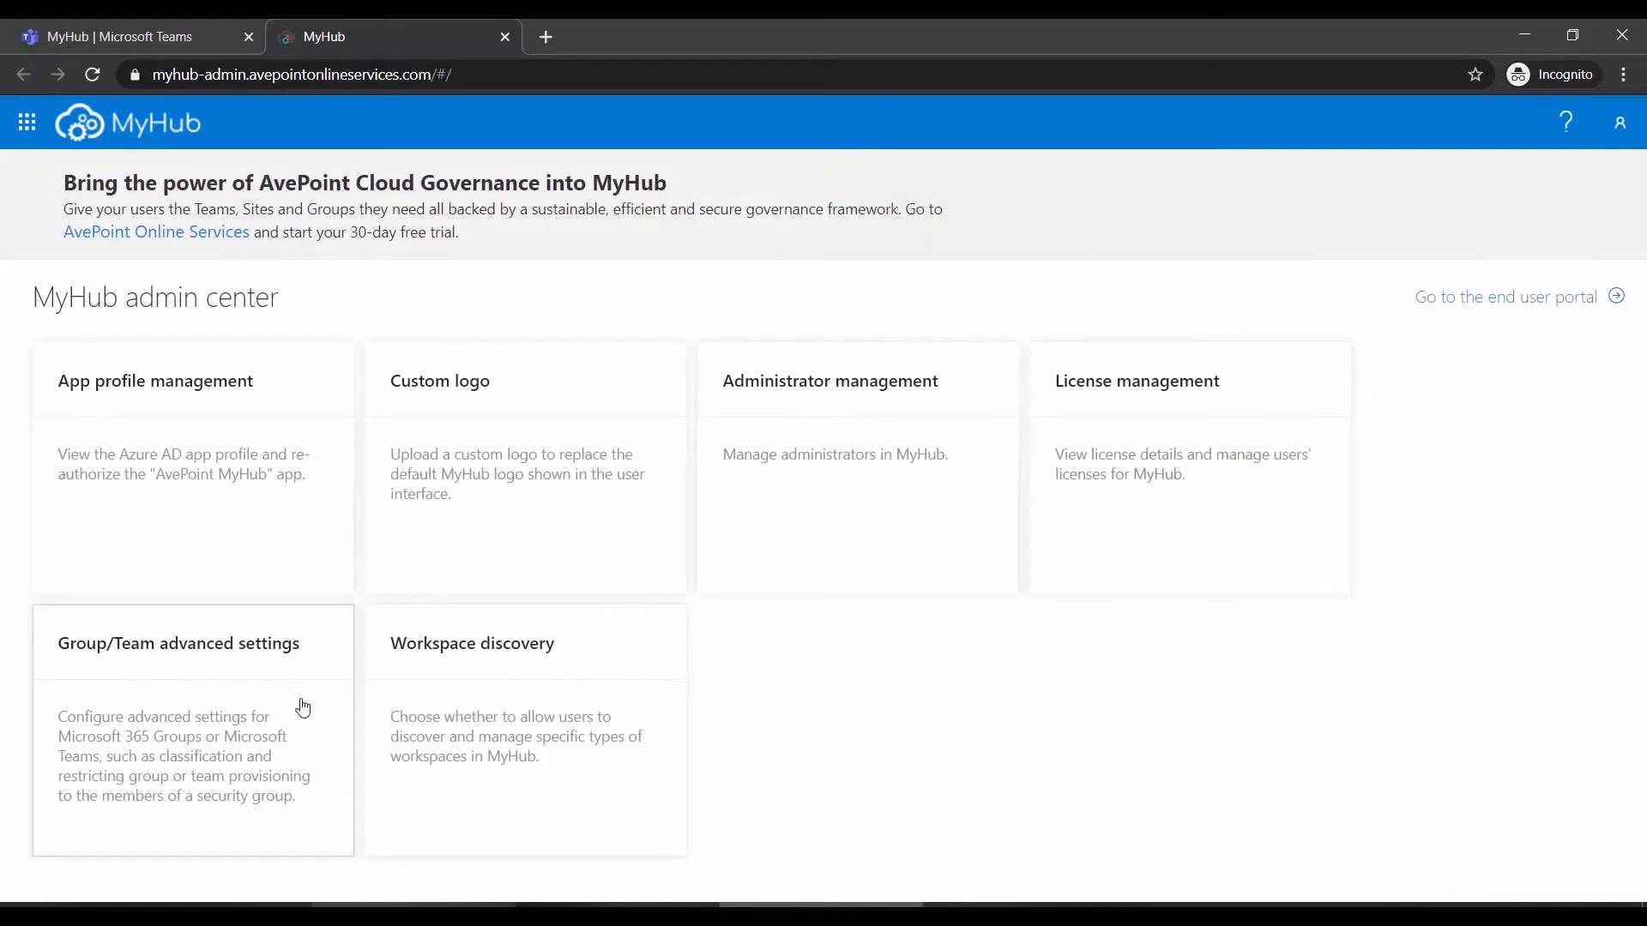
mouse_move(256, 709)
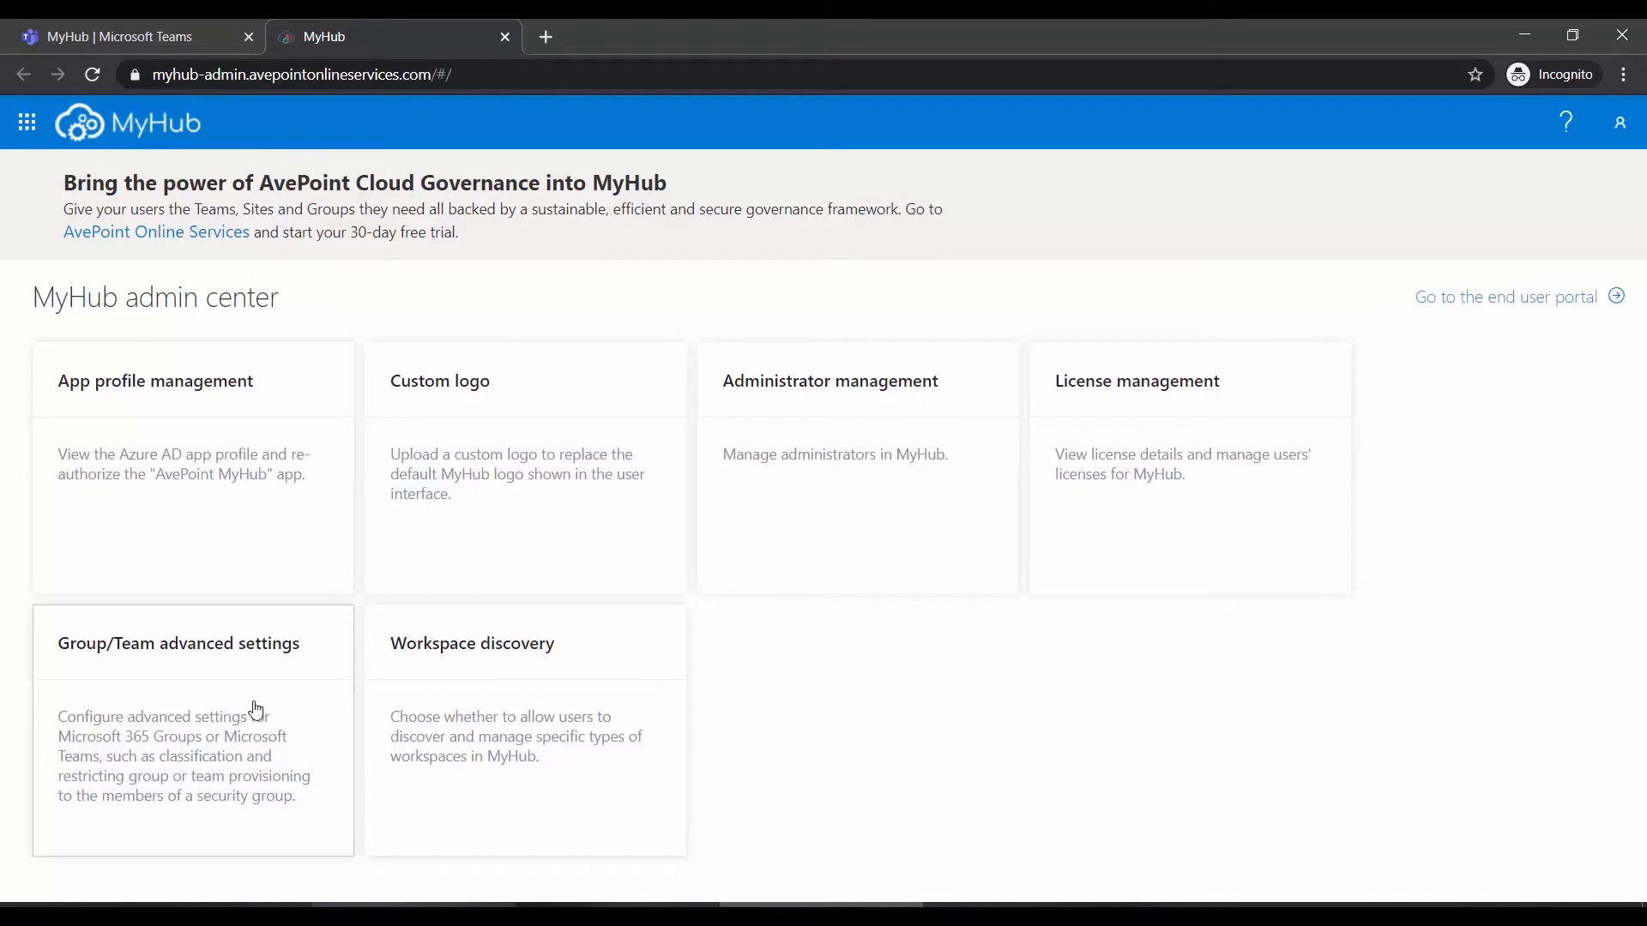
click(178, 644)
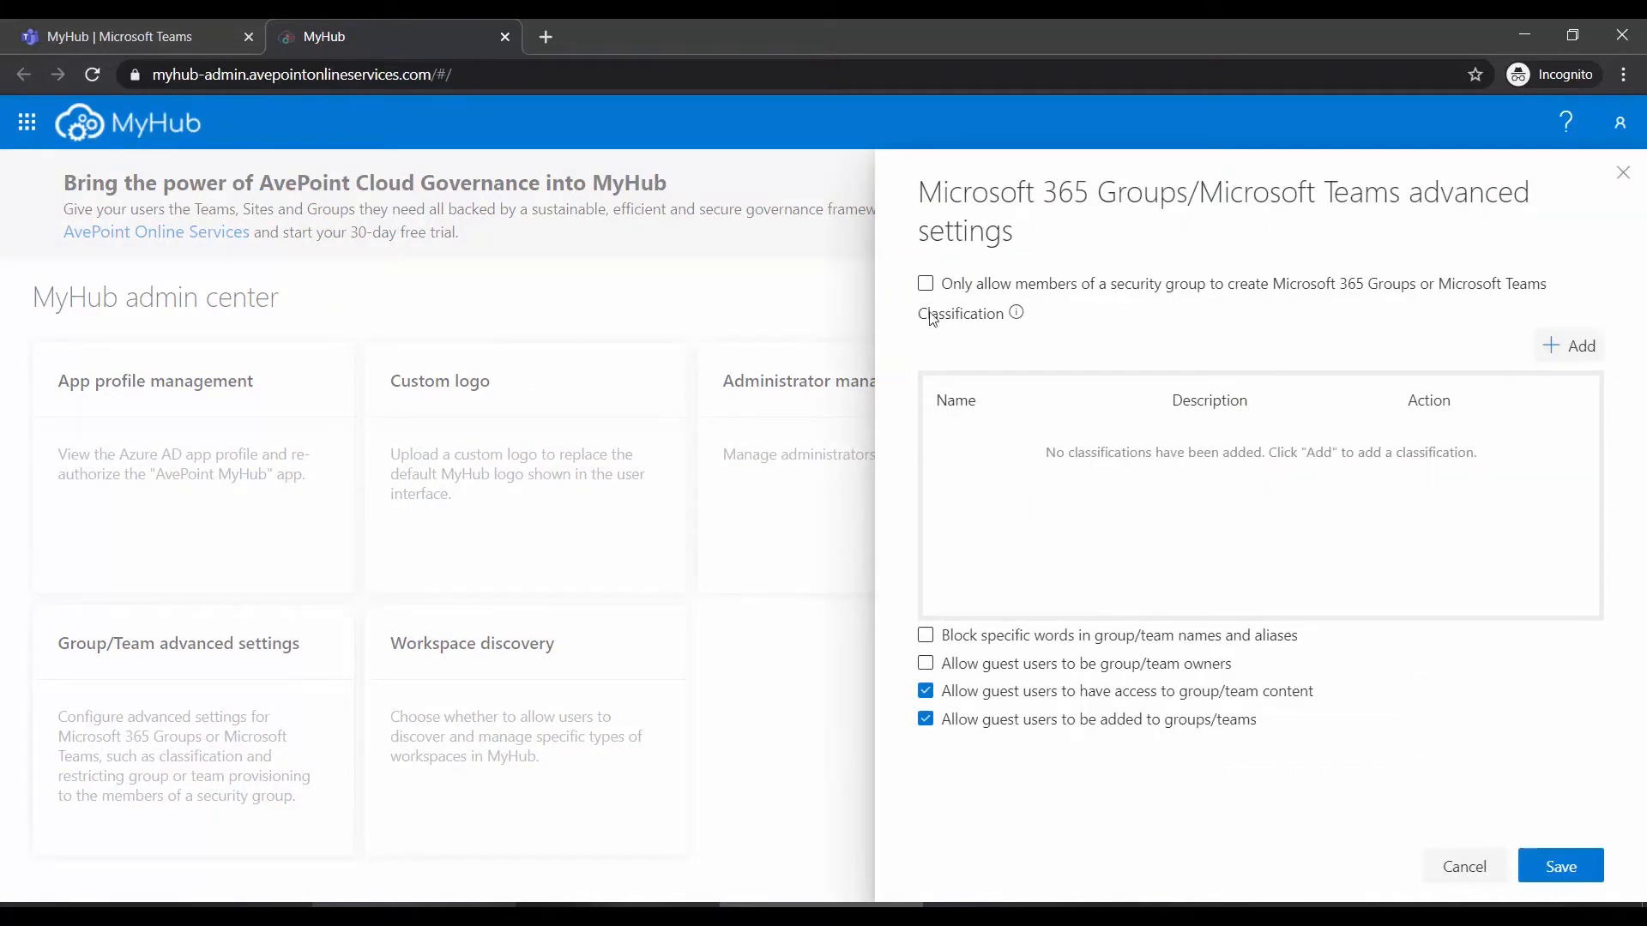
click(926, 284)
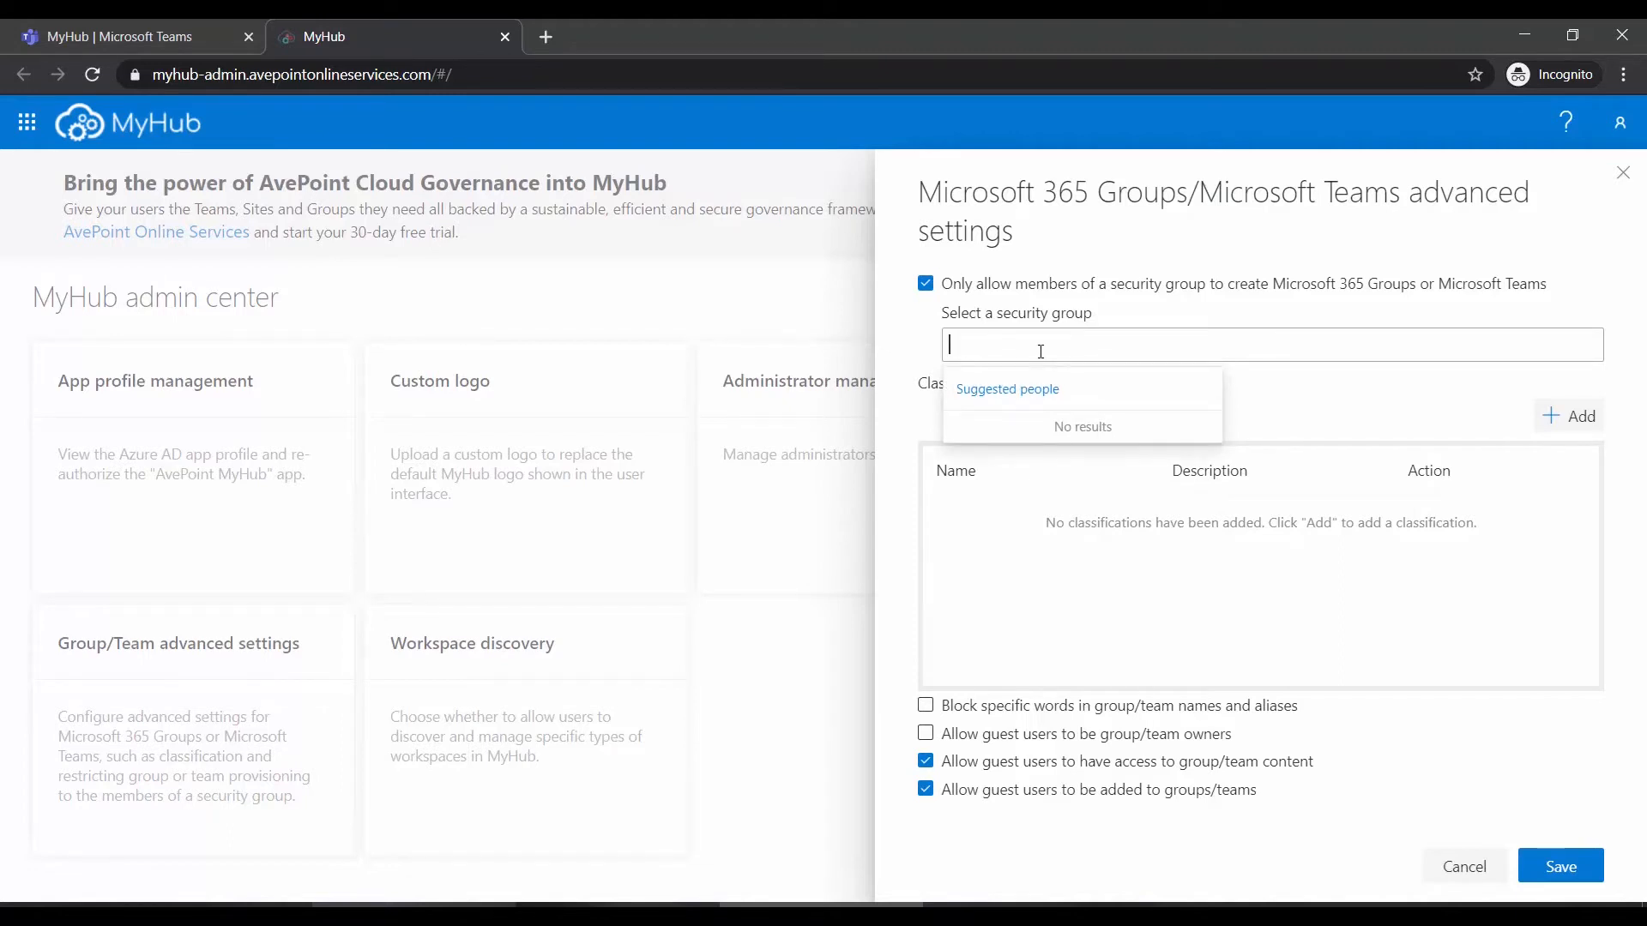
click(925, 284)
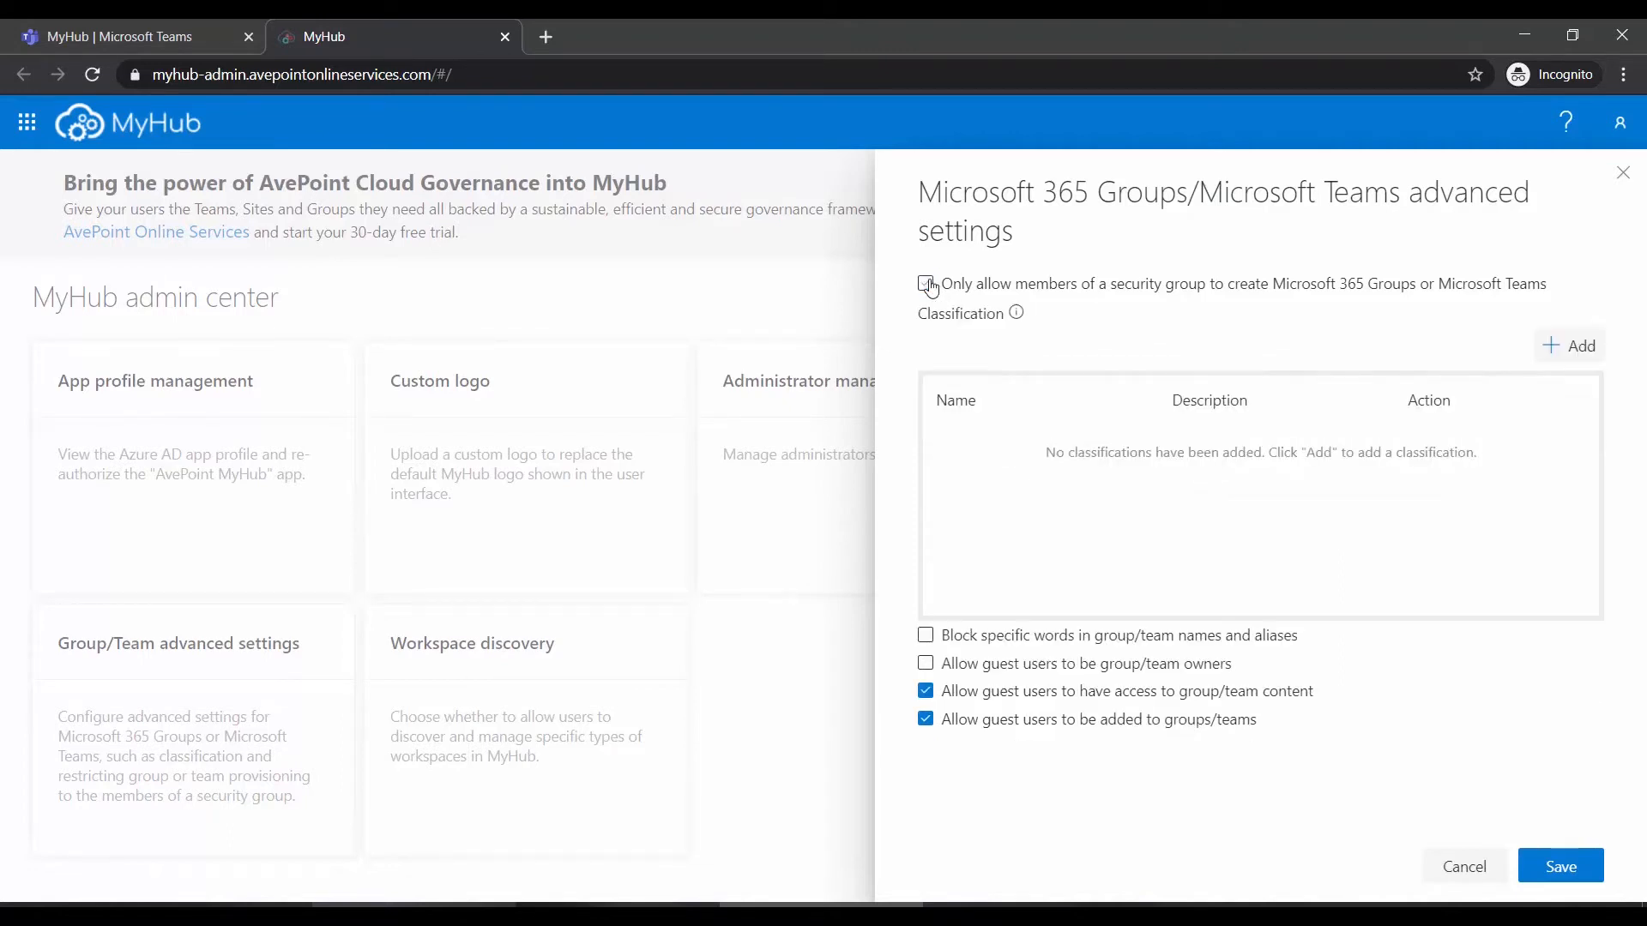
click(925, 284)
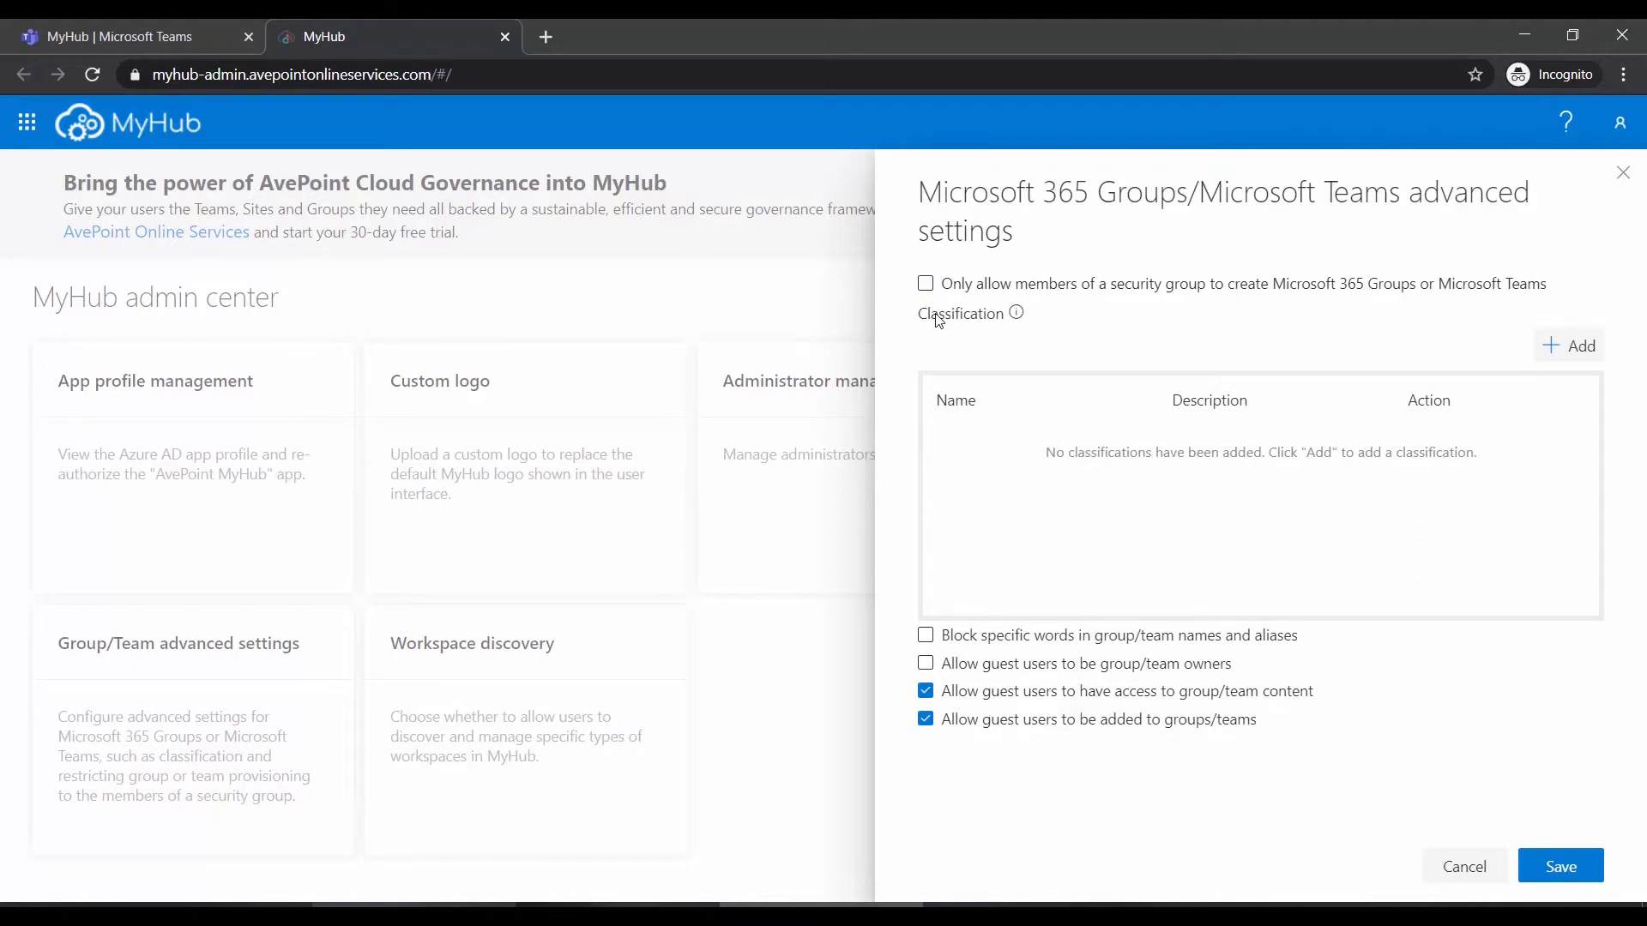
mouse_move(1314, 618)
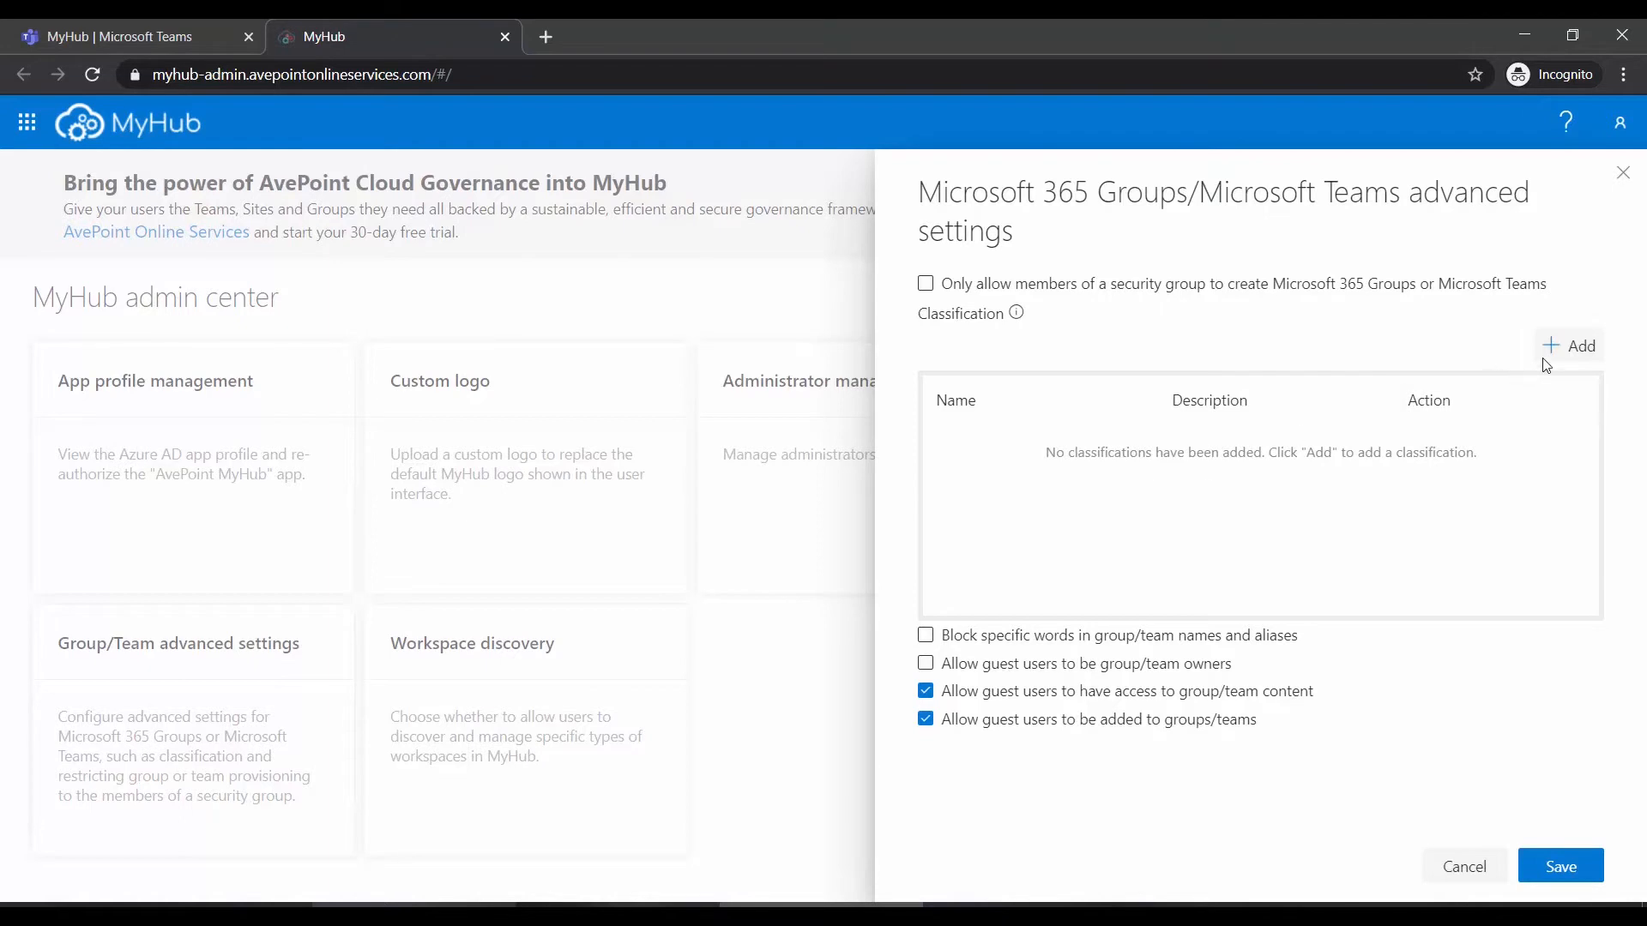
Add Internal (default, 'For Internal usage only') and External classifications, saving each one
click(1568, 346)
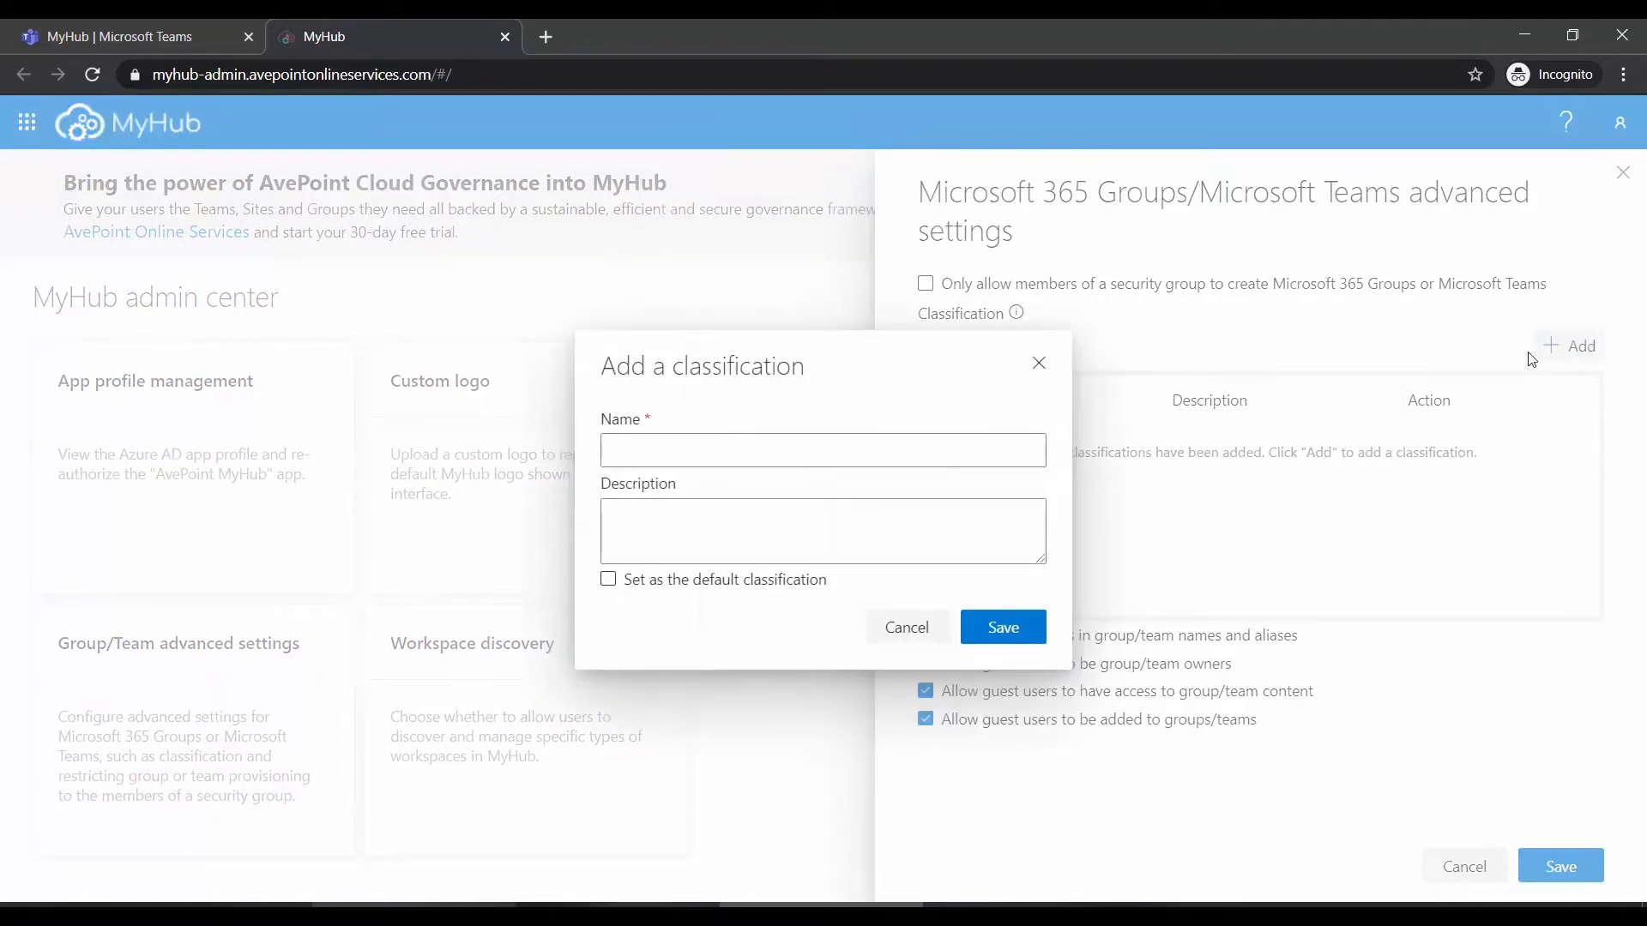
mouse_move(800, 530)
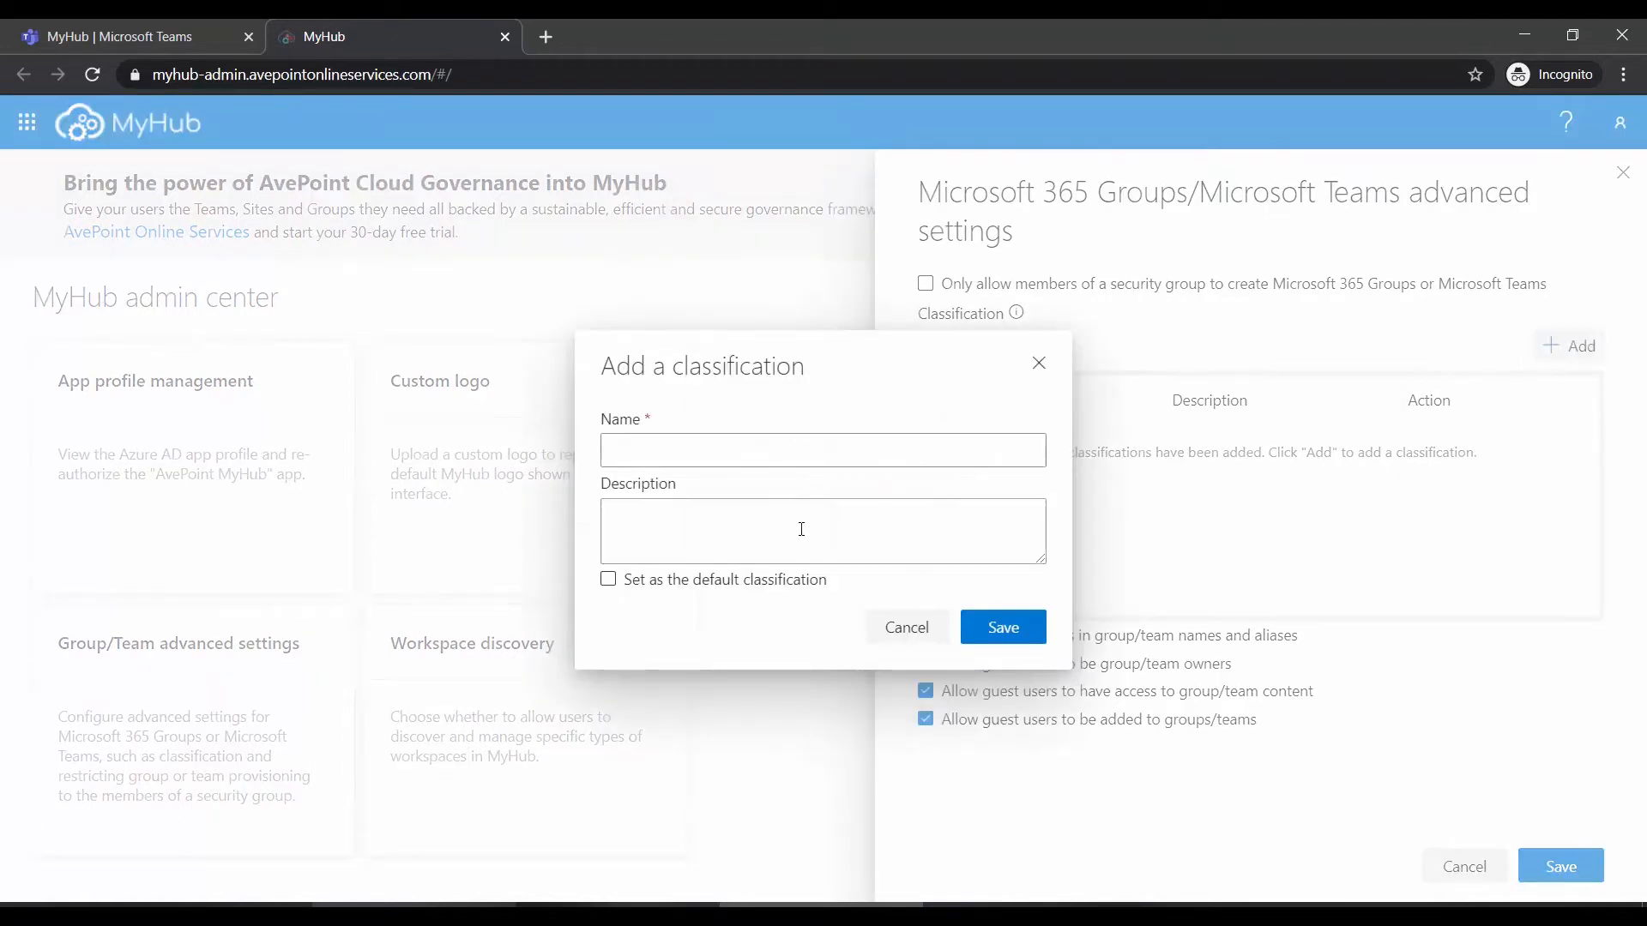
click(608, 579)
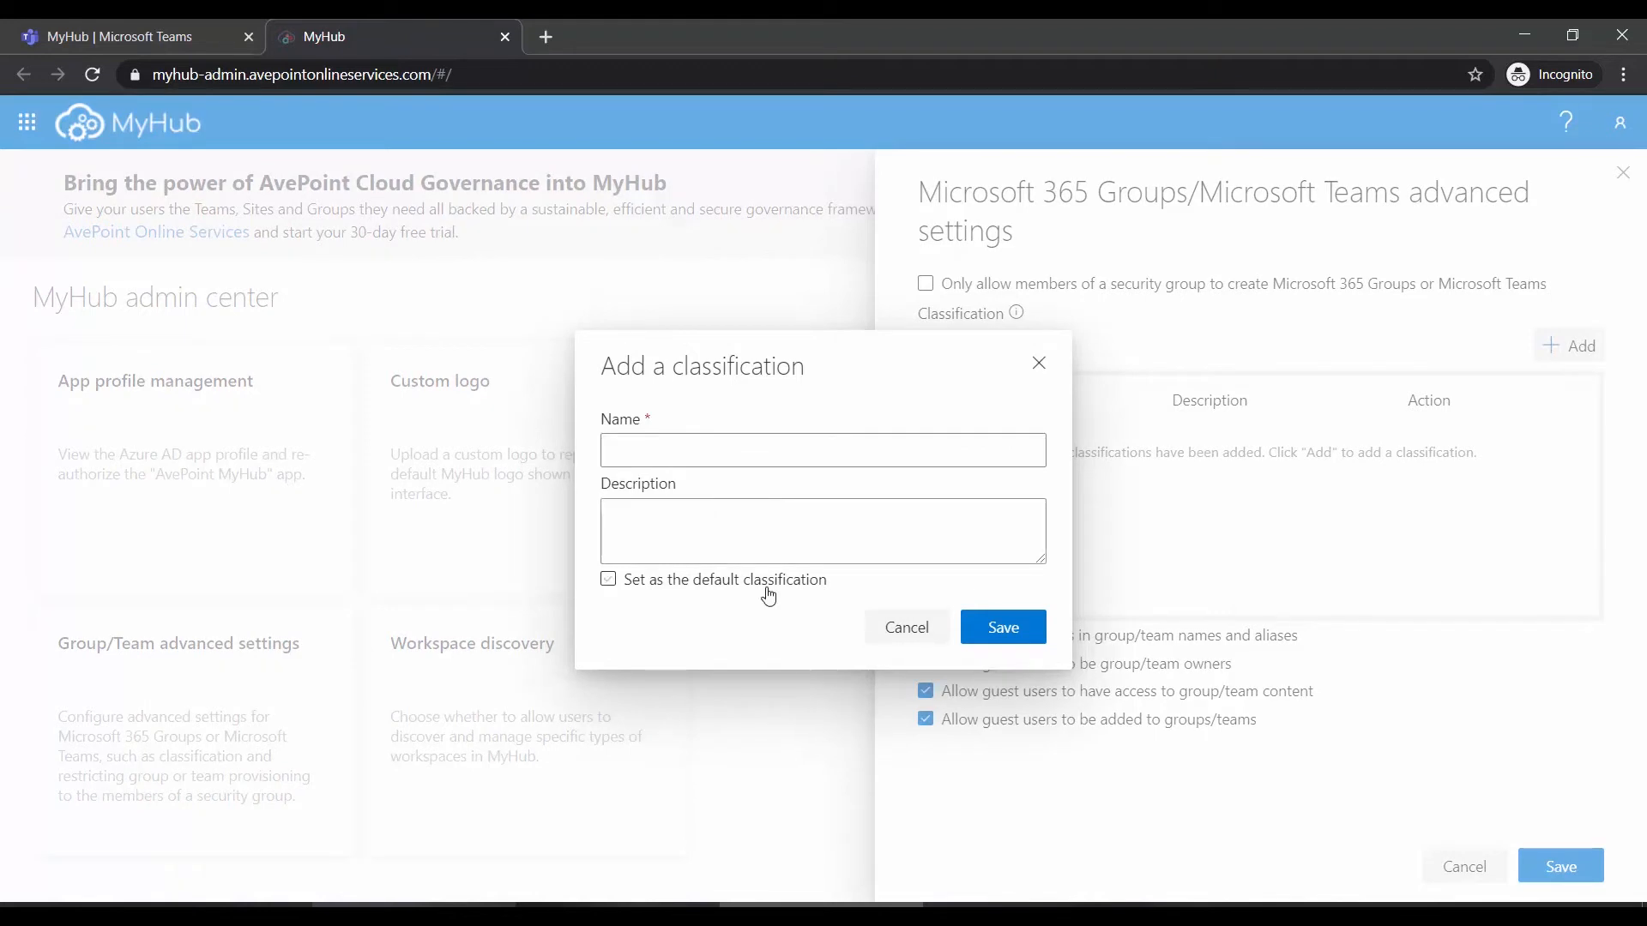
text(For Internal usage only)
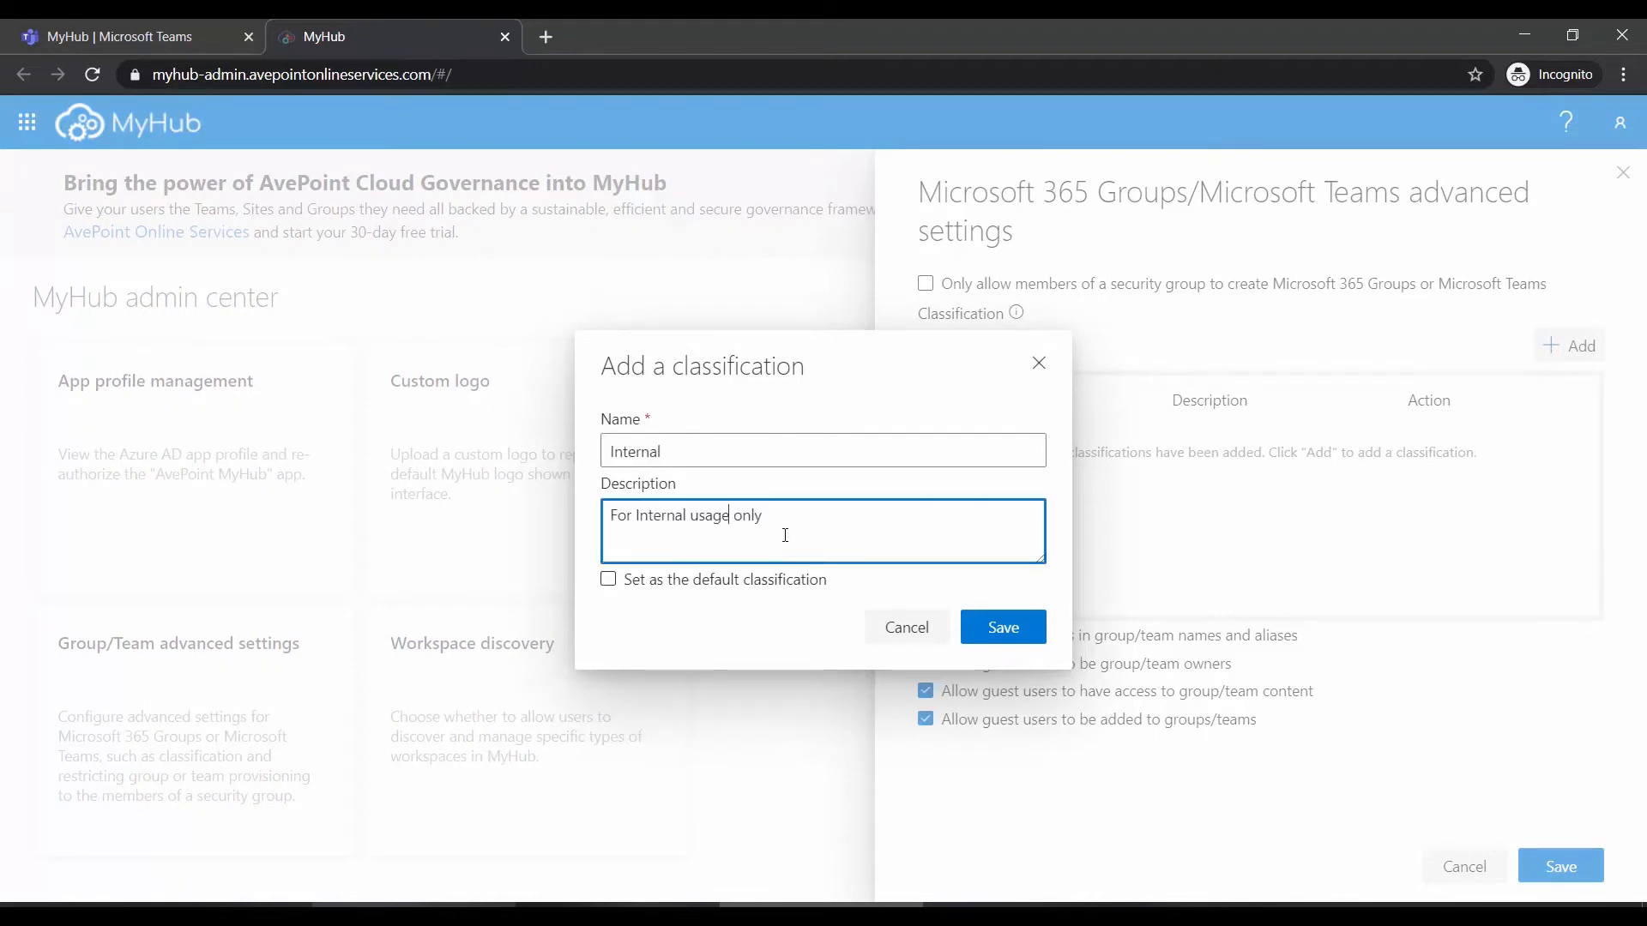
click(608, 579)
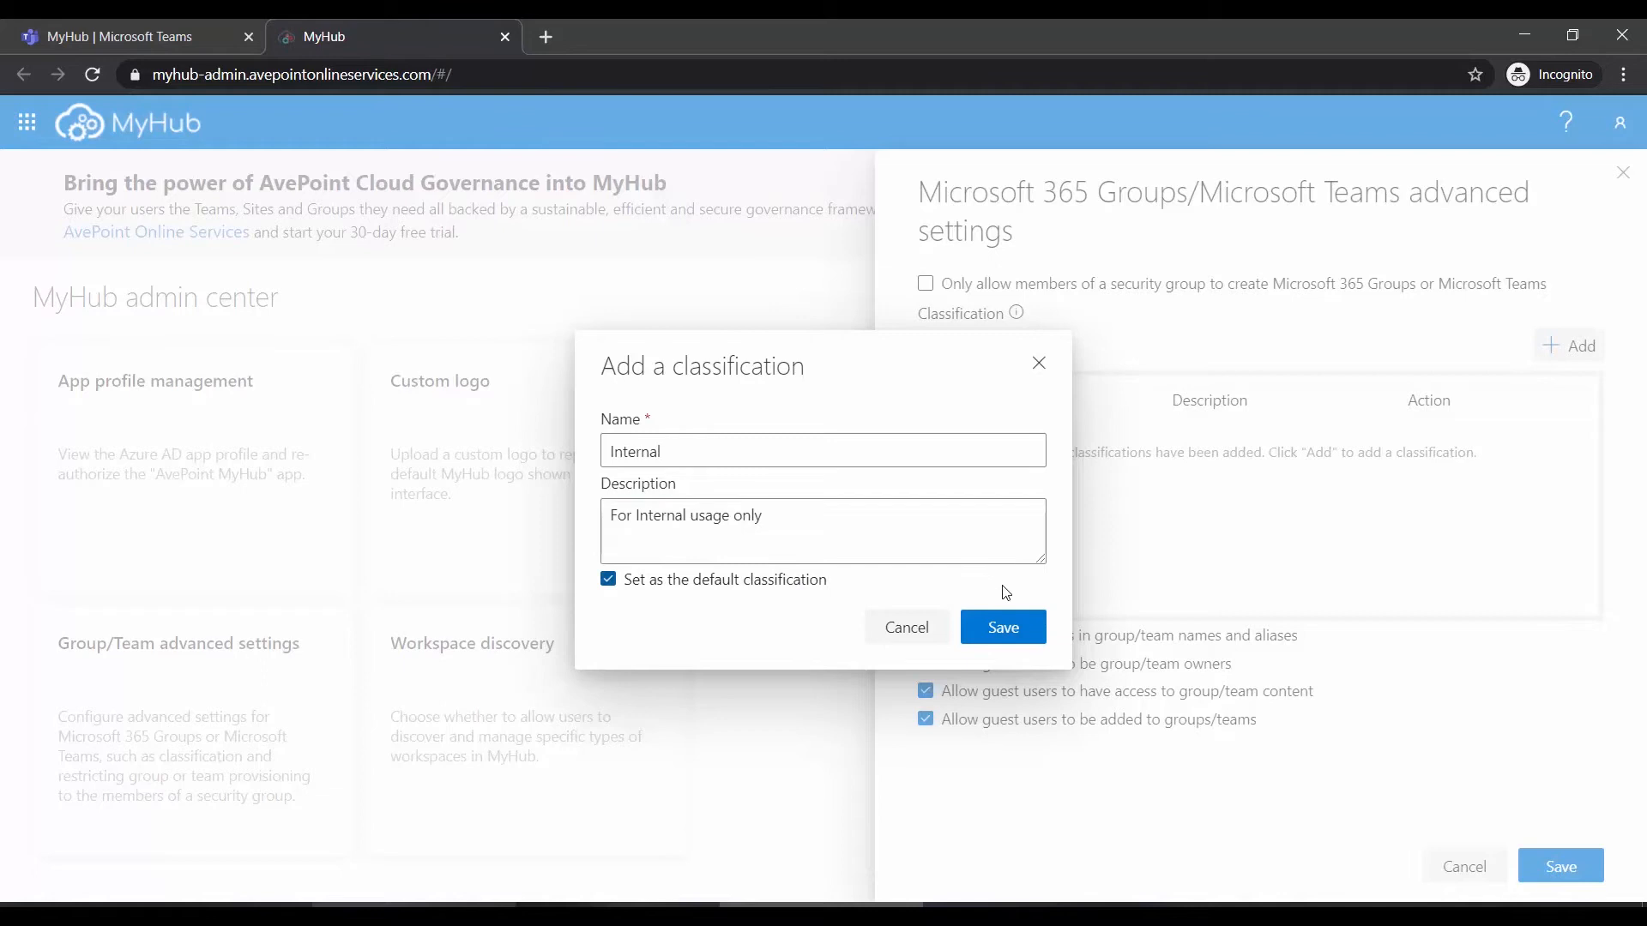
click(1000, 627)
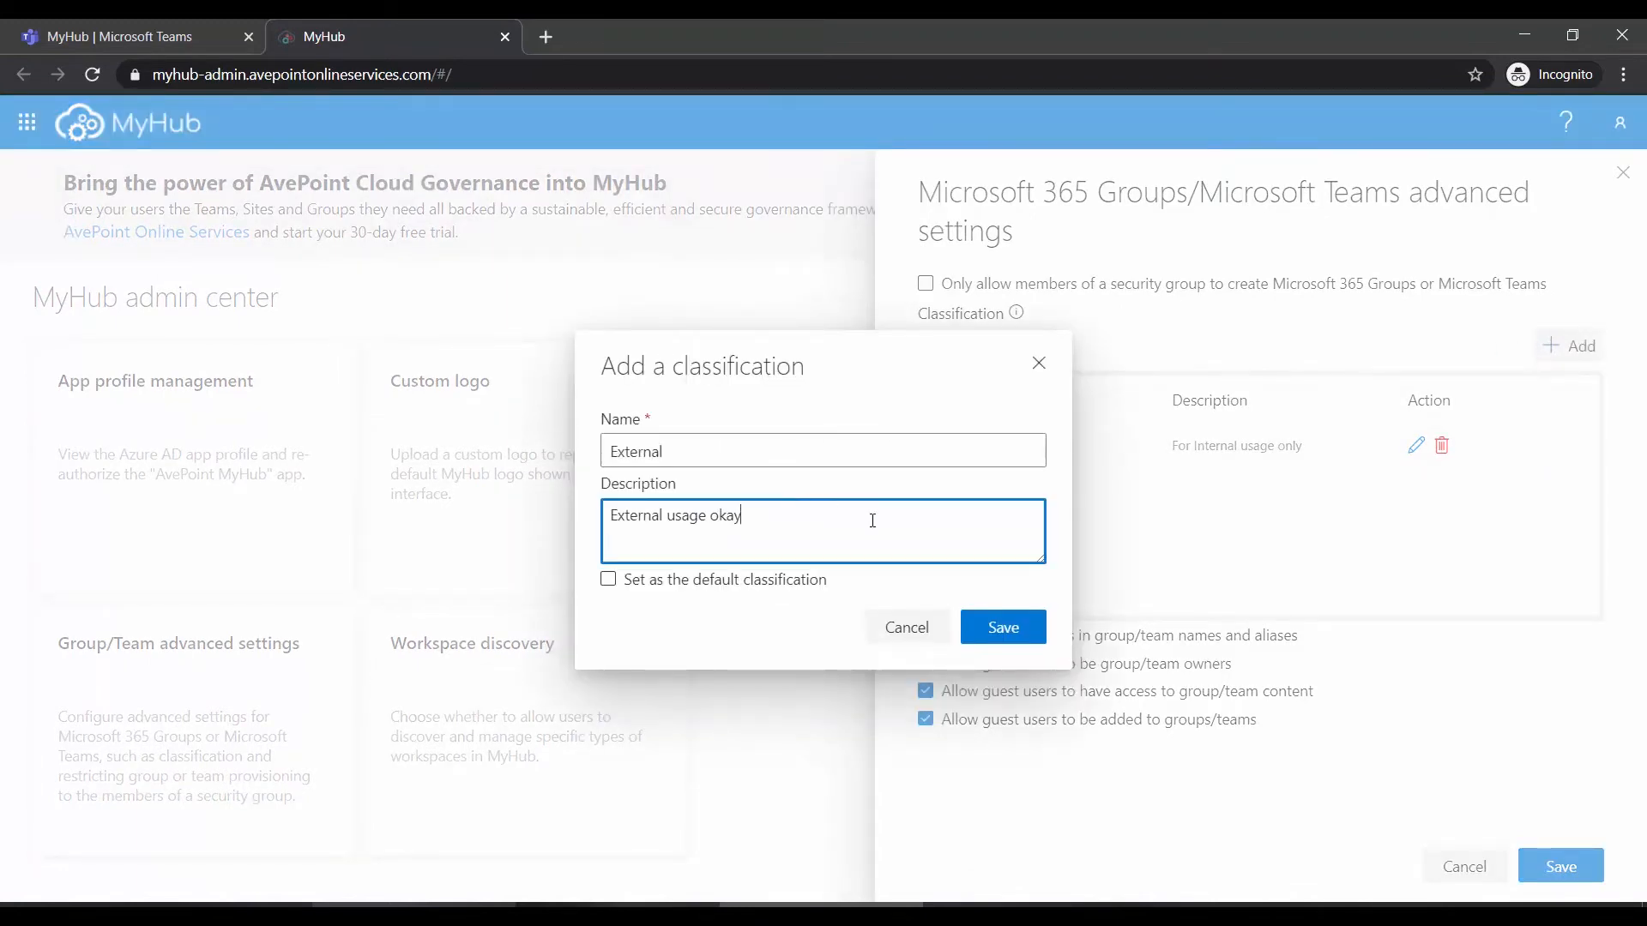
click(1001, 627)
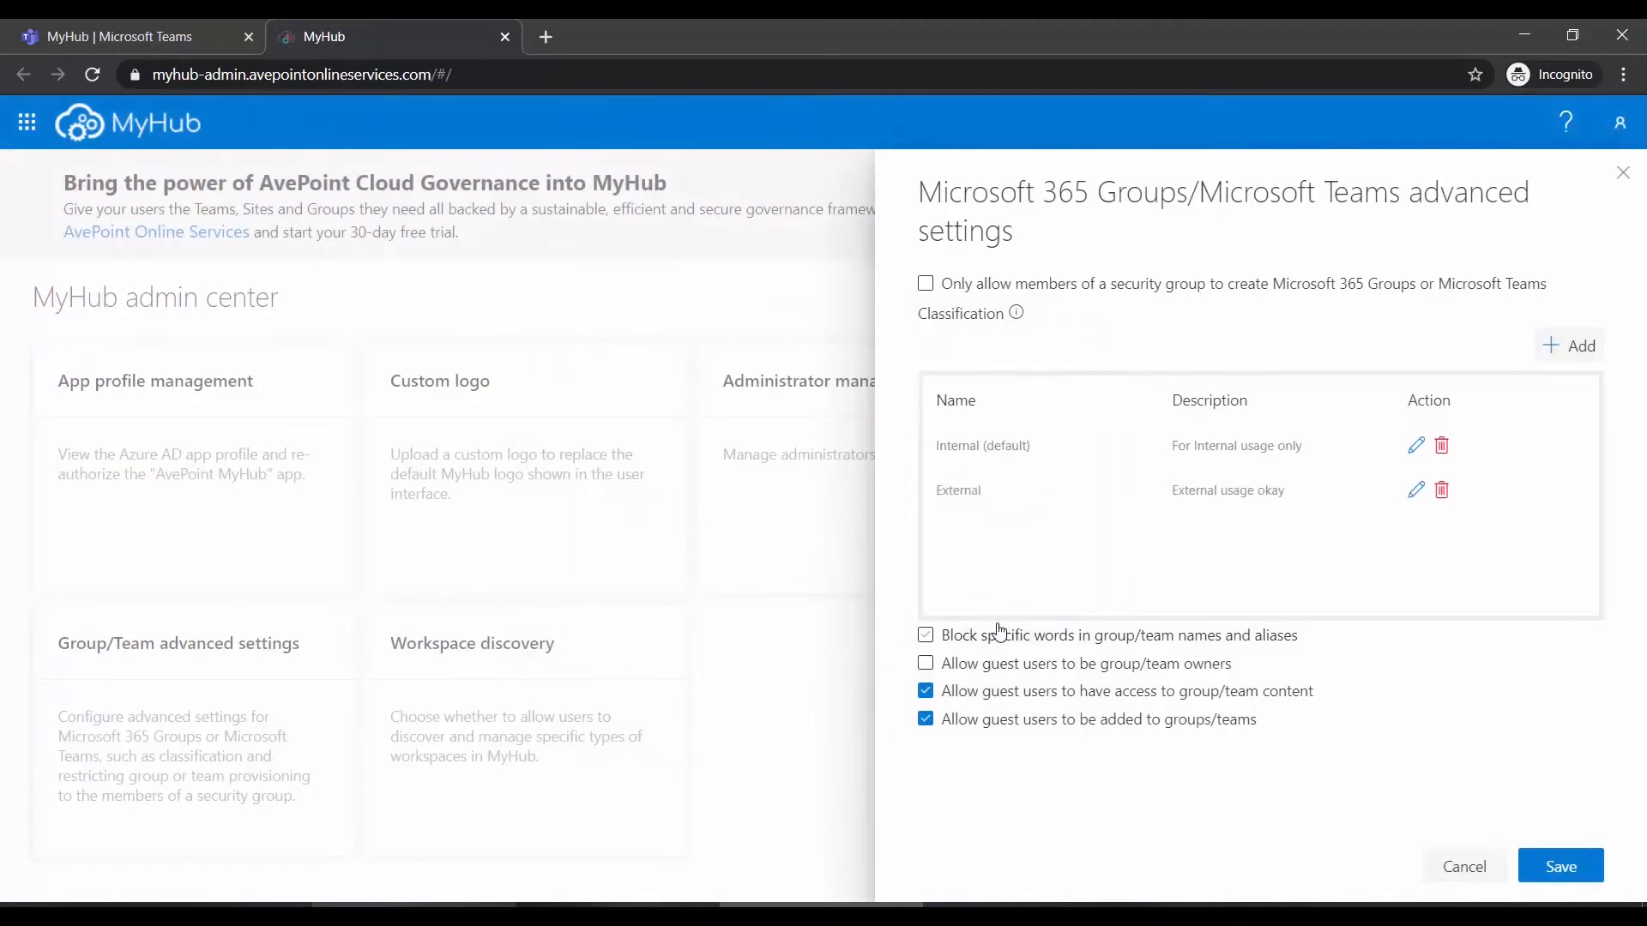
Leave word blocking off, clear guest ownership and guest access, and save the advanced settings
click(925, 635)
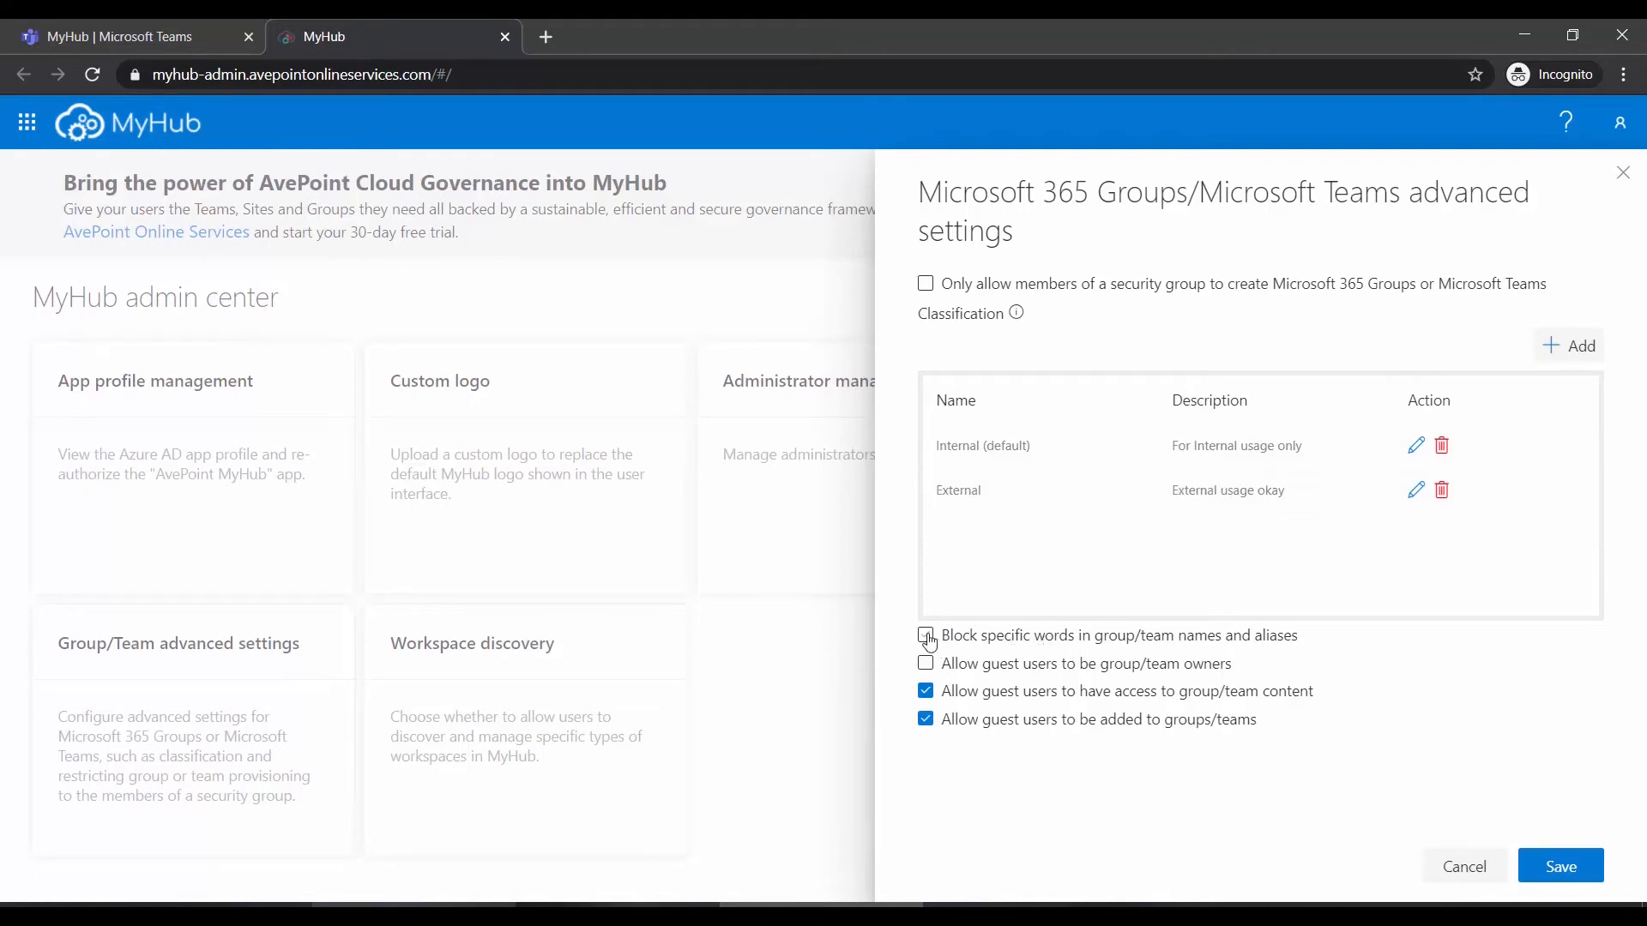
click(925, 636)
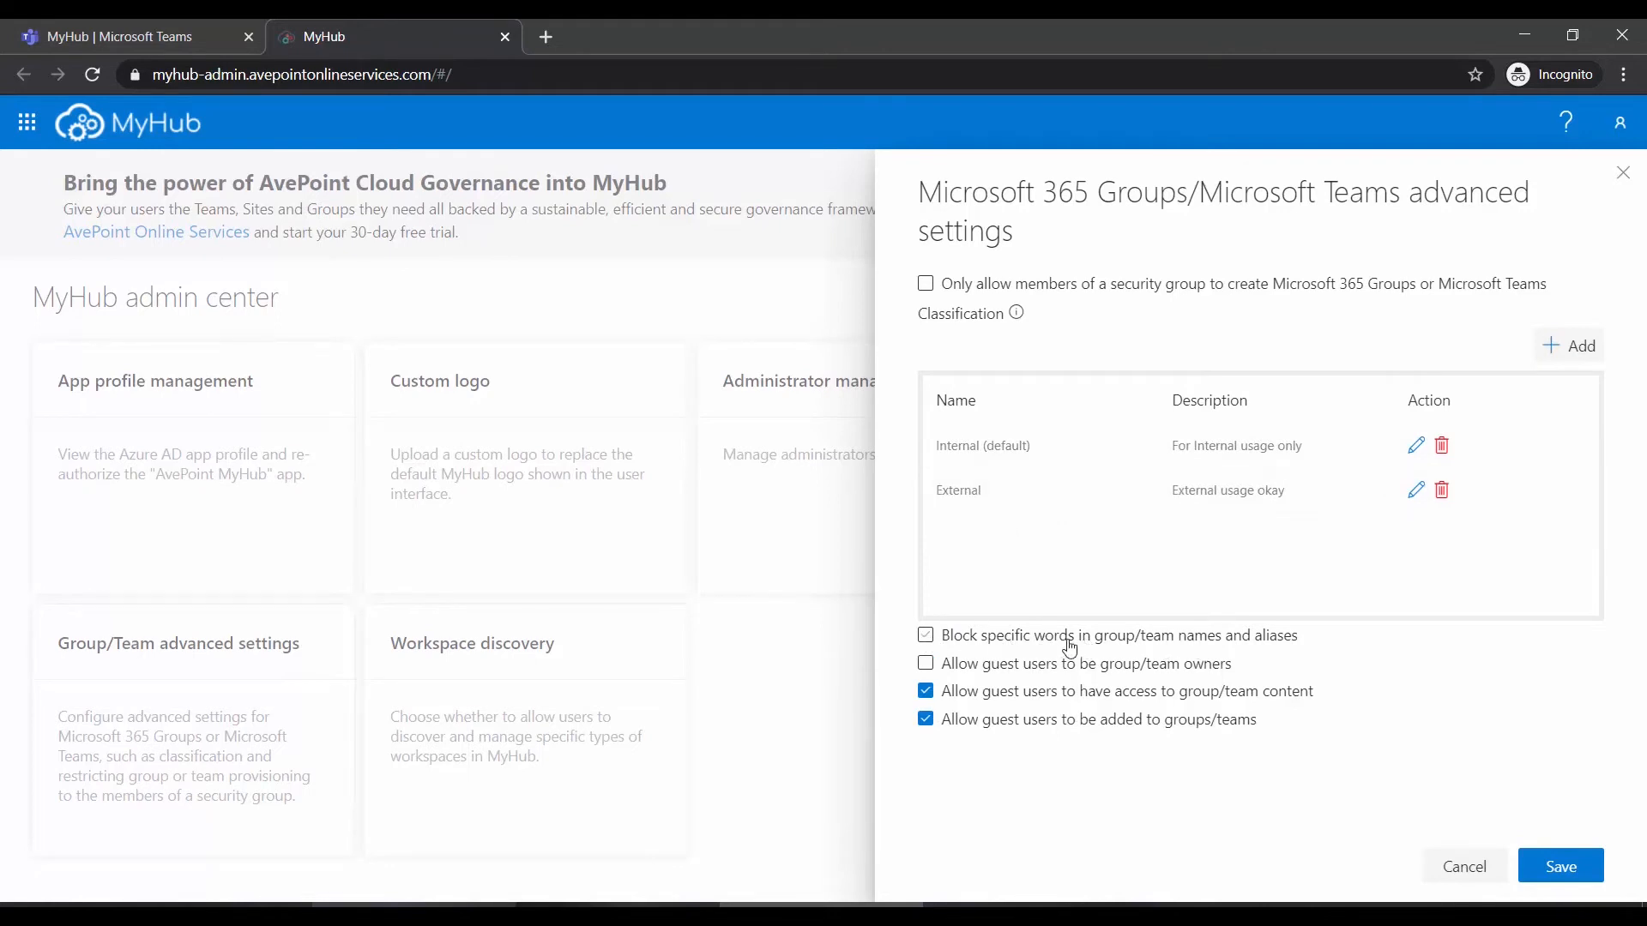
click(926, 635)
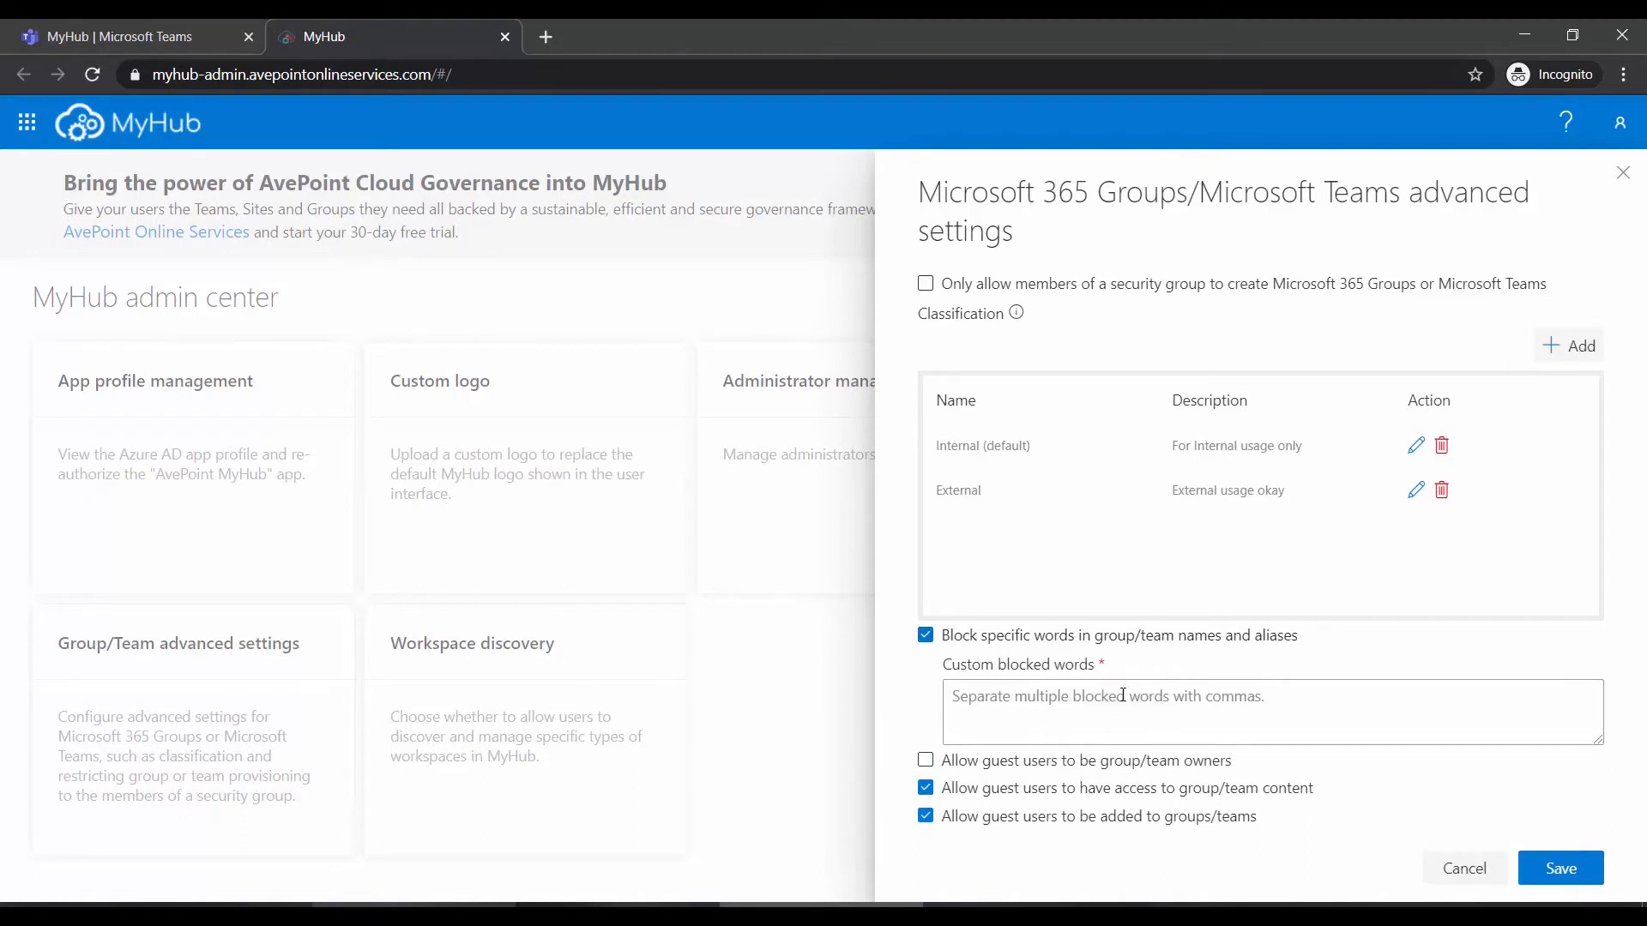
click(924, 635)
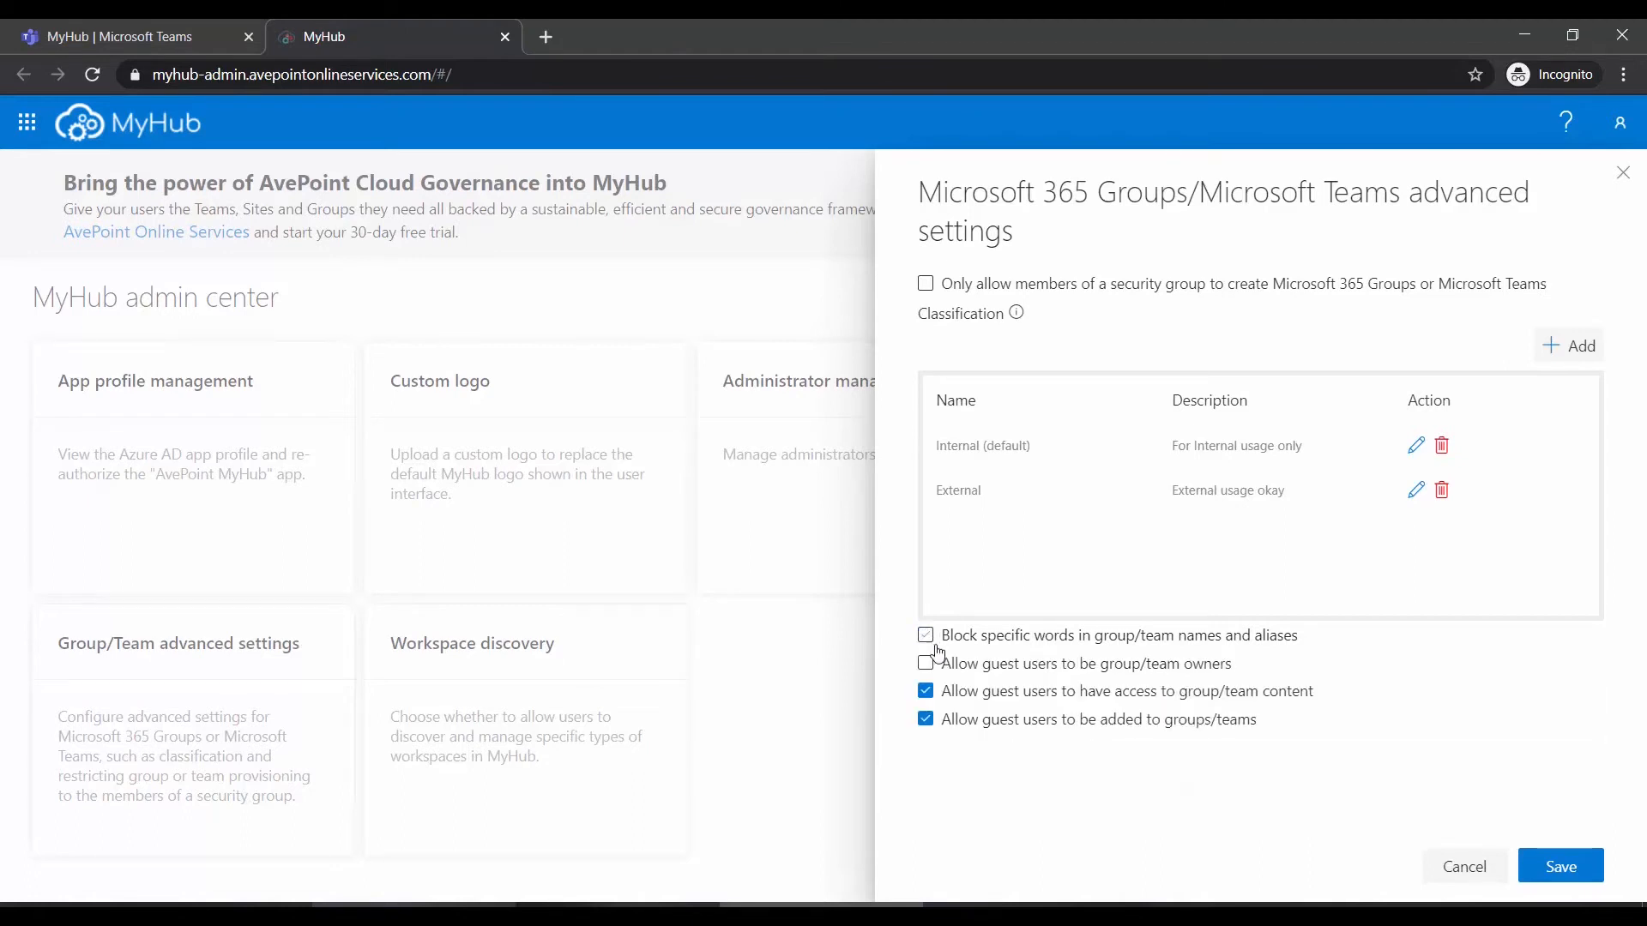
click(925, 636)
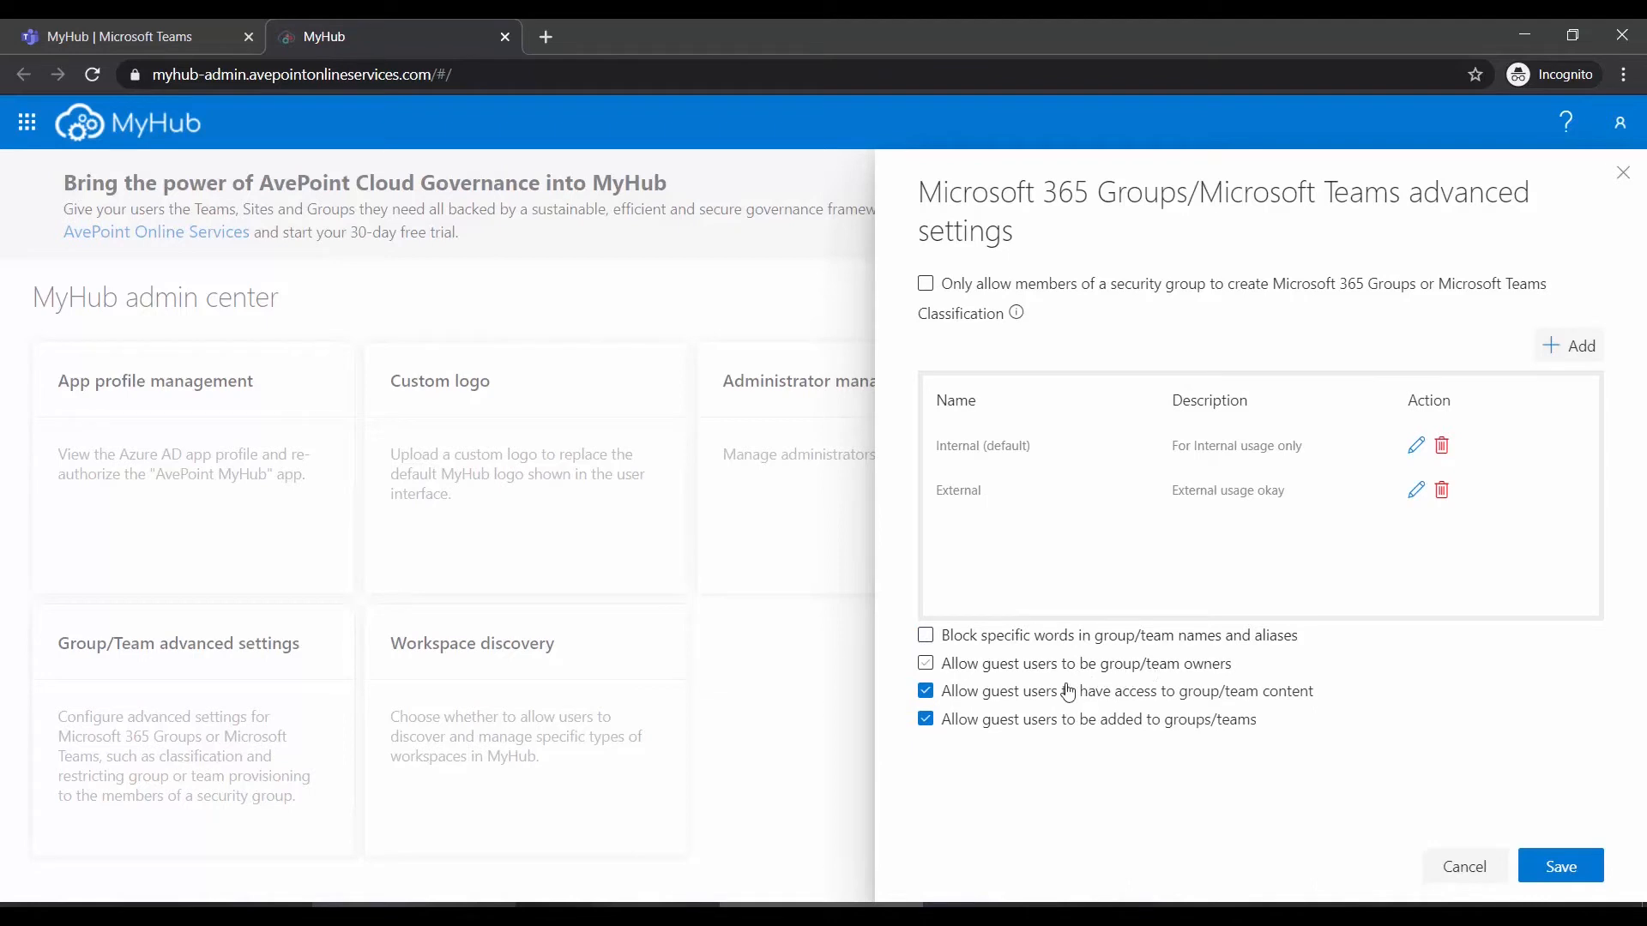
click(924, 663)
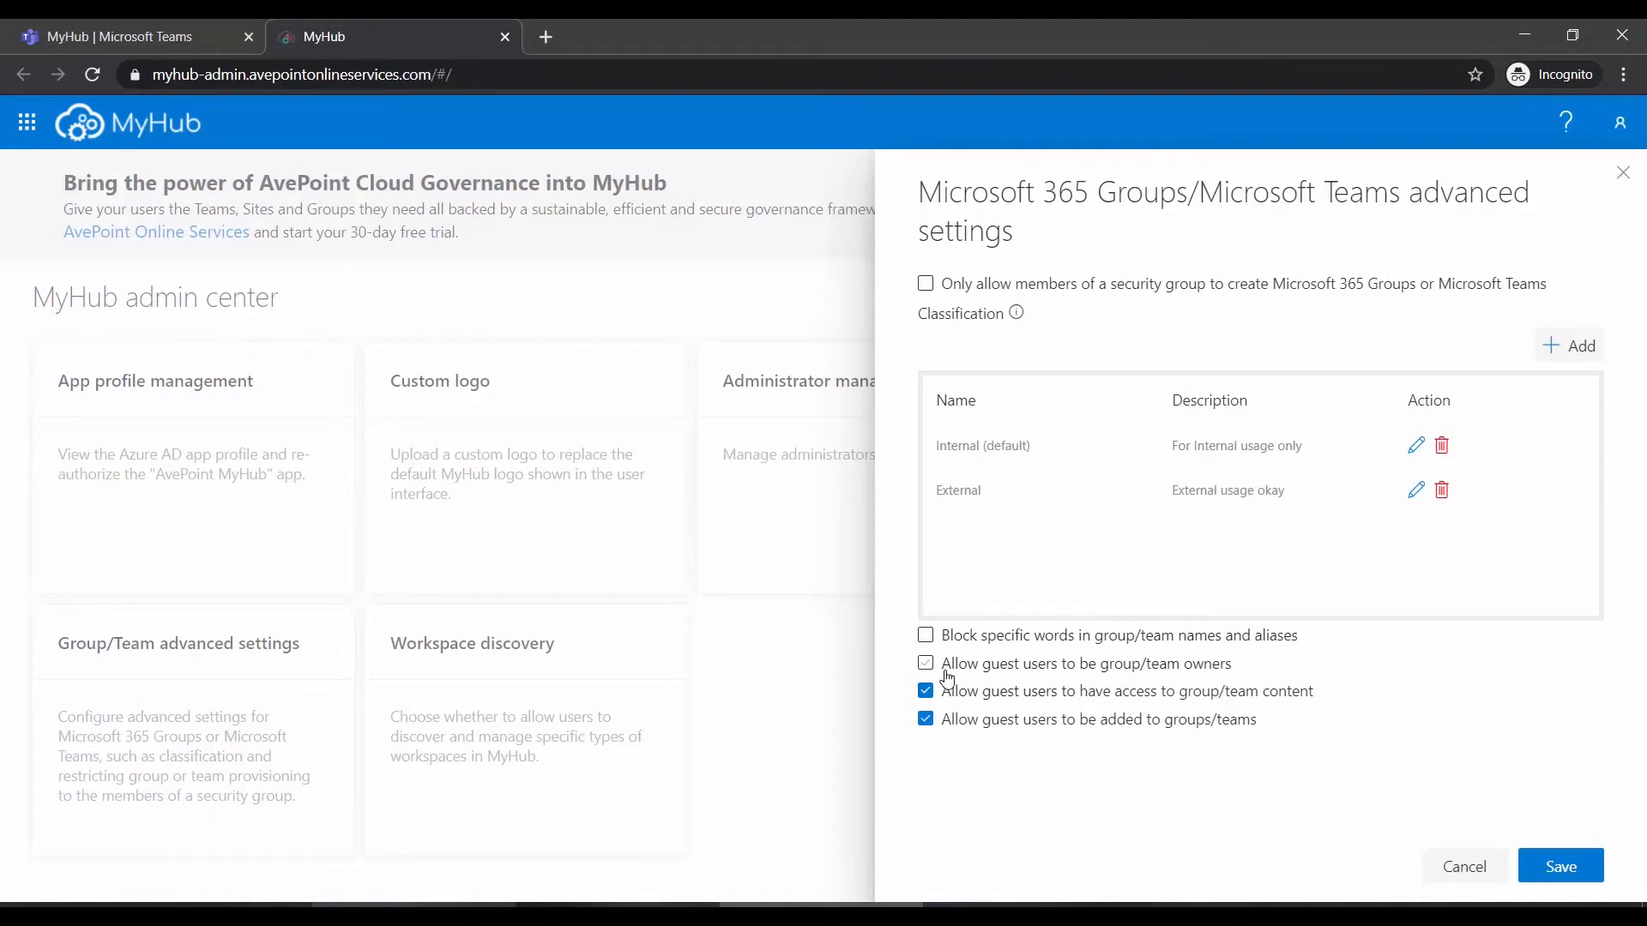
click(925, 663)
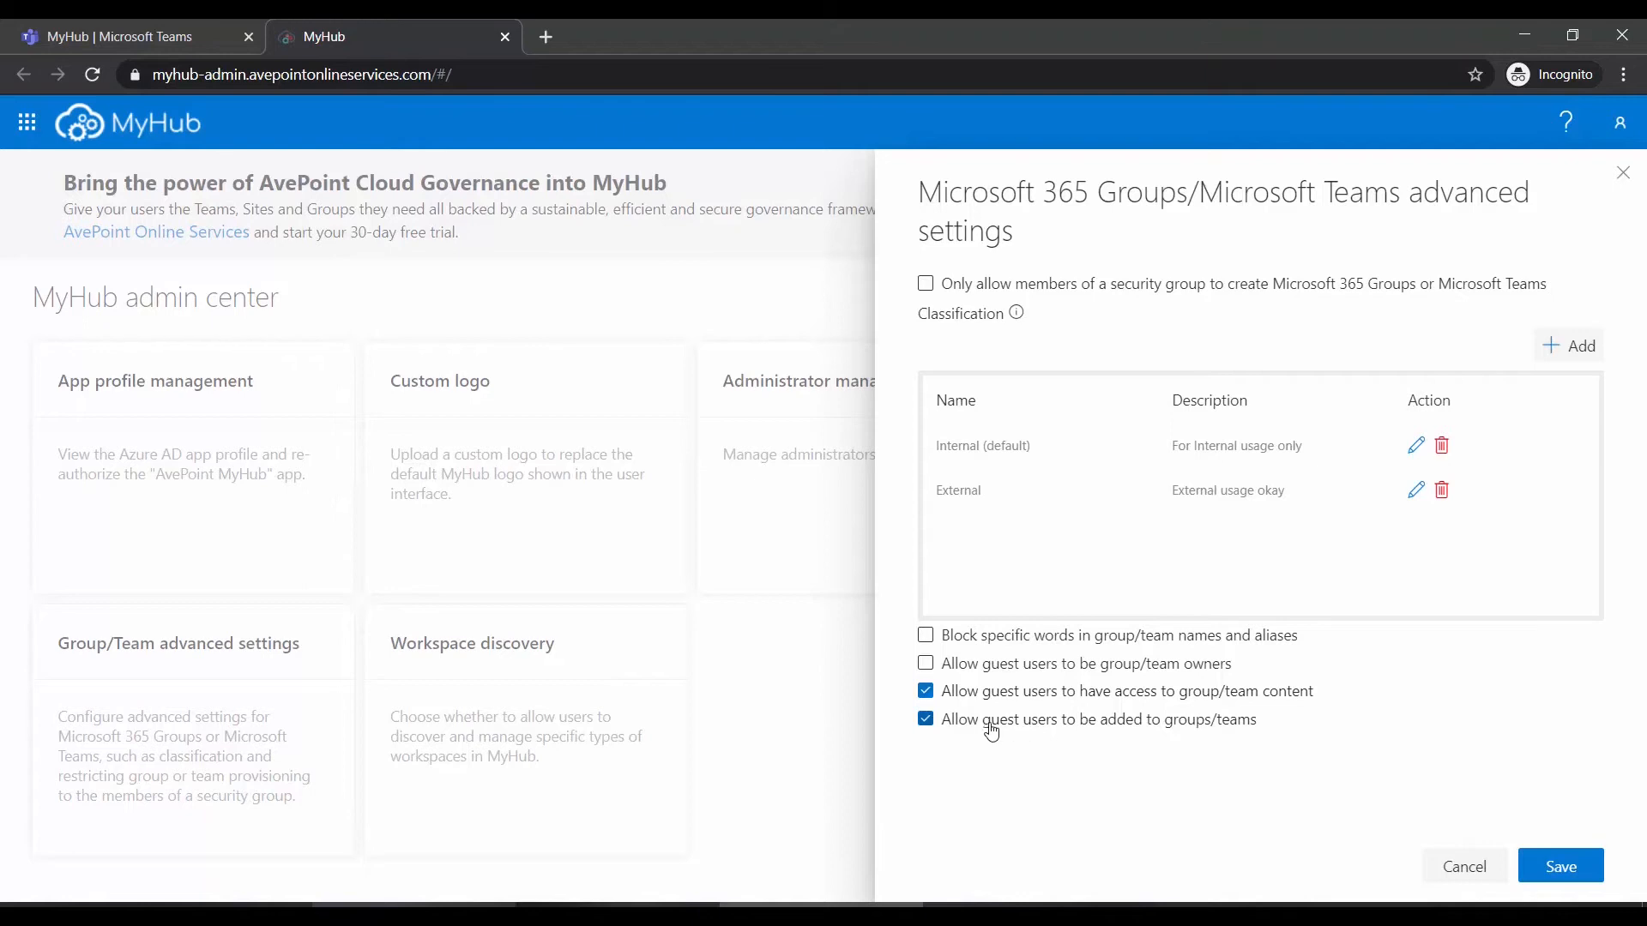
mouse_move(1226, 730)
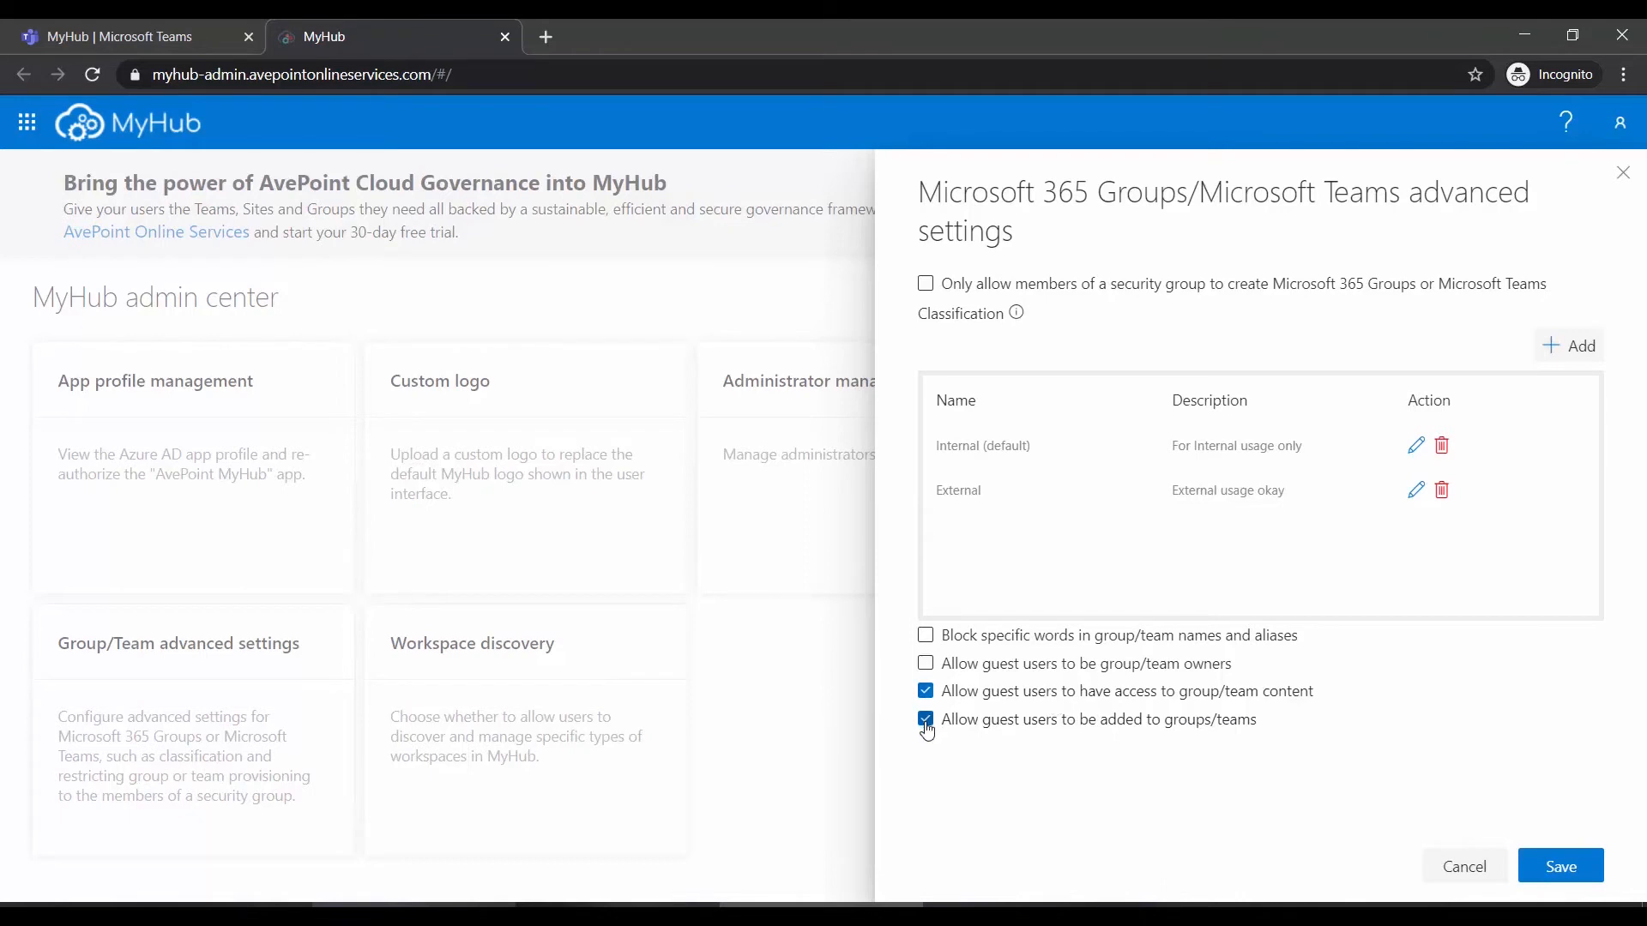
click(926, 720)
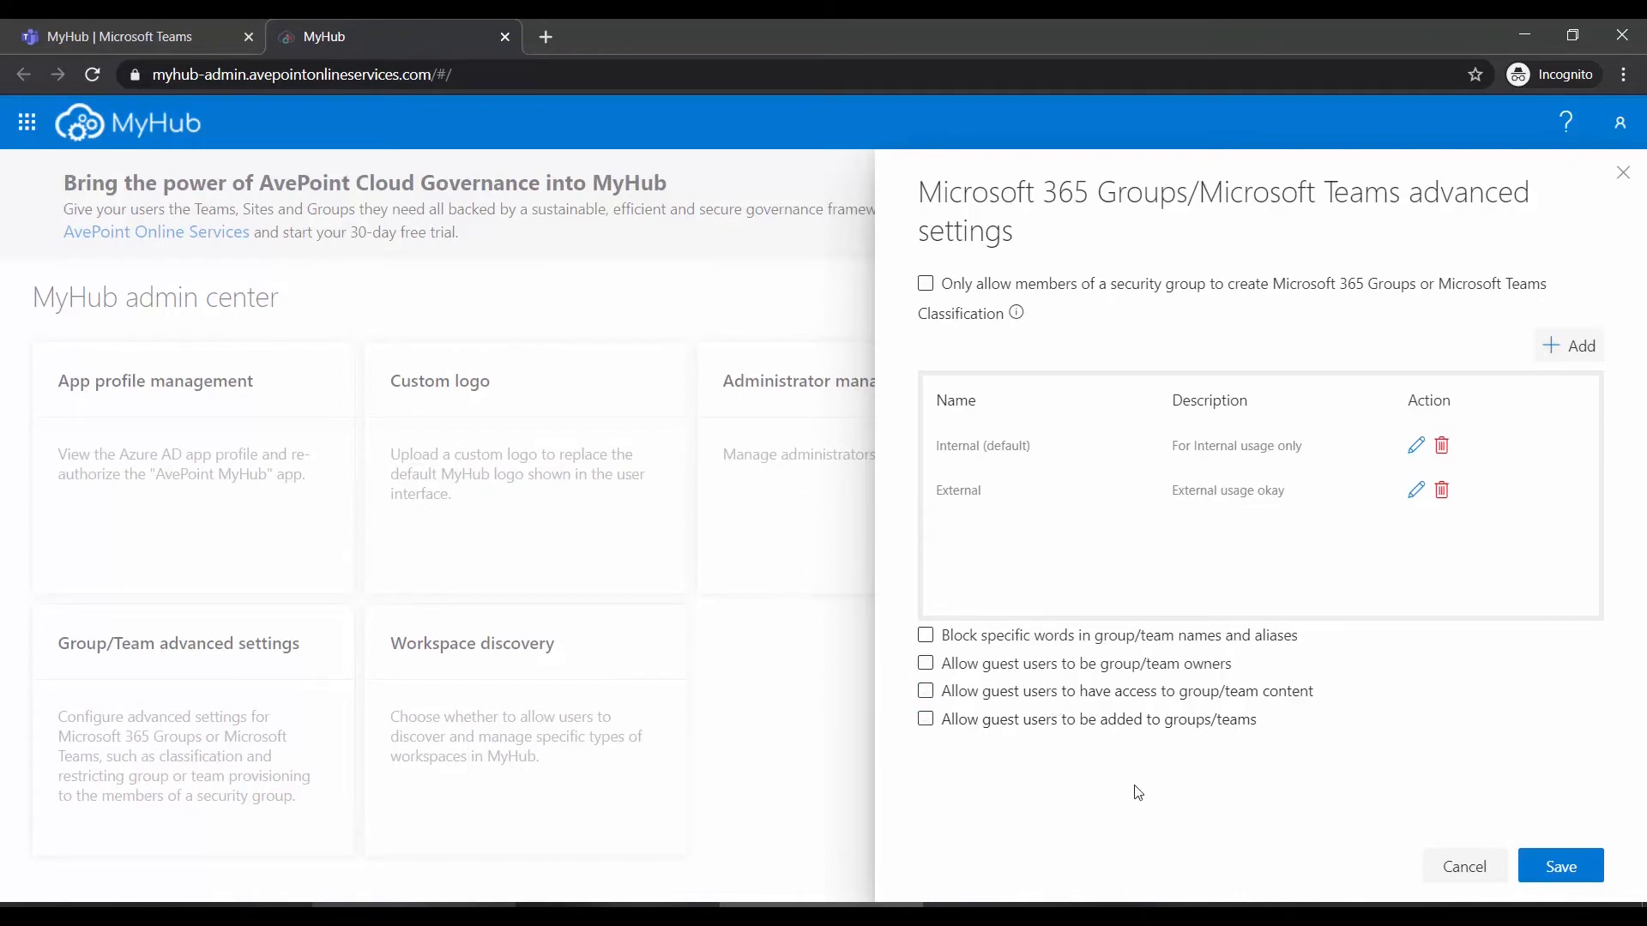
mouse_move(1234, 739)
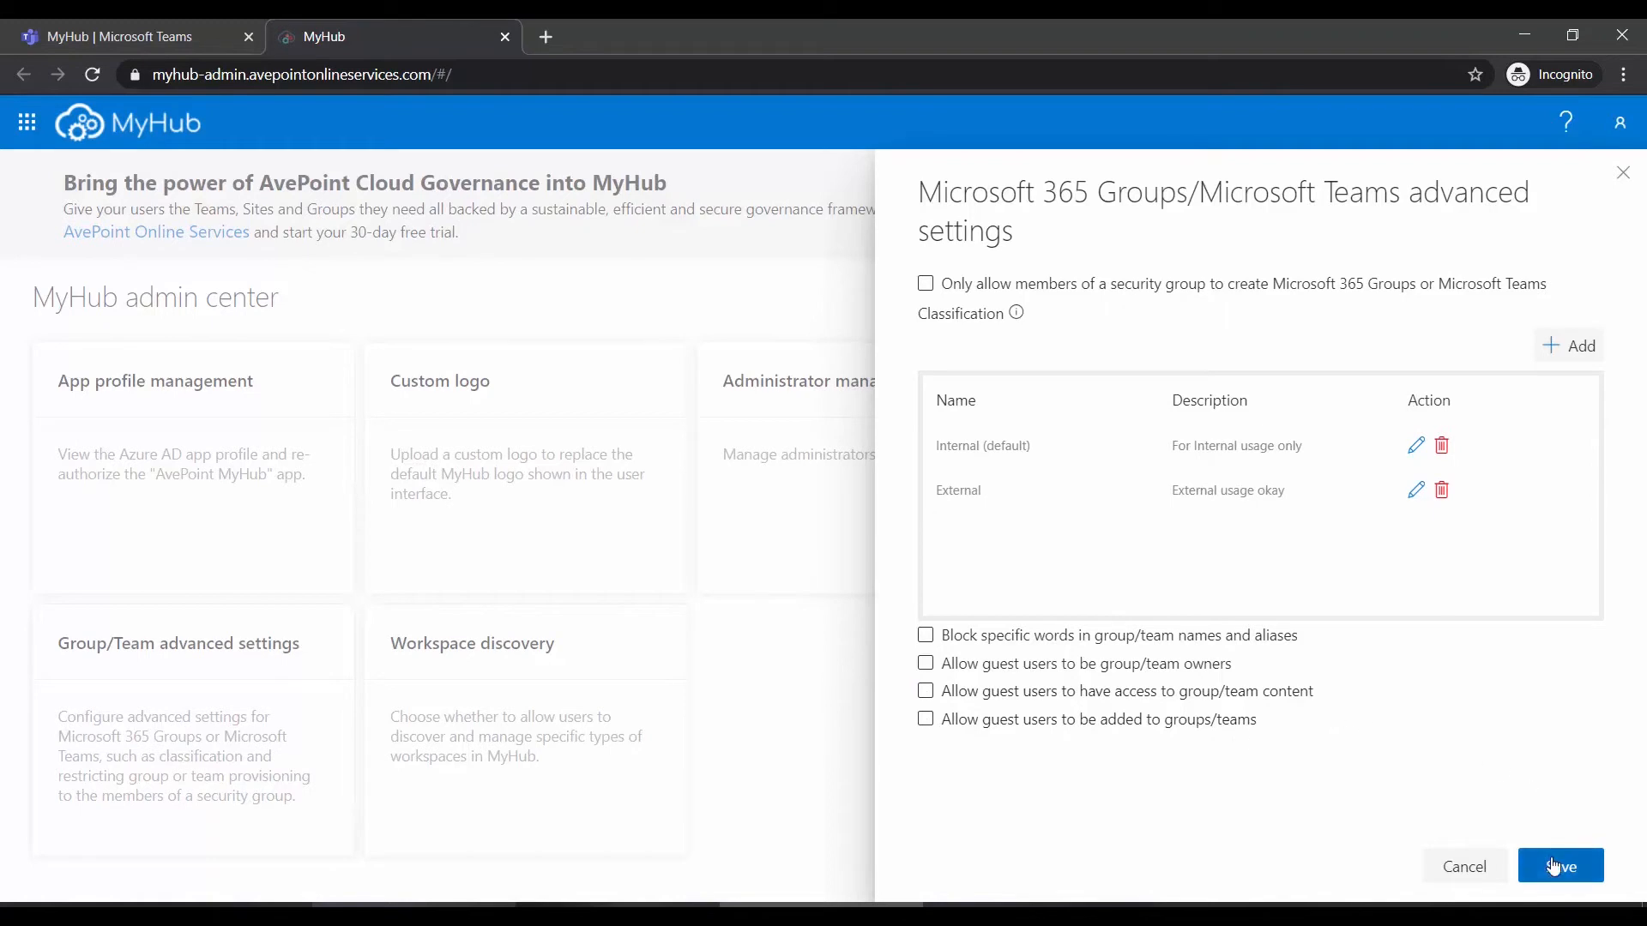
click(1560, 867)
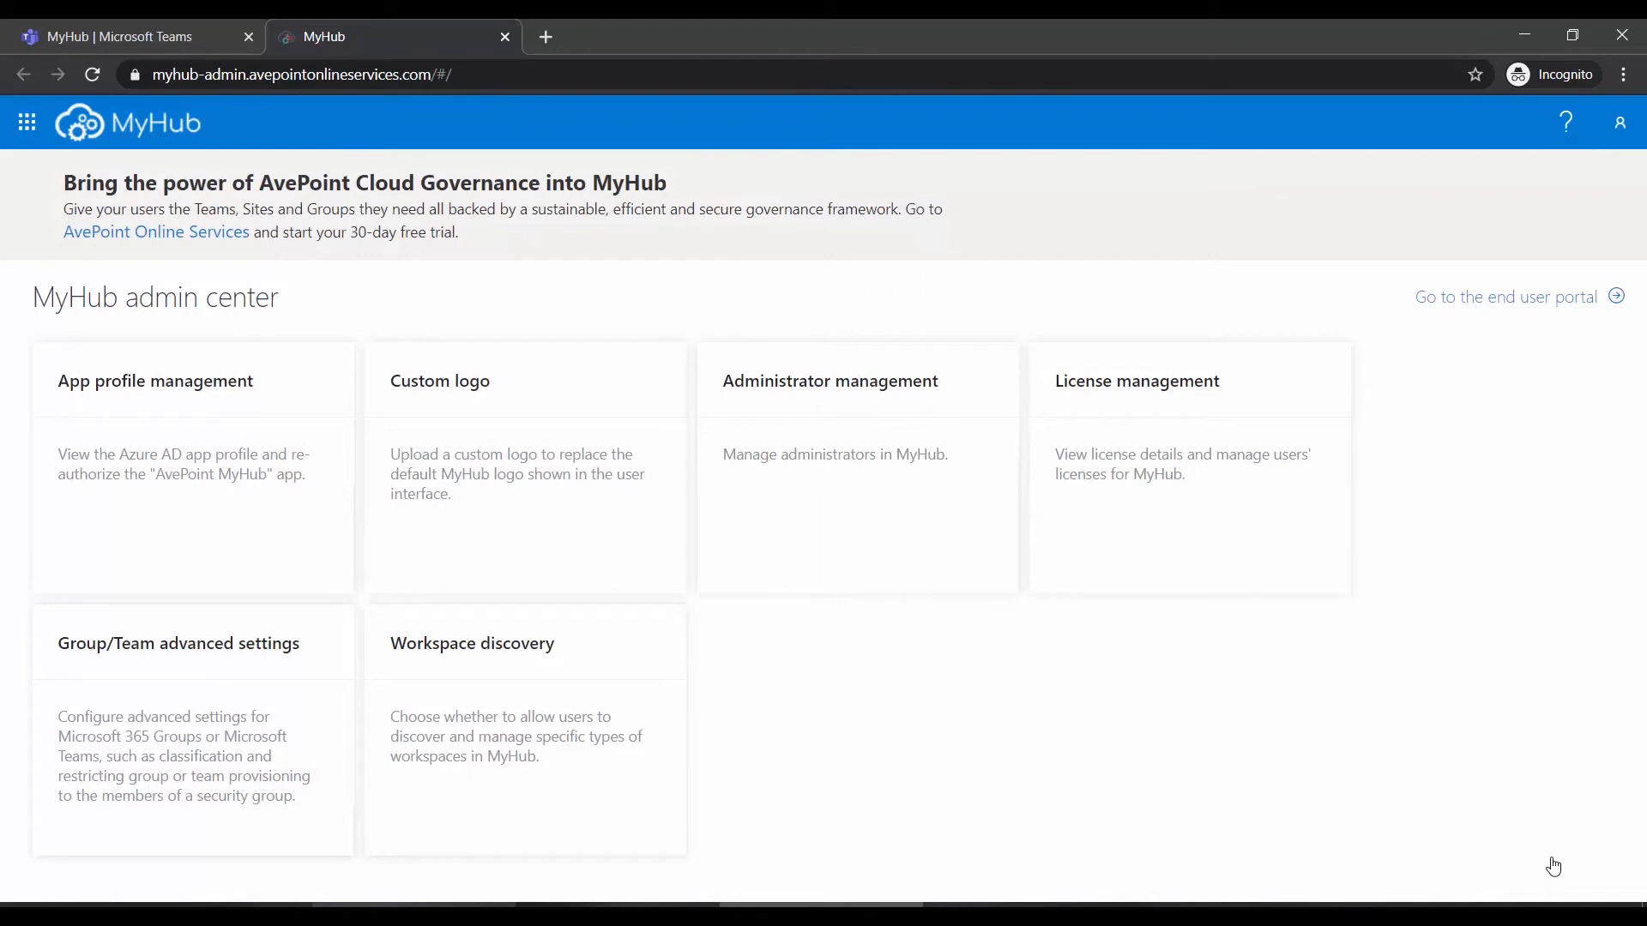
Return to Microsoft Teams and open the MyHub app's Hubs home page
click(116, 36)
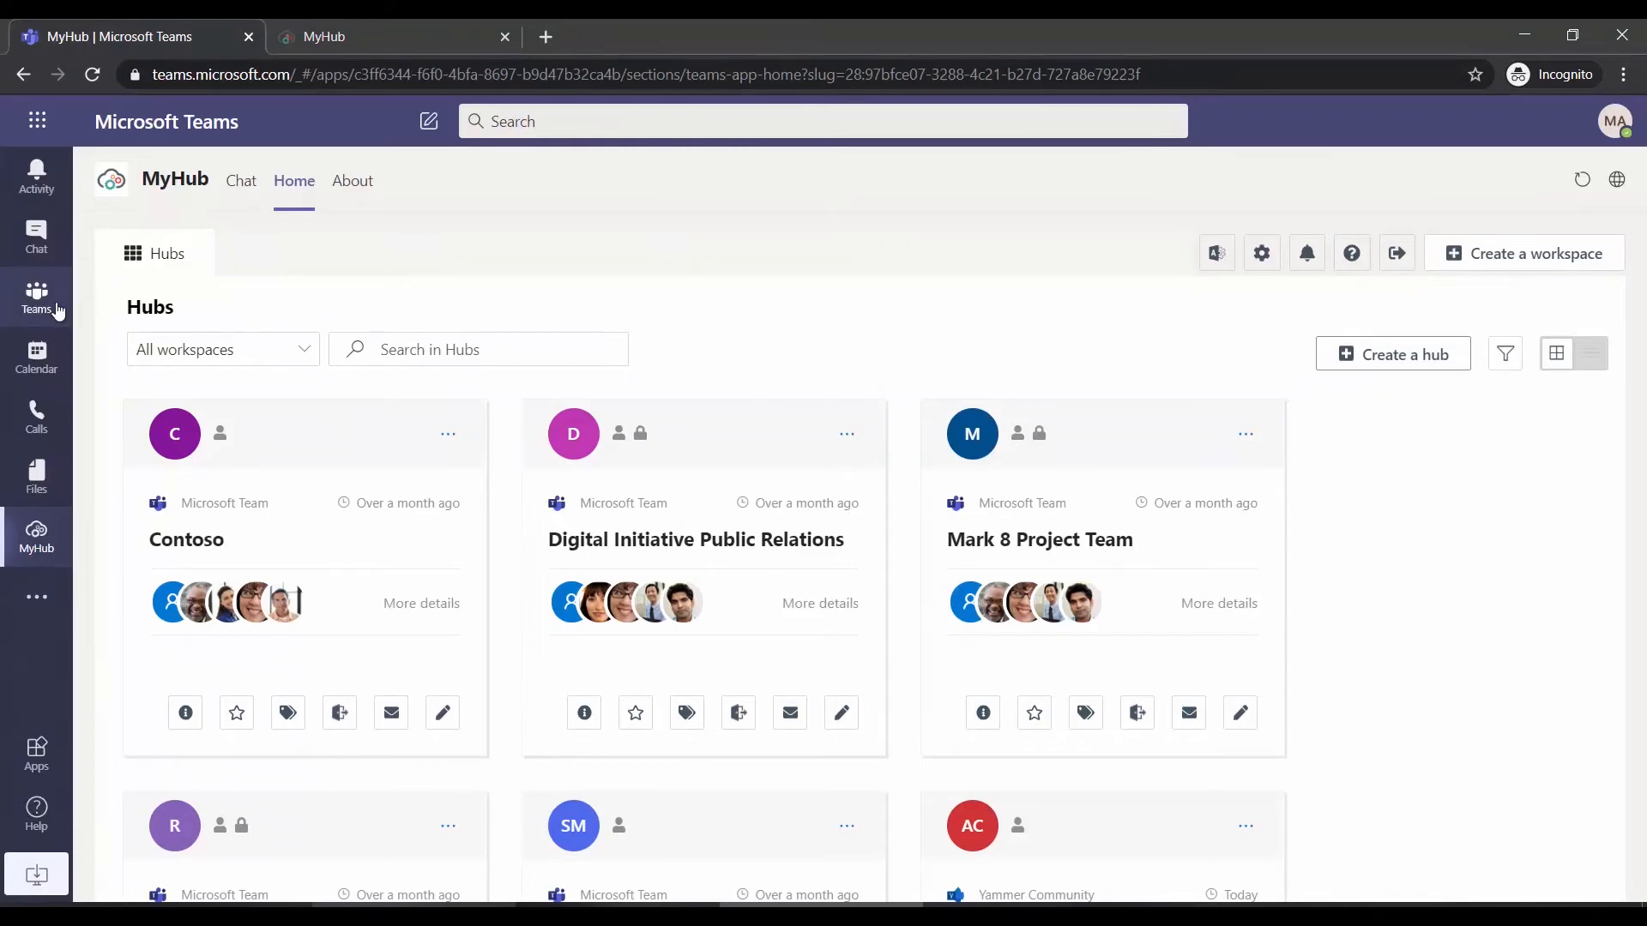
click(36, 297)
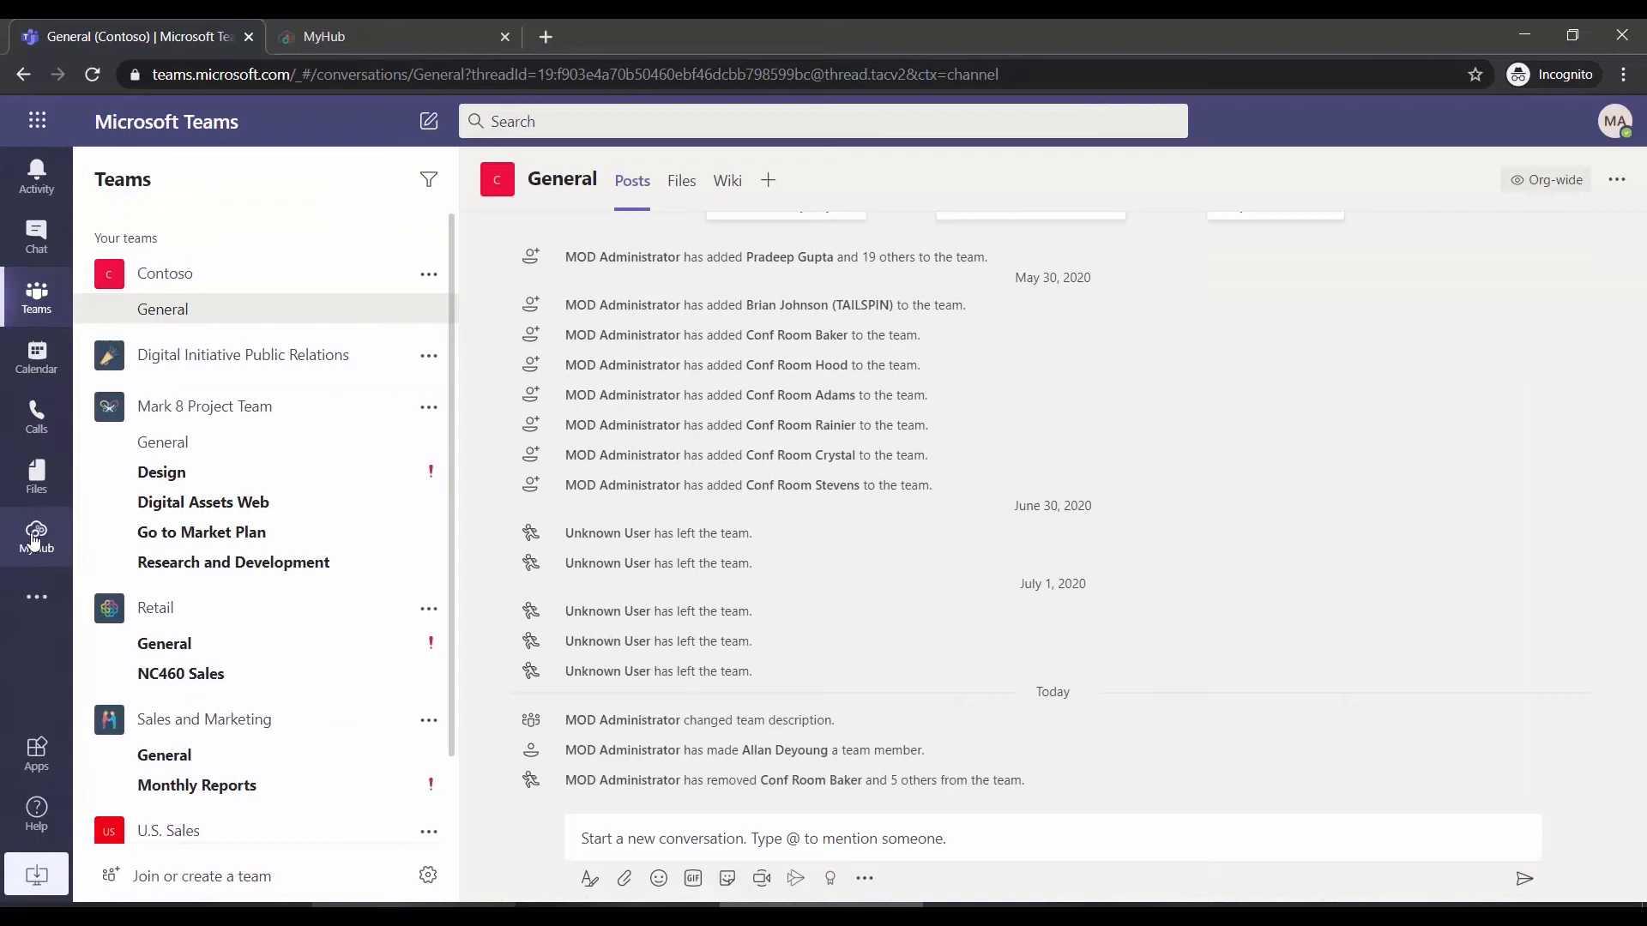
click(36, 537)
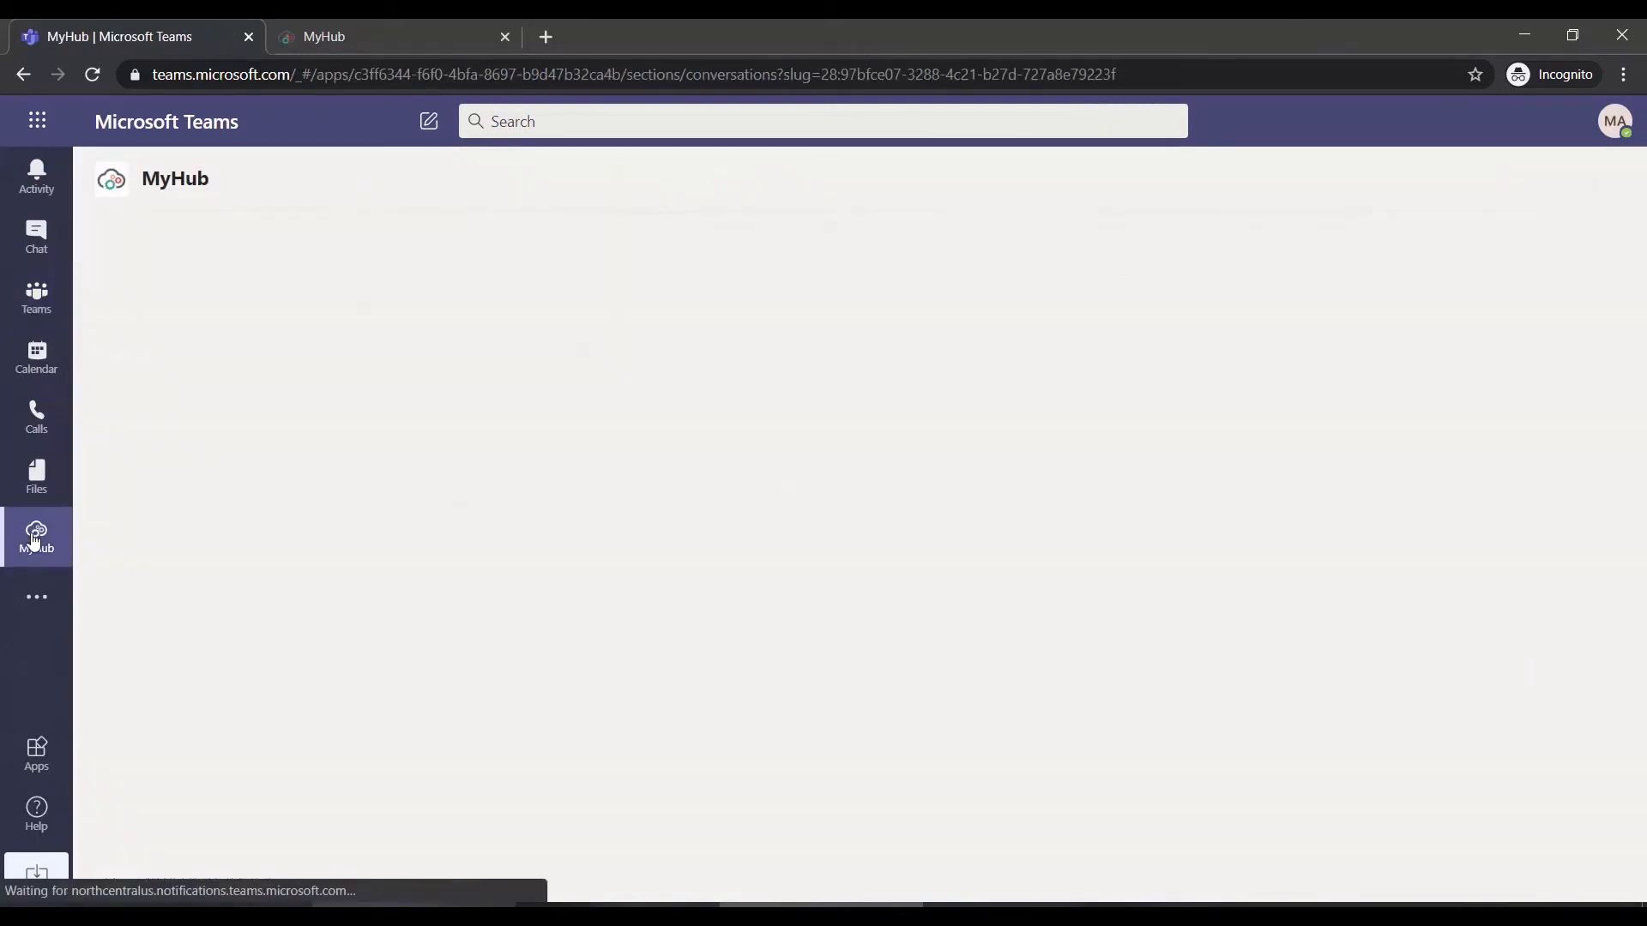
click(36, 535)
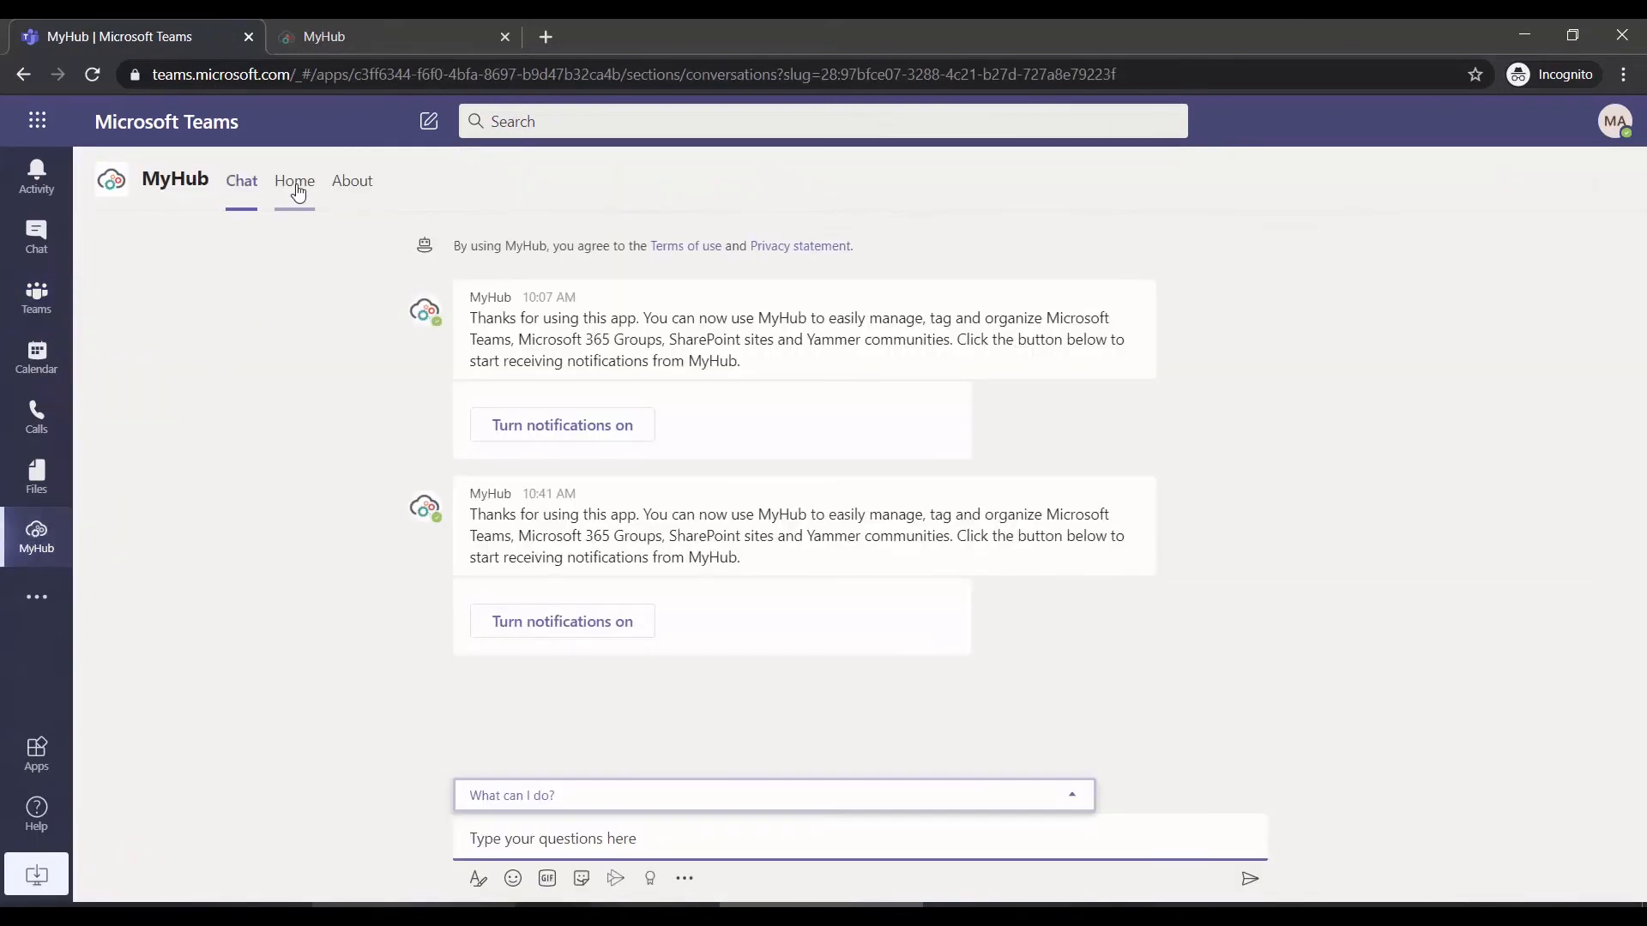
click(552, 838)
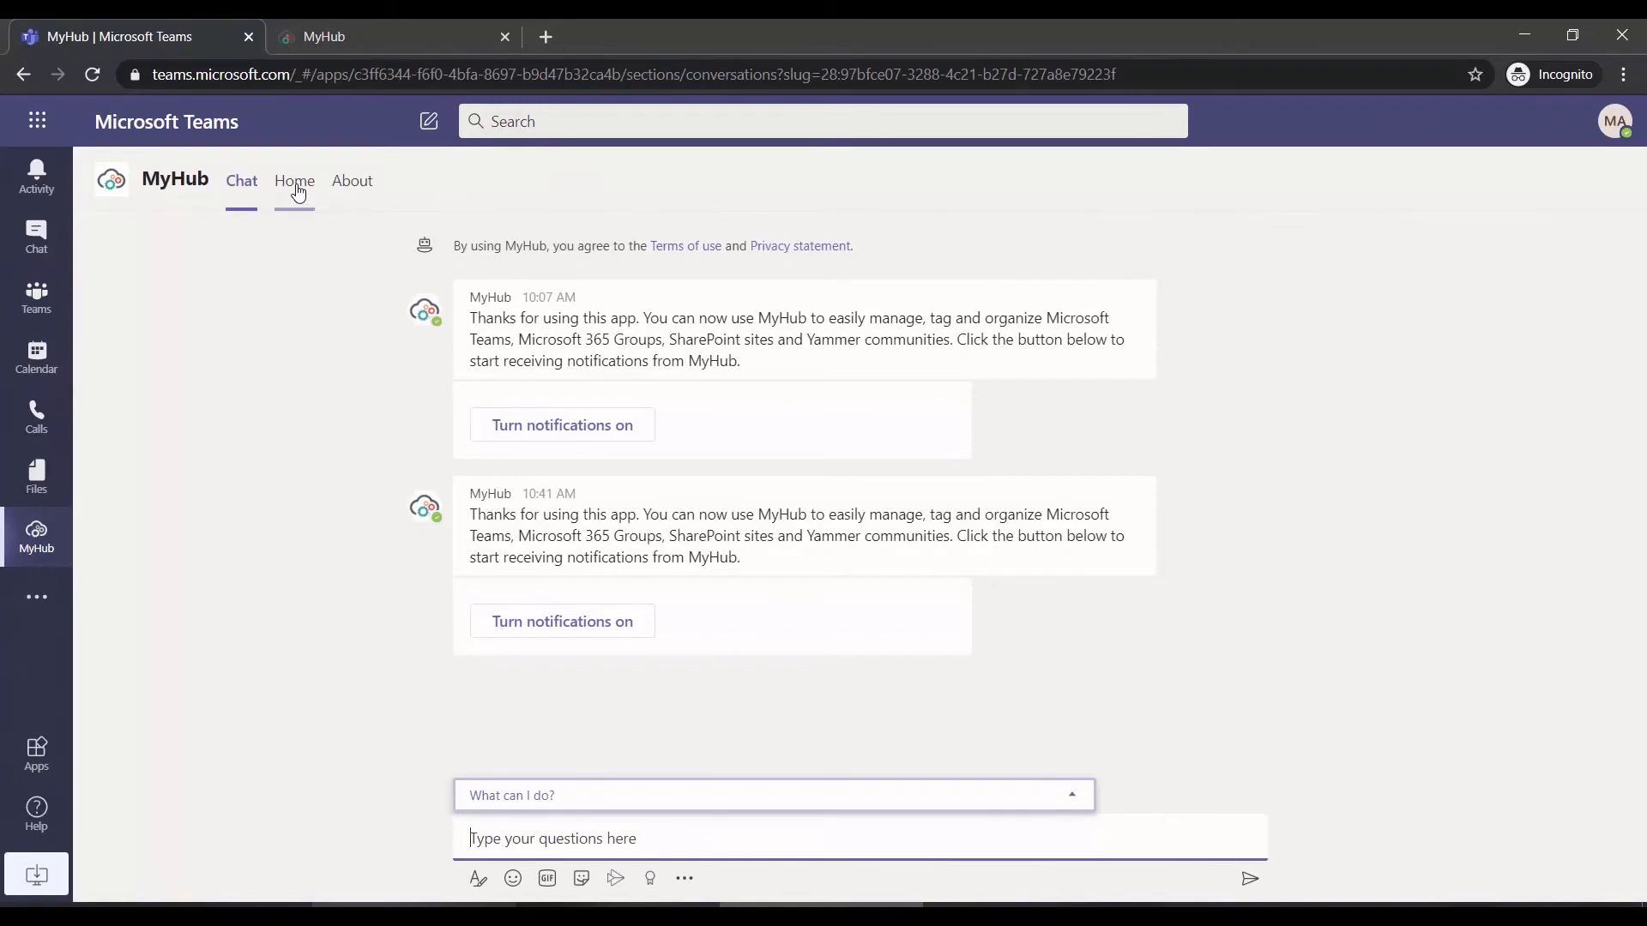
click(295, 181)
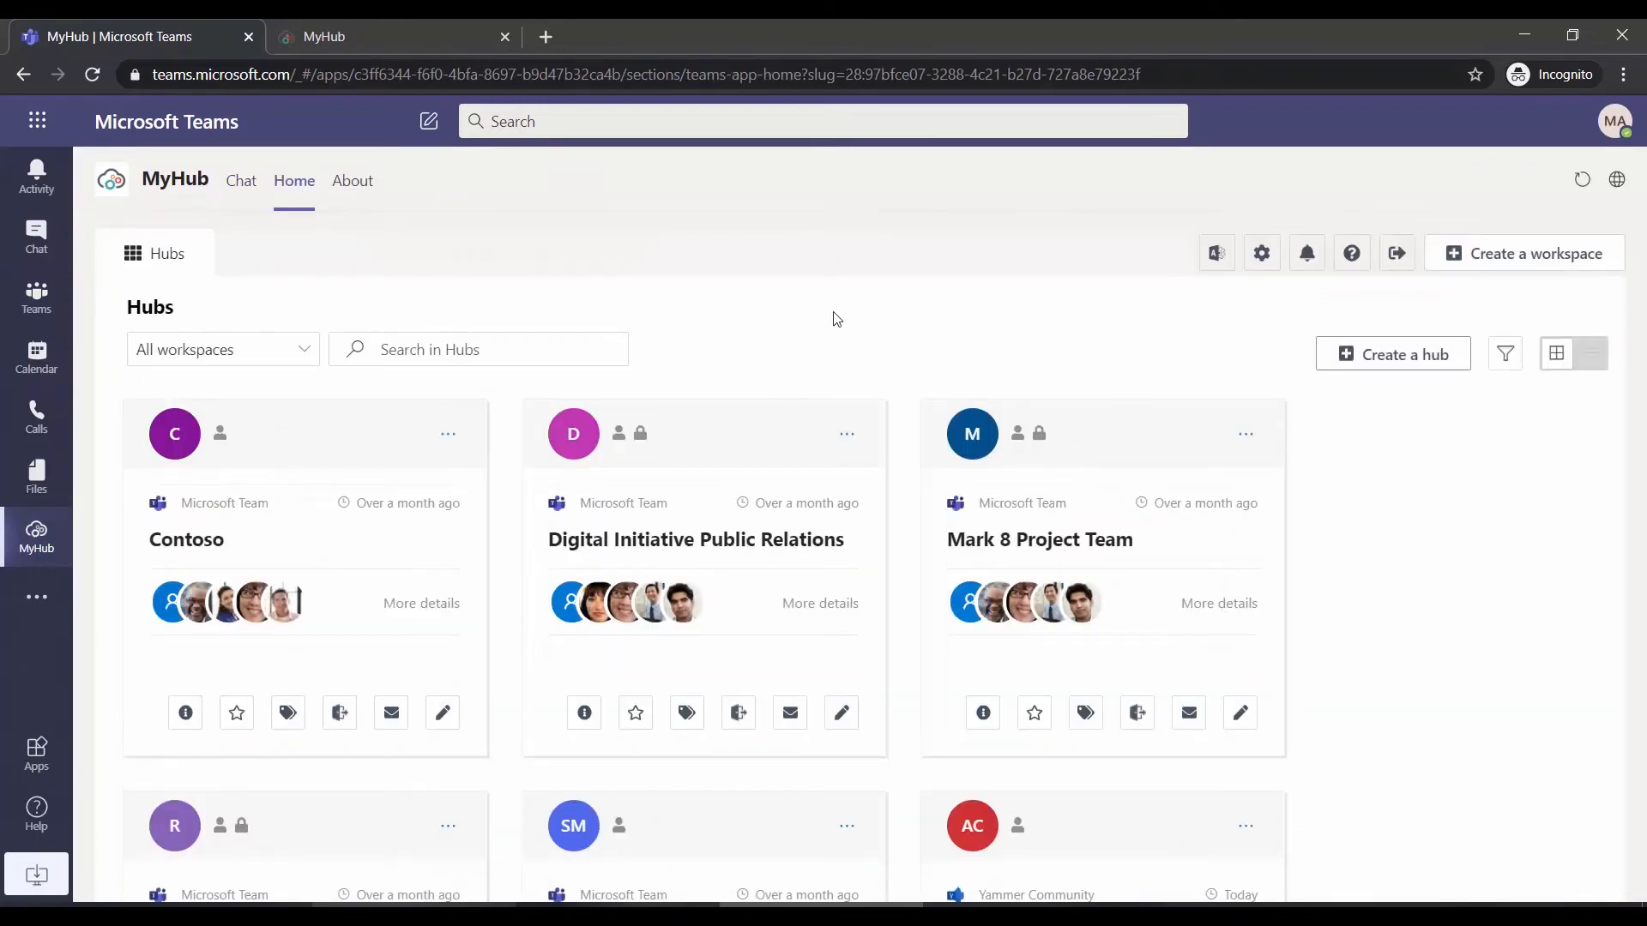
Start a new workspace and view its Type and Classification (Internal, External) options
click(1525, 253)
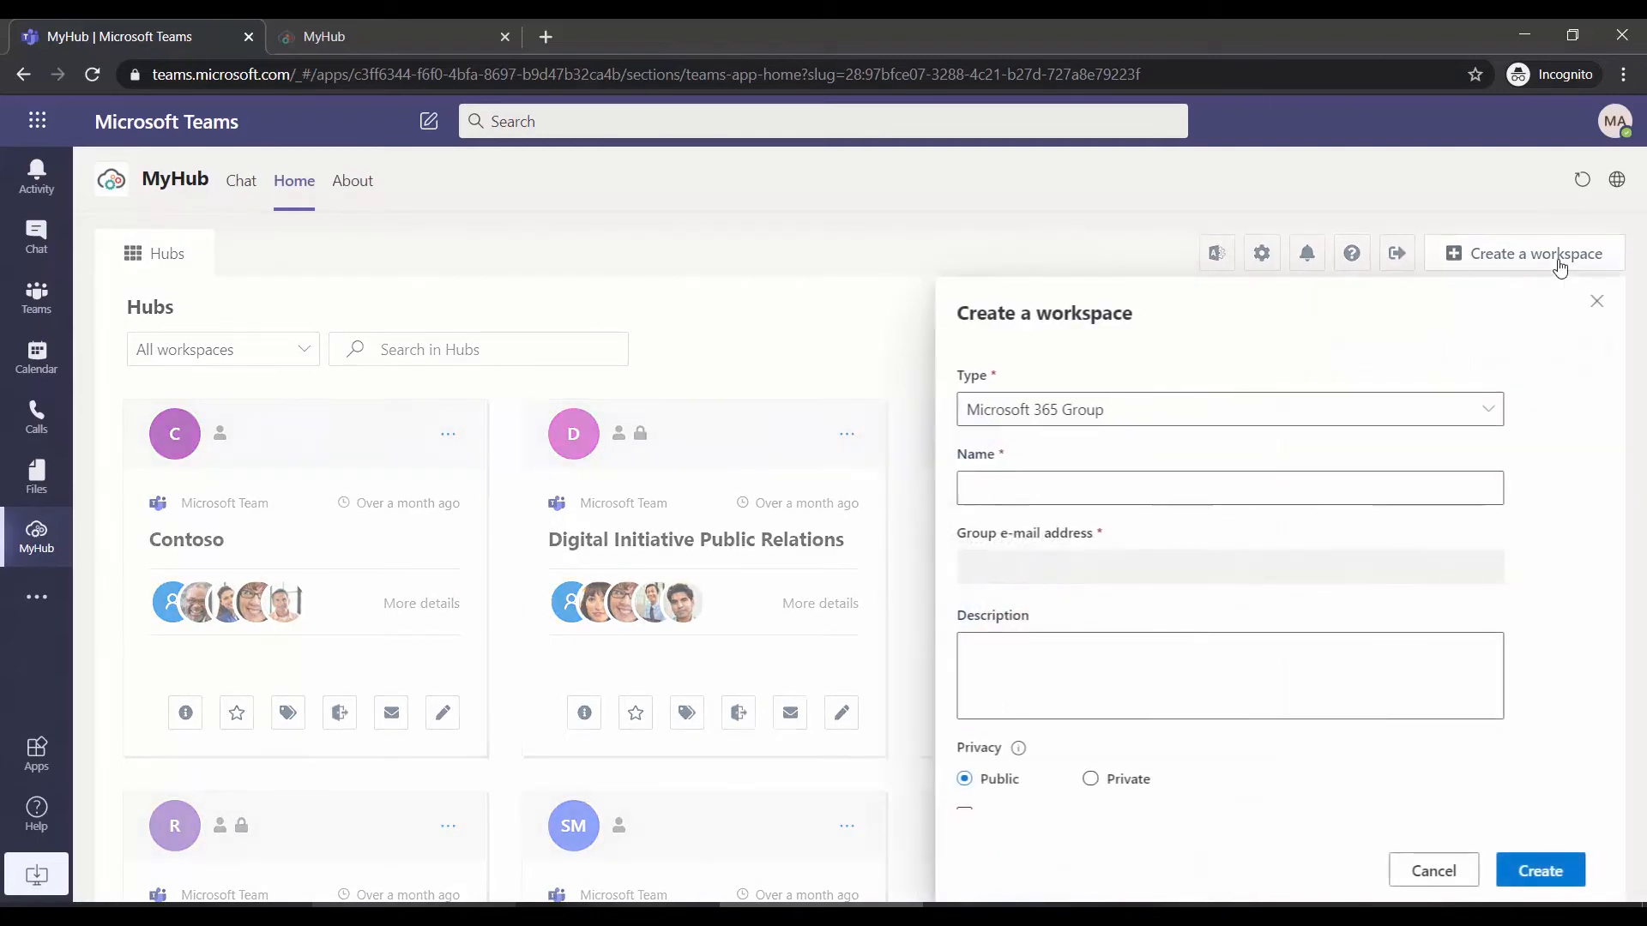
click(1228, 410)
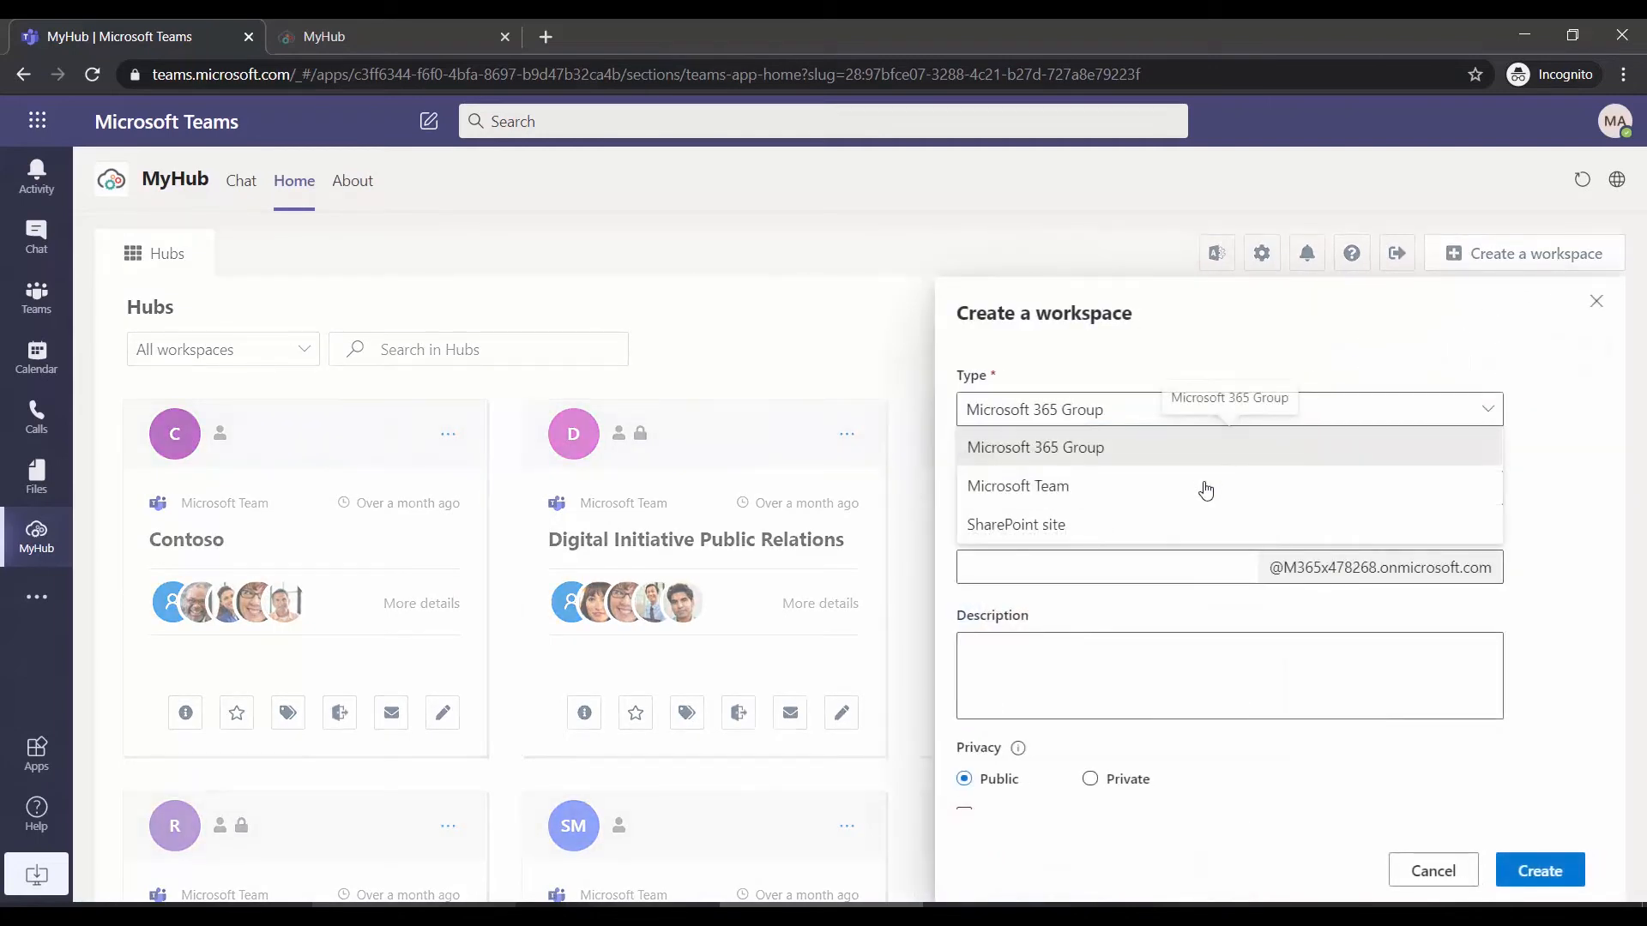
mouse_move(1110, 524)
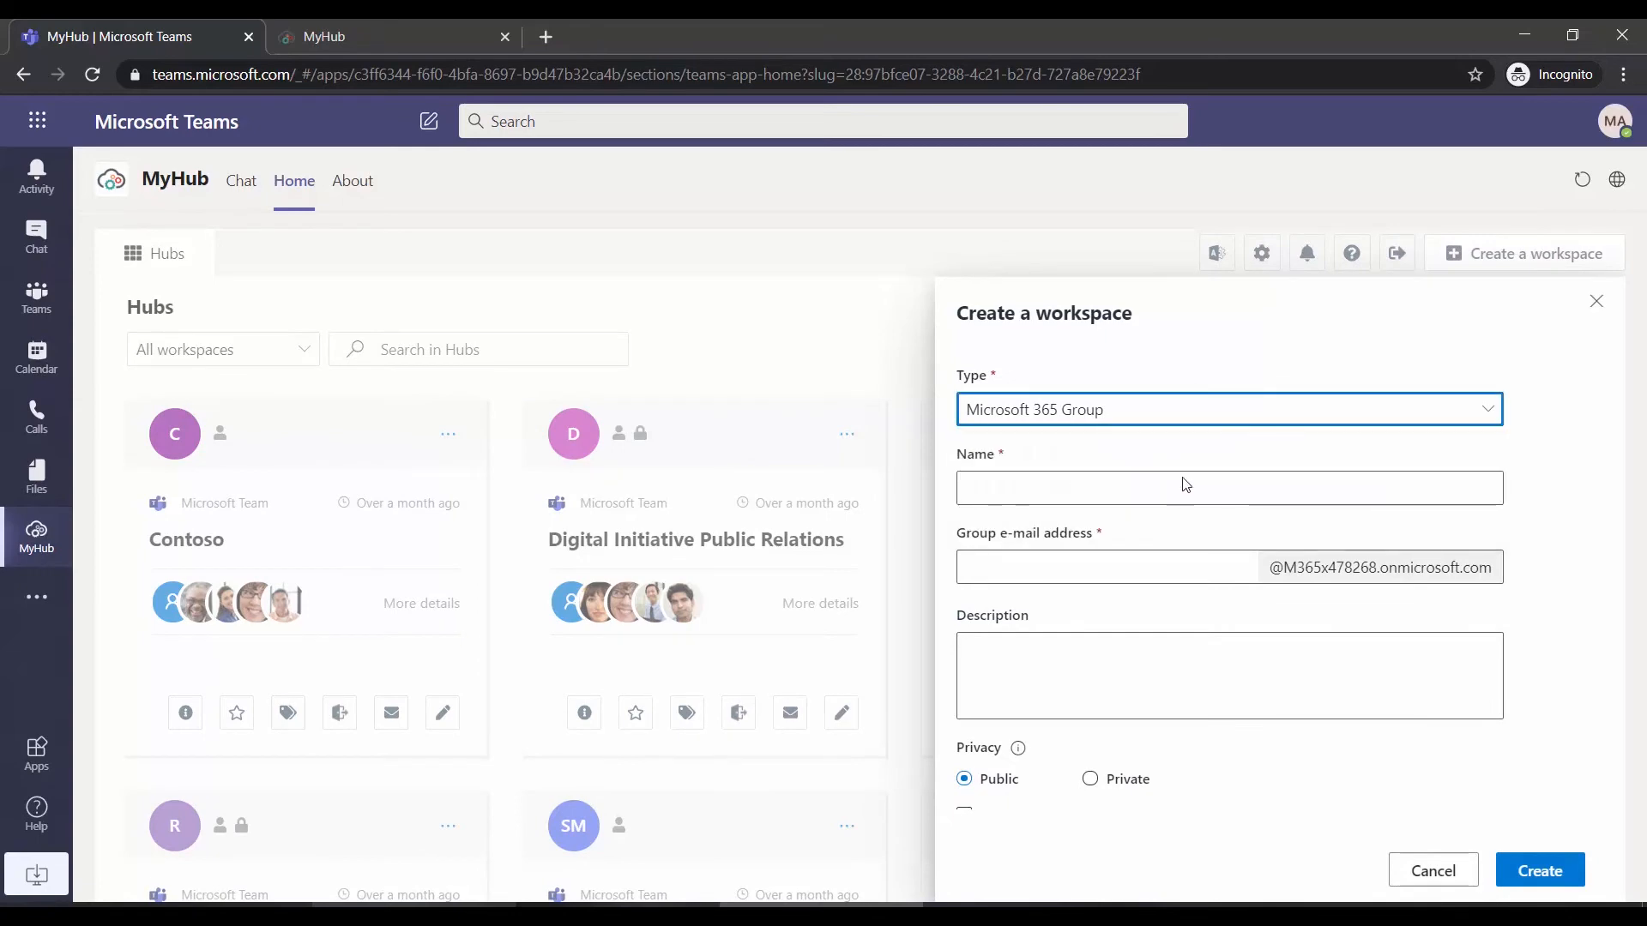
scroll(down, 3)
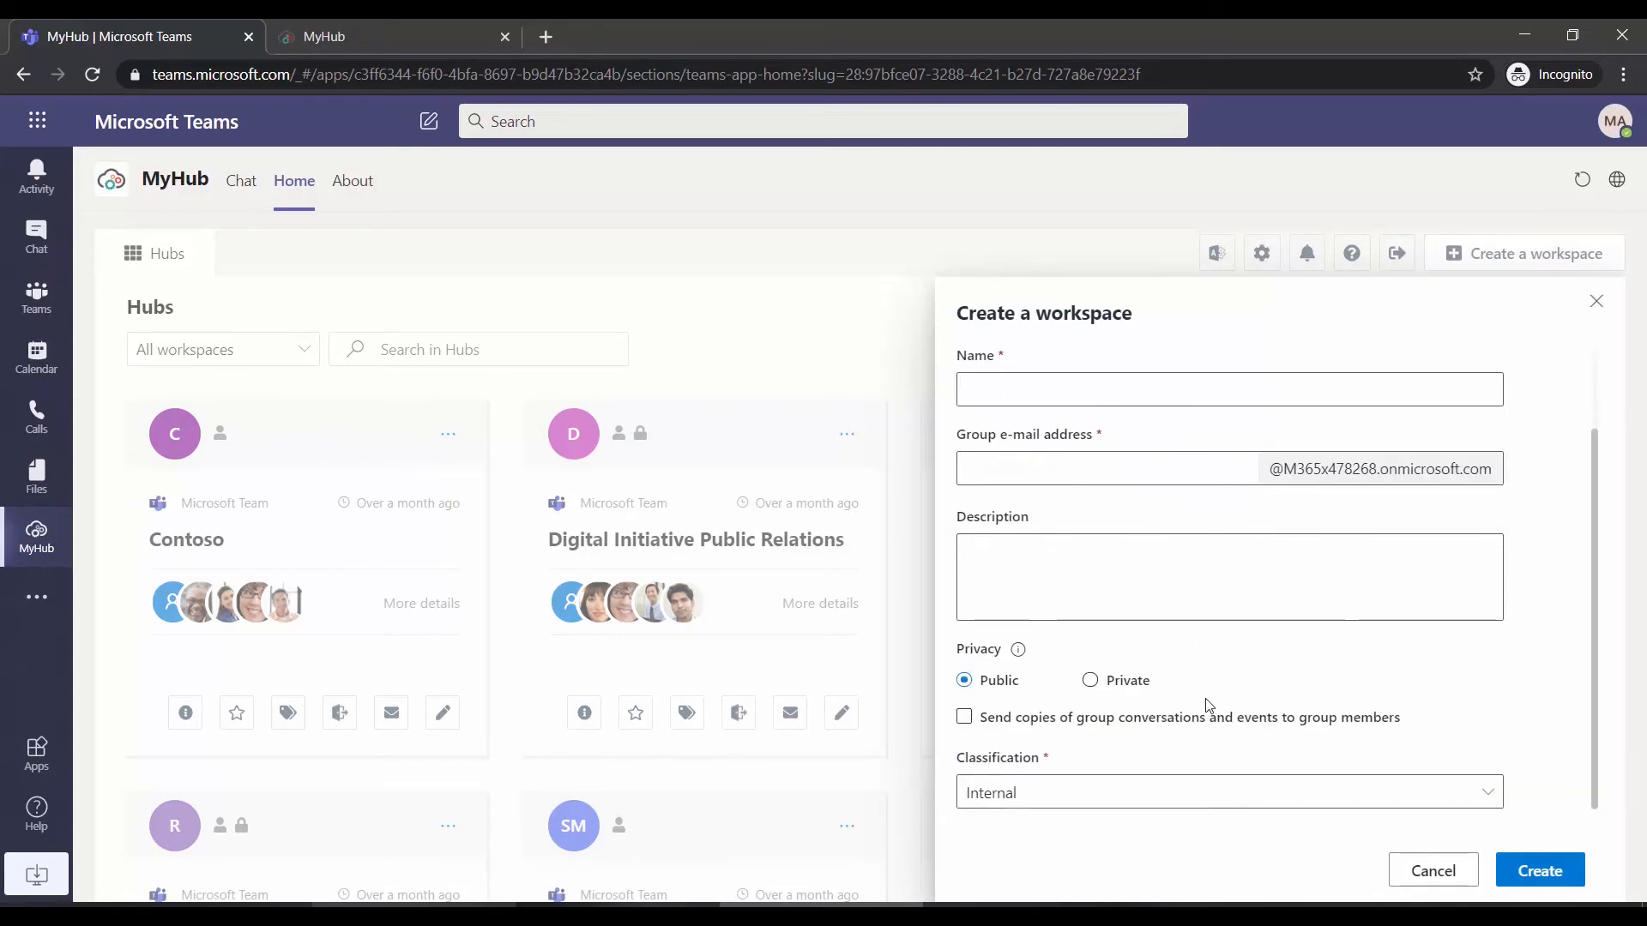
click(1227, 792)
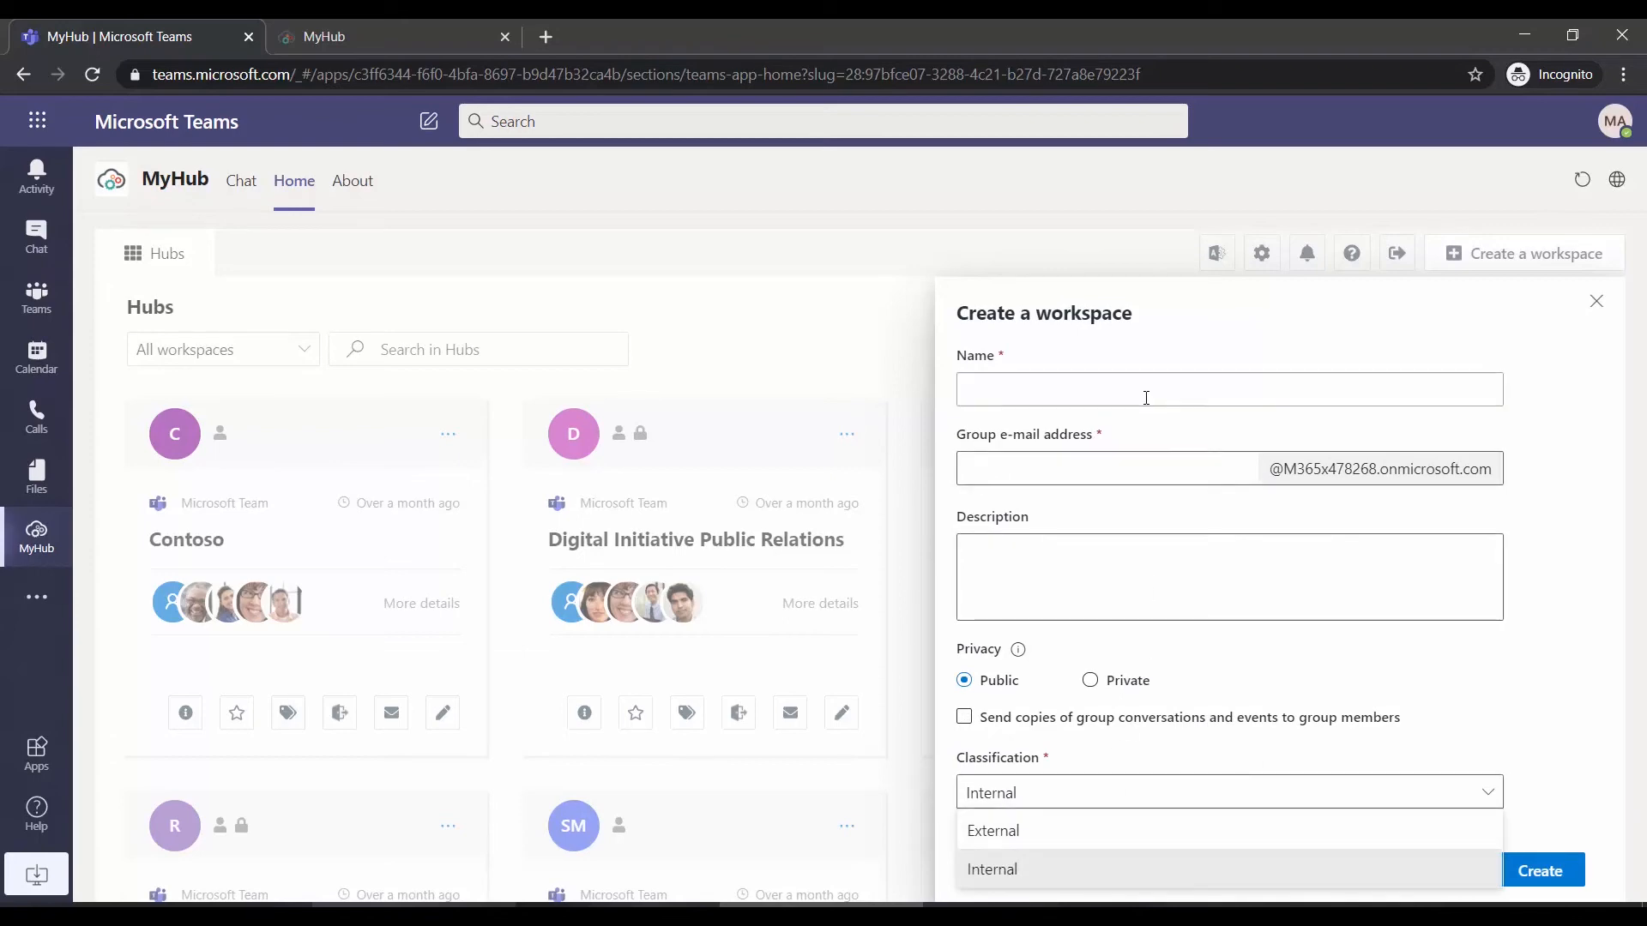
Create private Microsoft Team 'Laptop Refresh Project', described 'Swap in new laptops for field staff'
click(1229, 408)
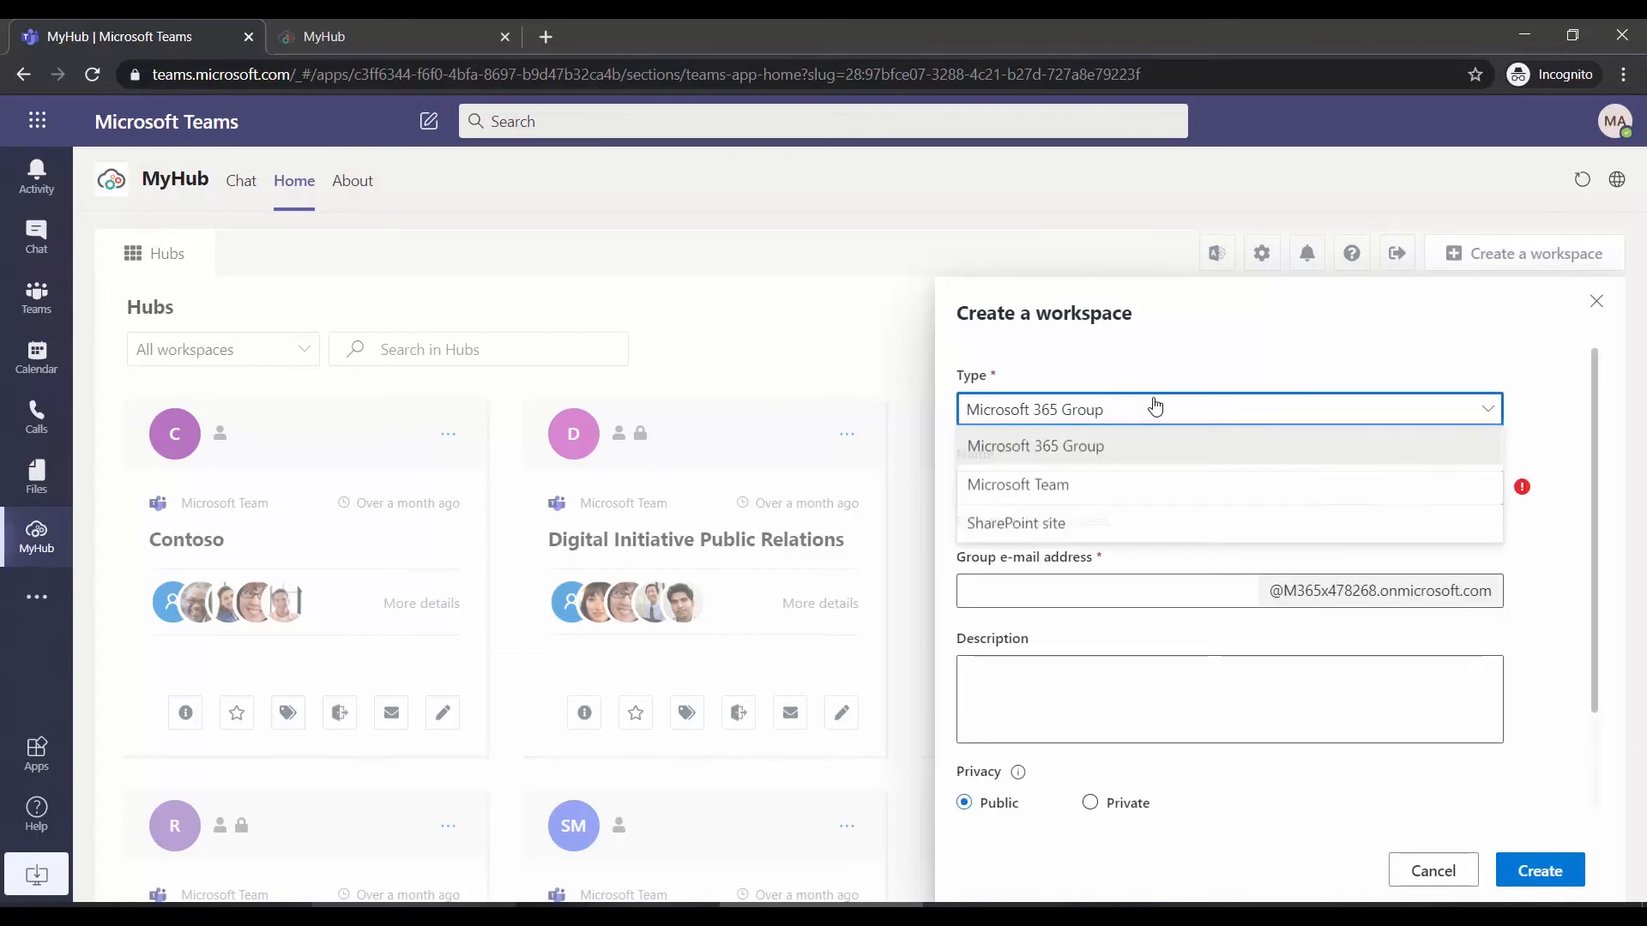
click(1017, 484)
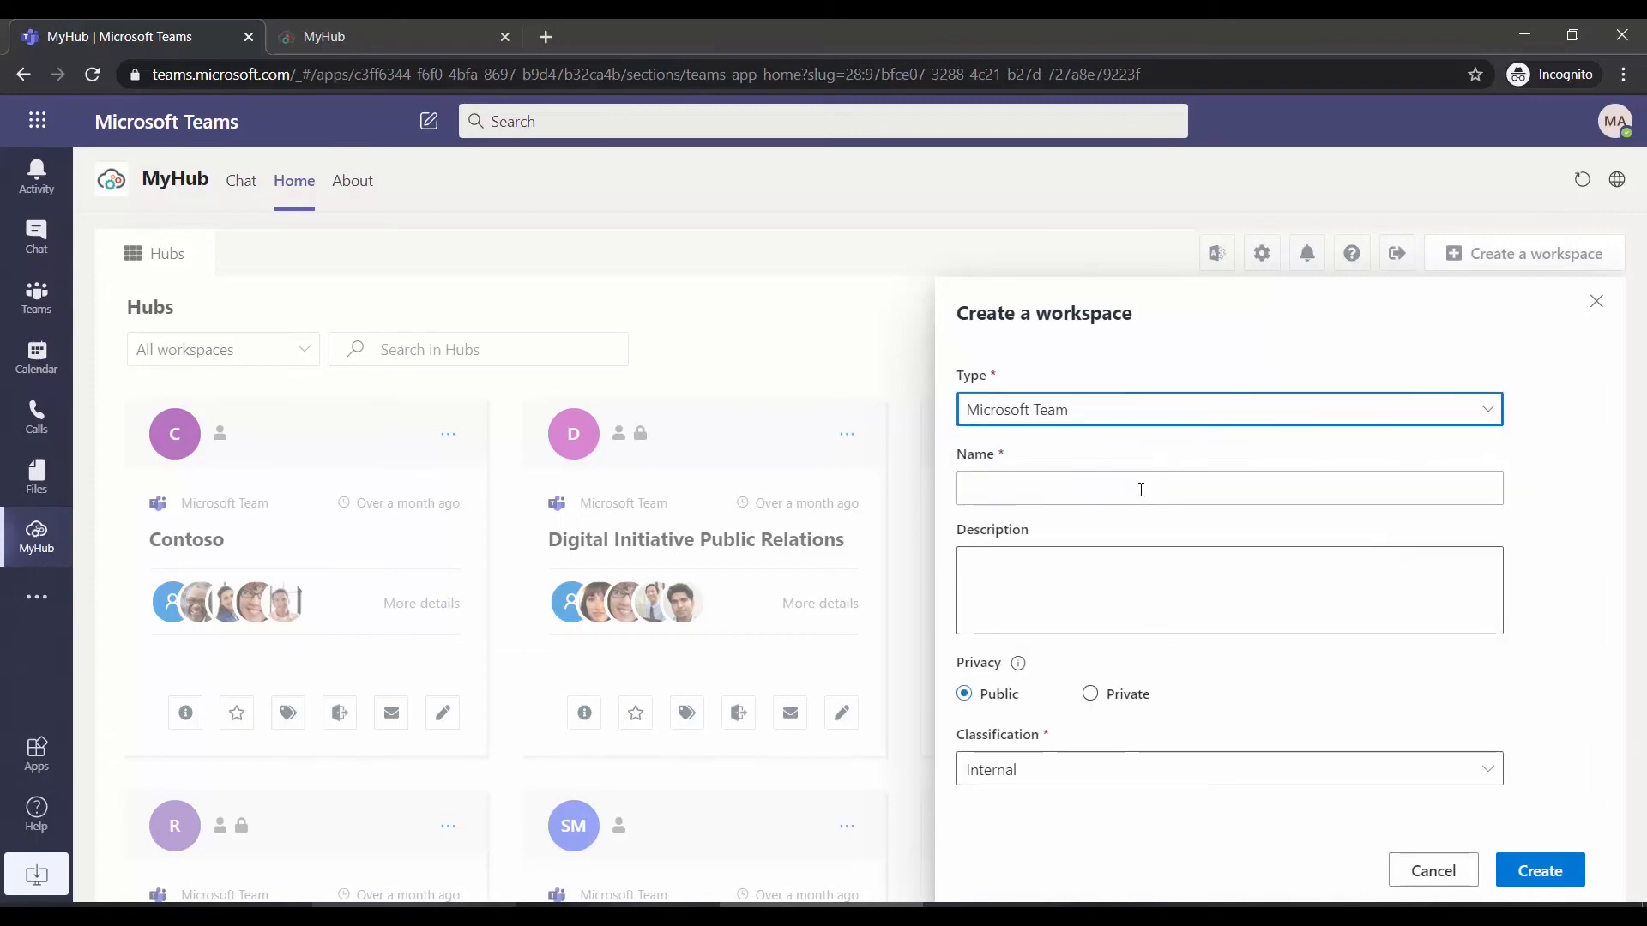
text(Swap in new laptops for field staff)
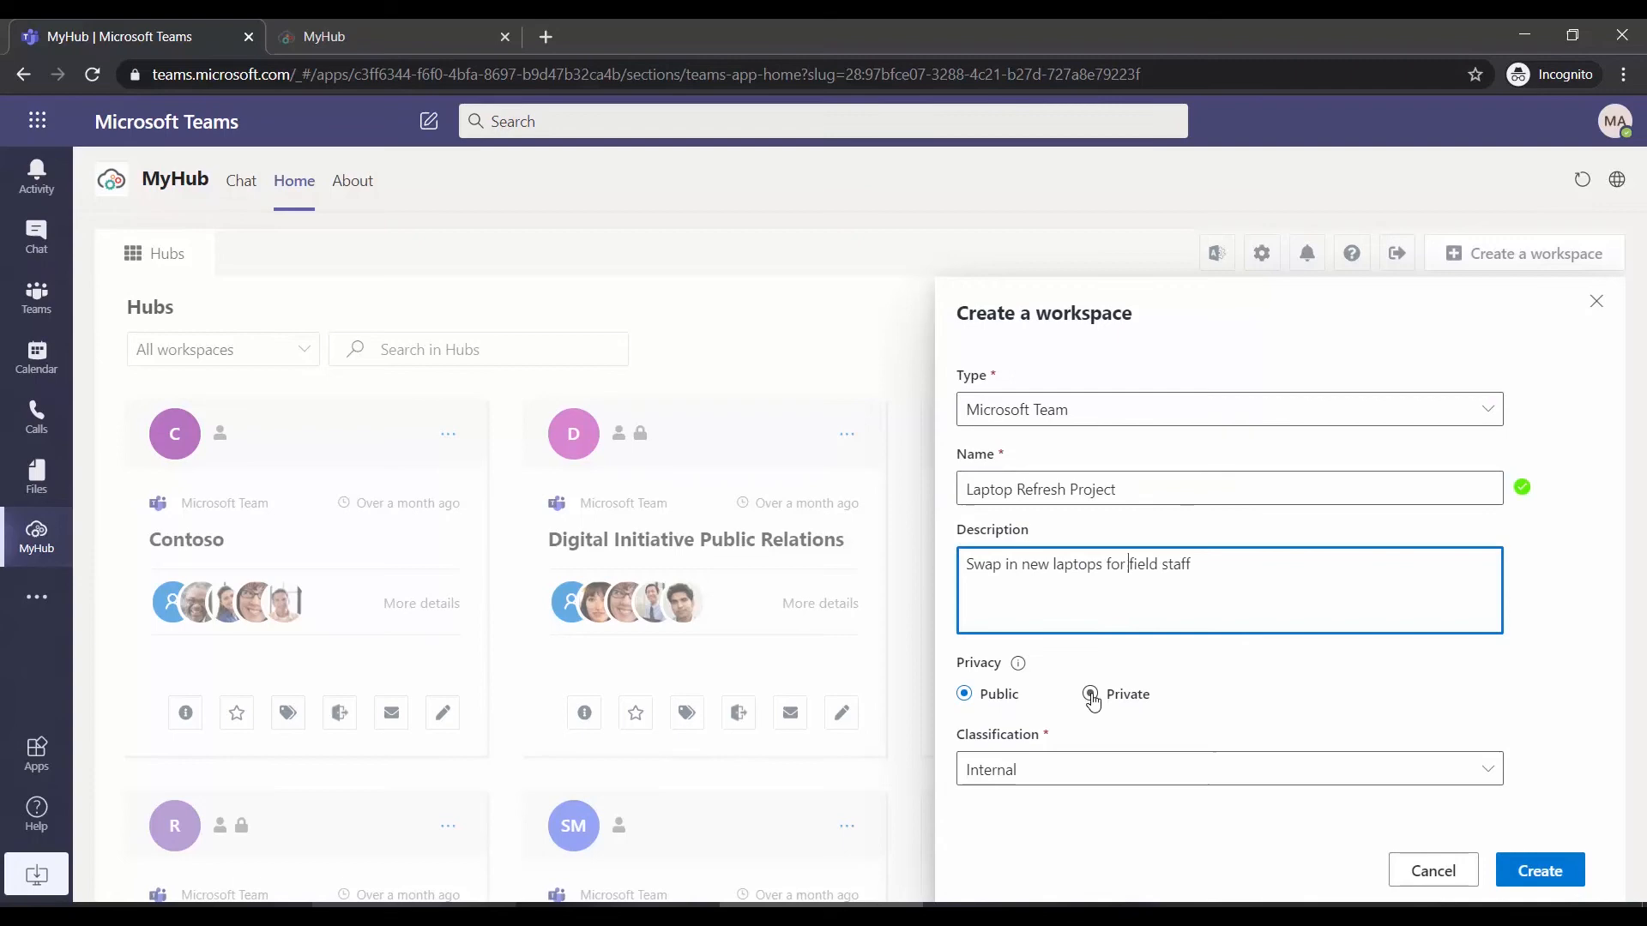
click(1090, 693)
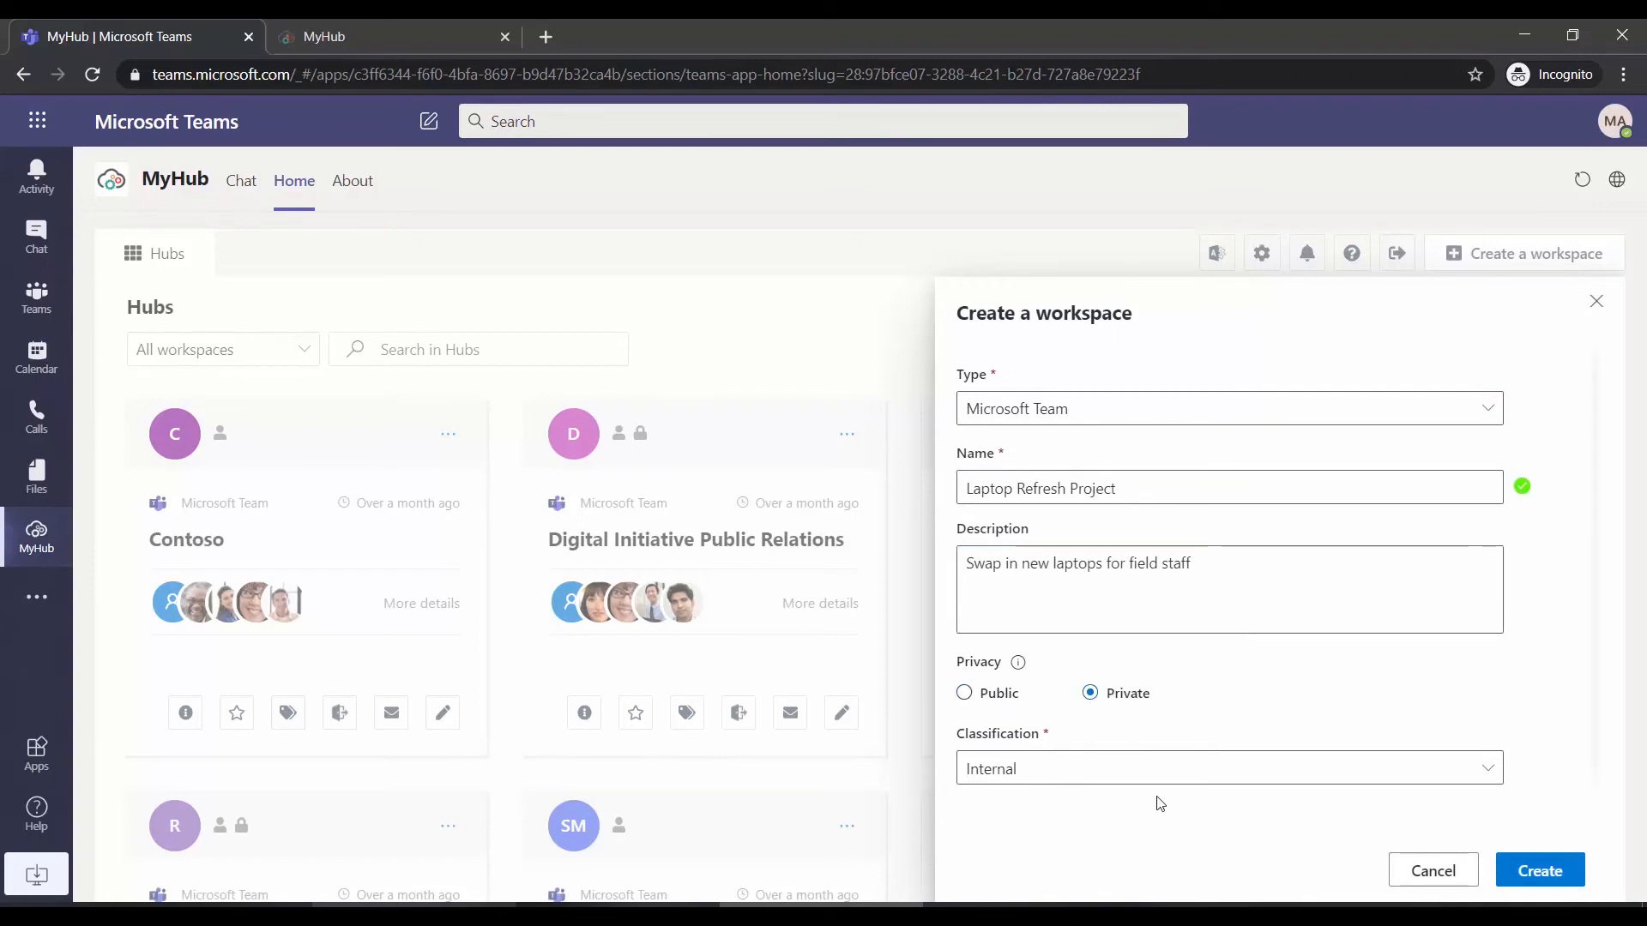
mouse_move(1084, 789)
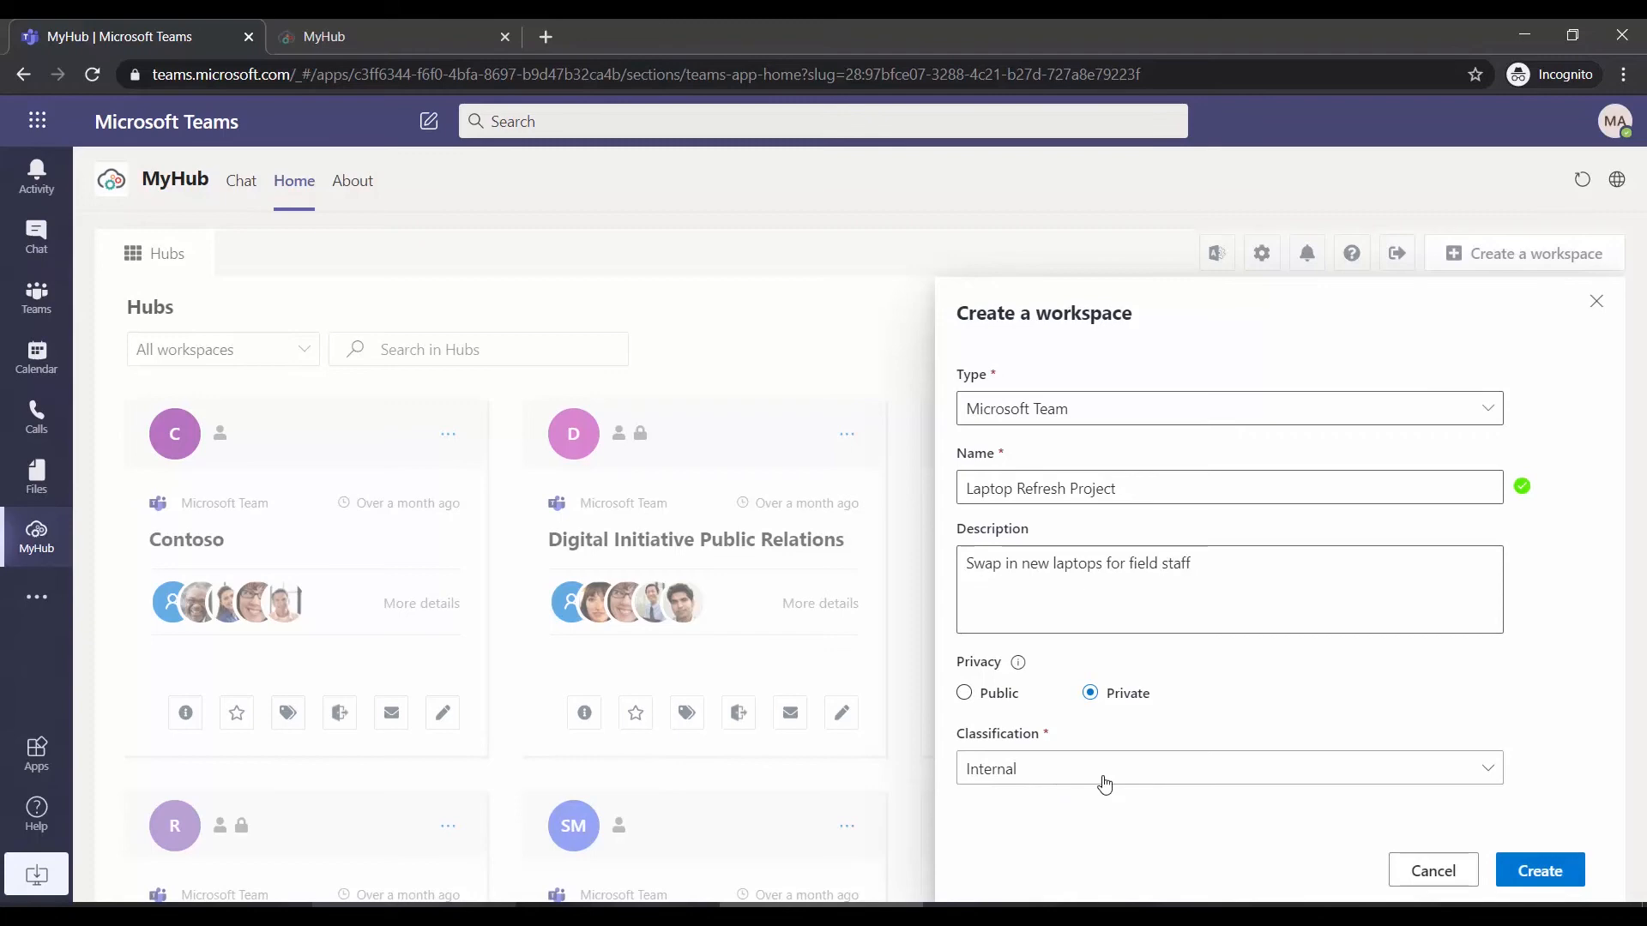
click(1540, 870)
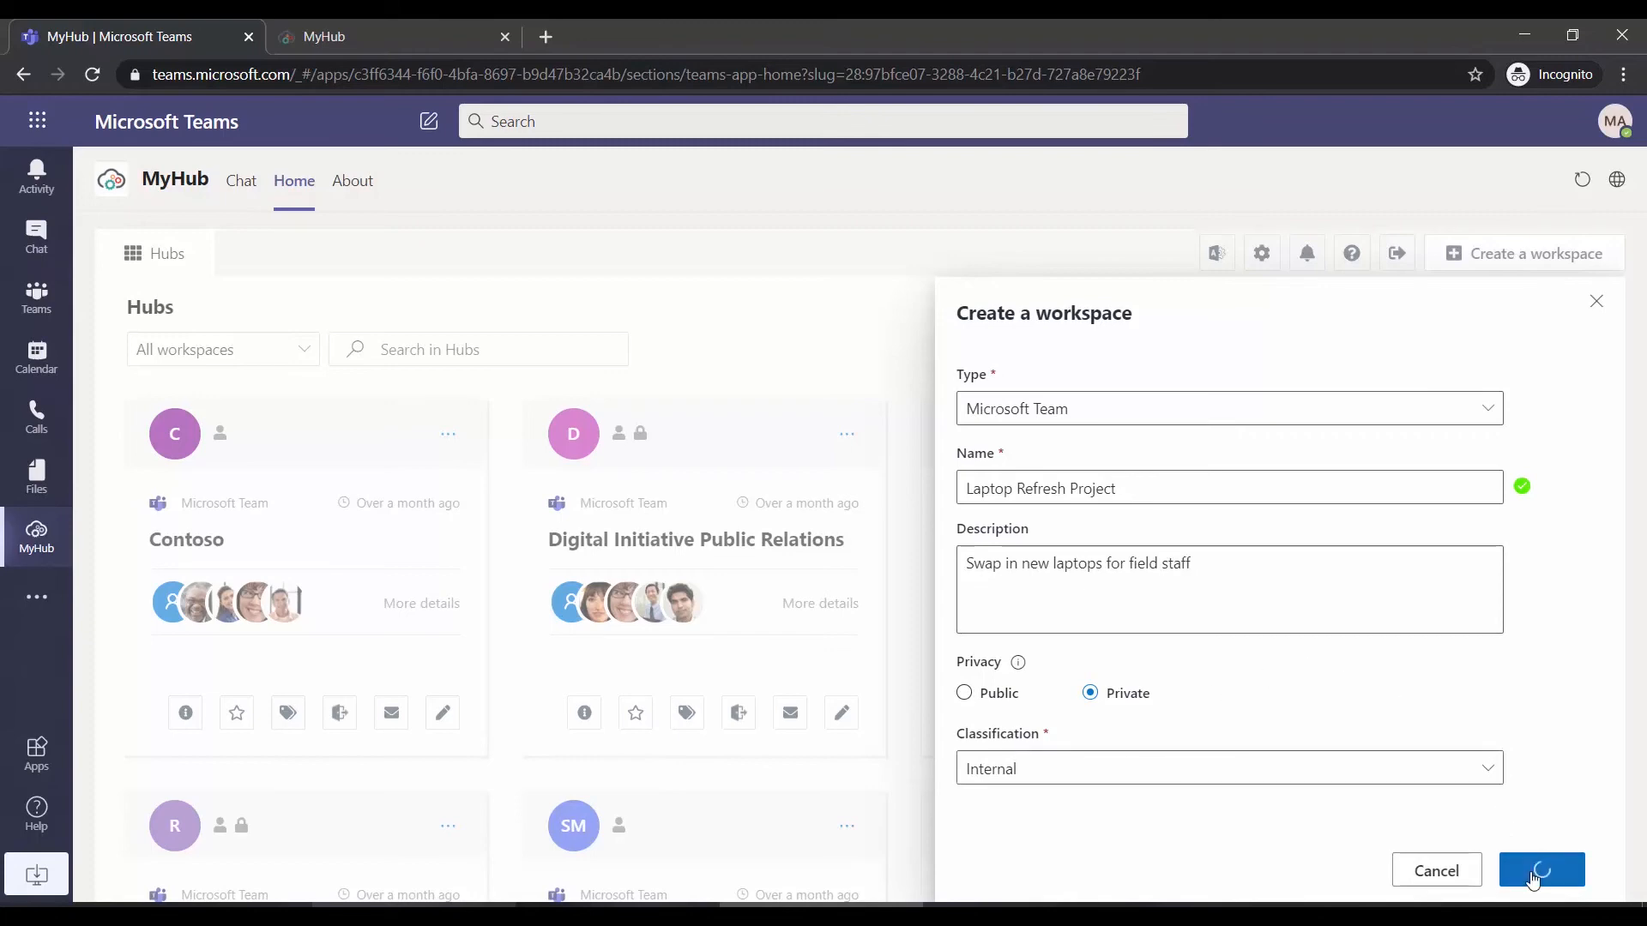
click(1541, 869)
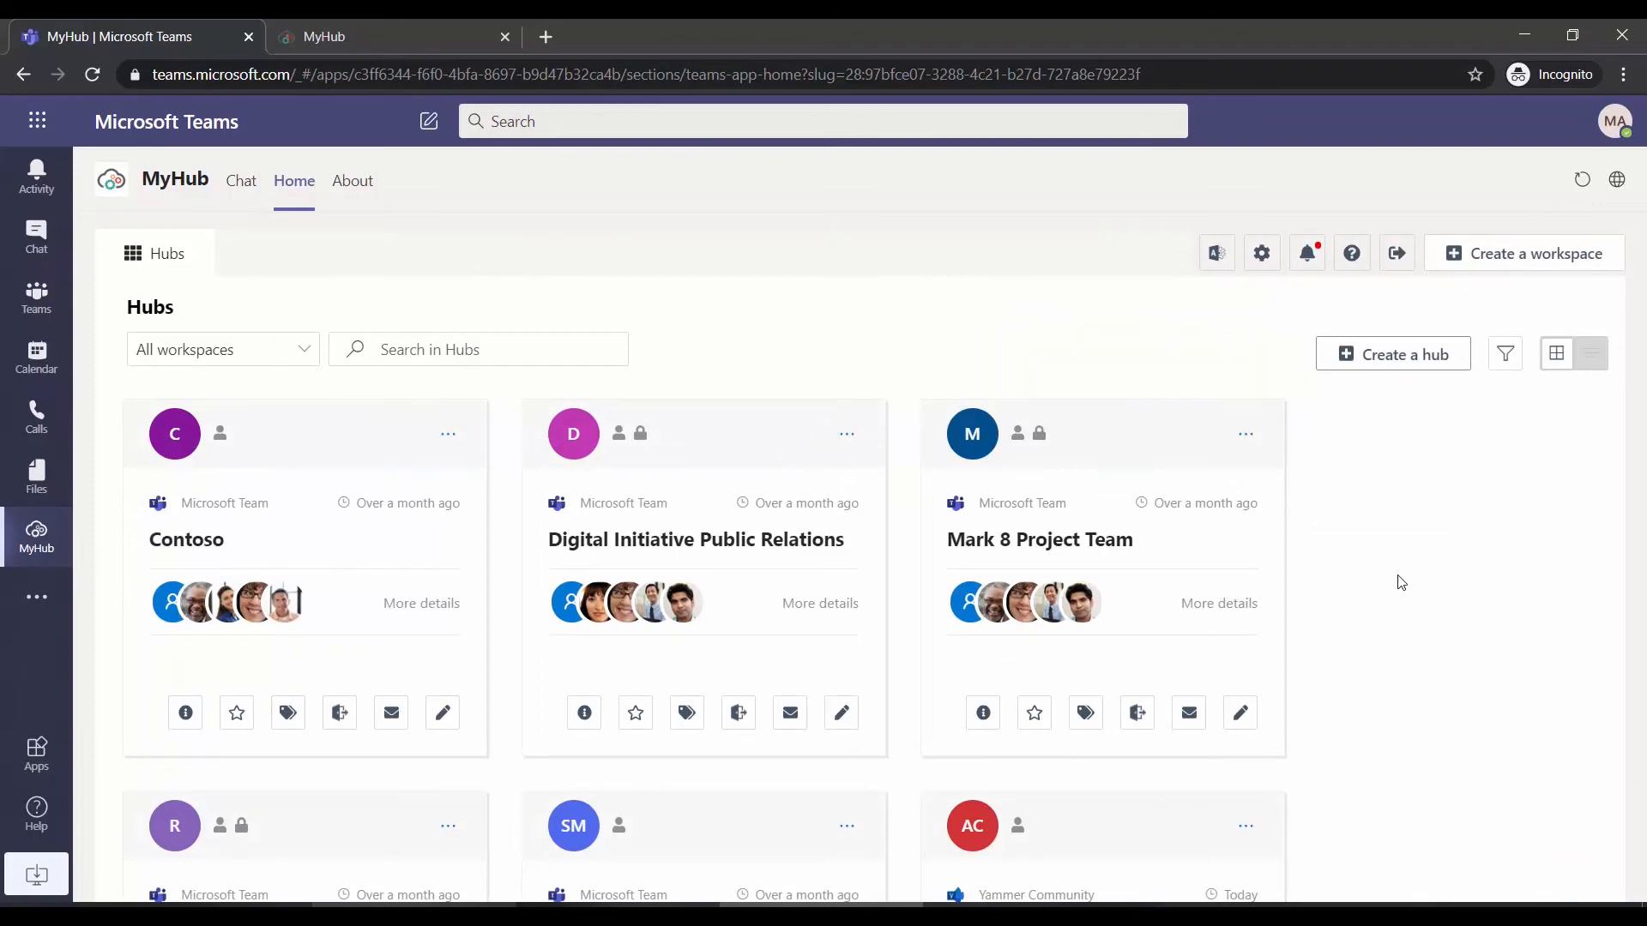
mouse_move(1306, 253)
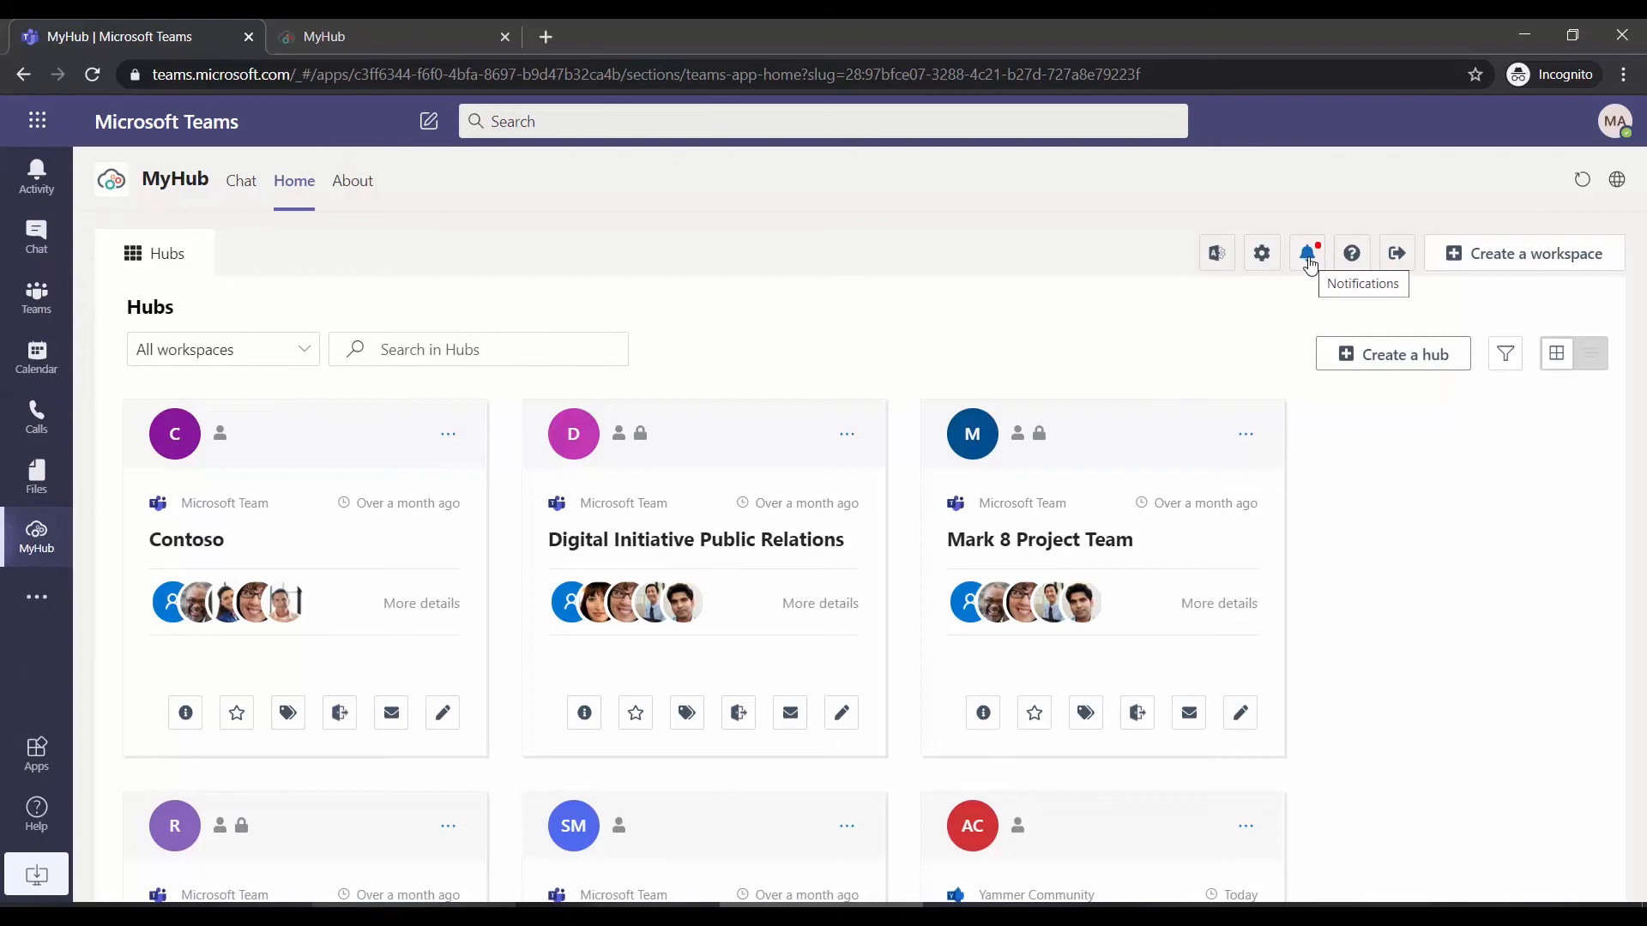
Check the creation notification, then search the Hubs for 'laptop'
click(1306, 253)
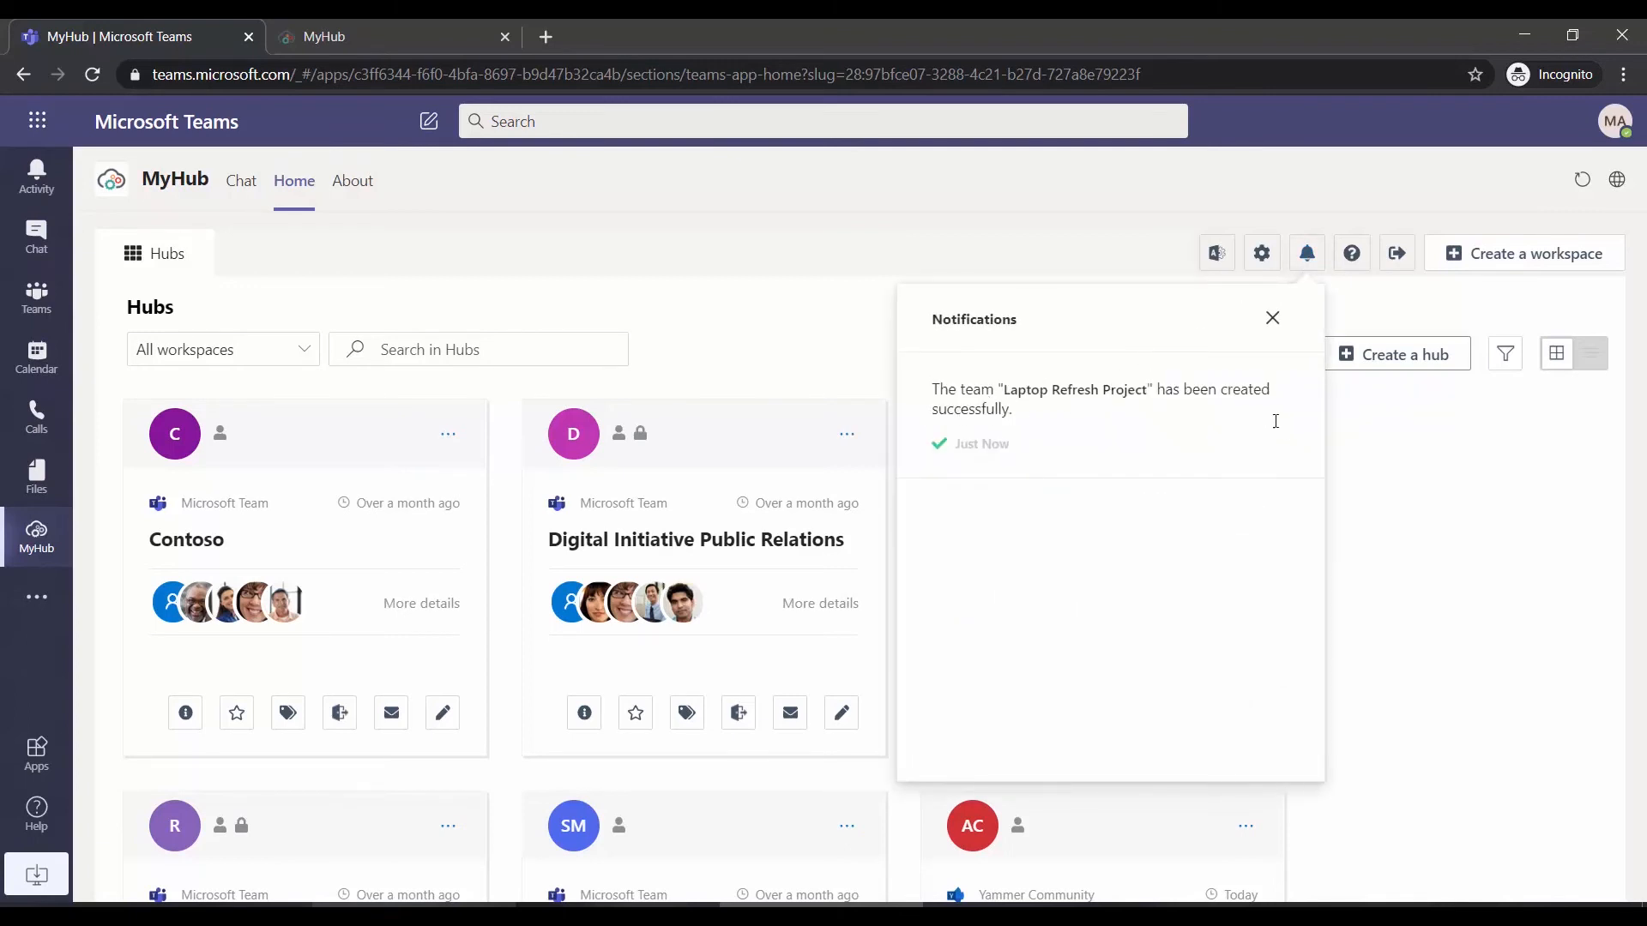
click(1272, 317)
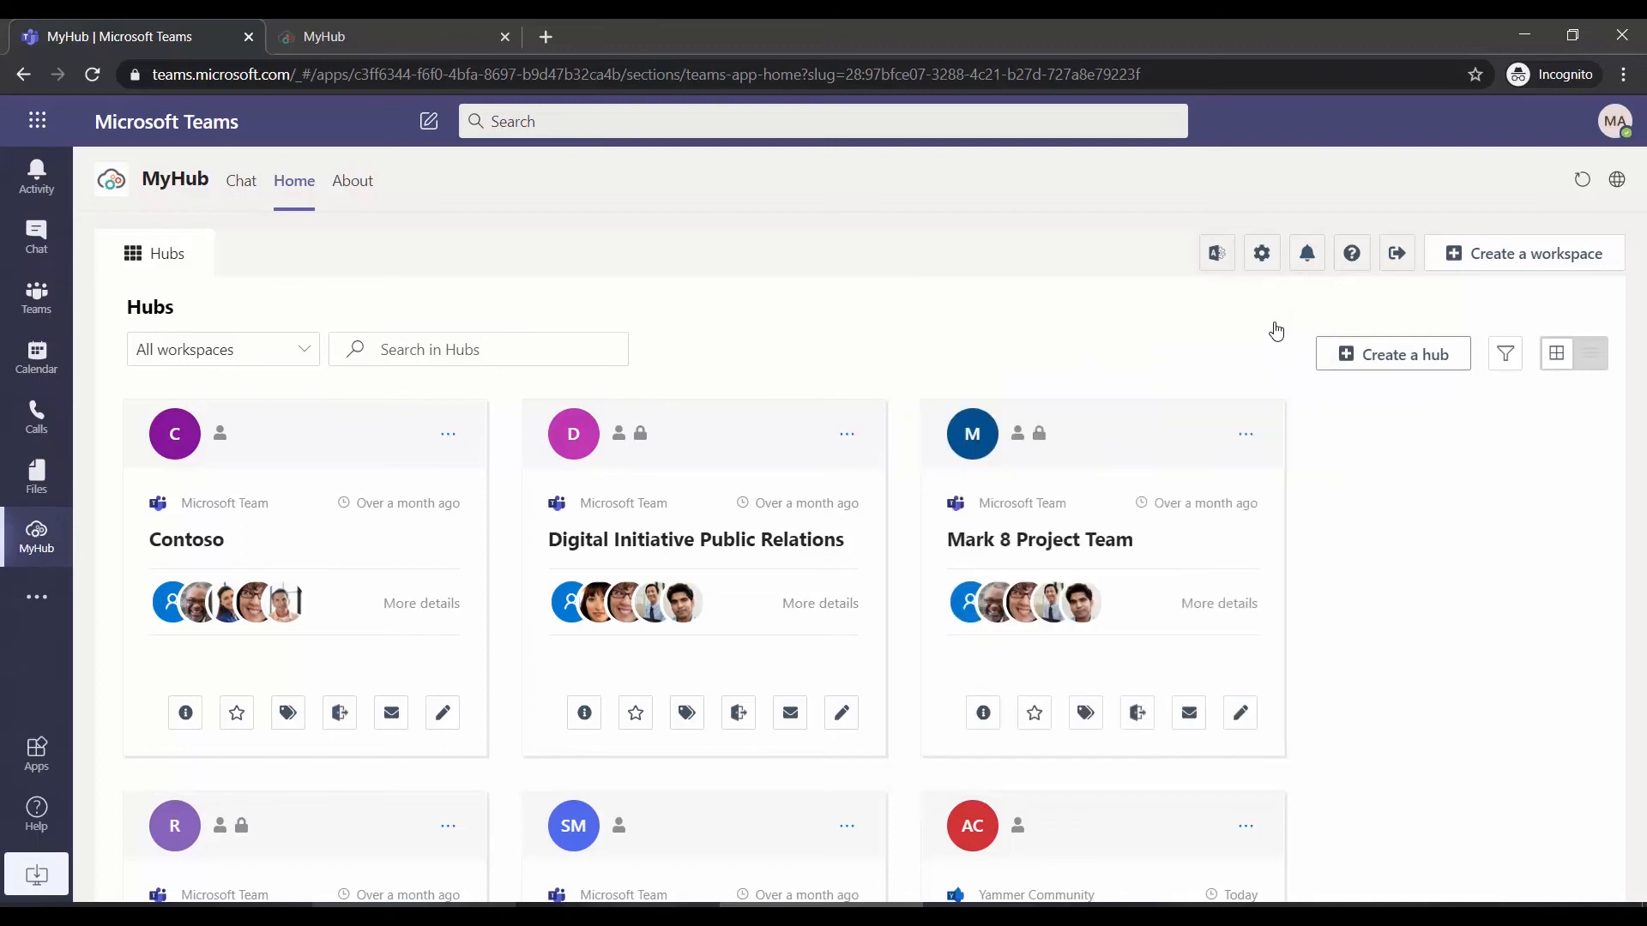
click(477, 349)
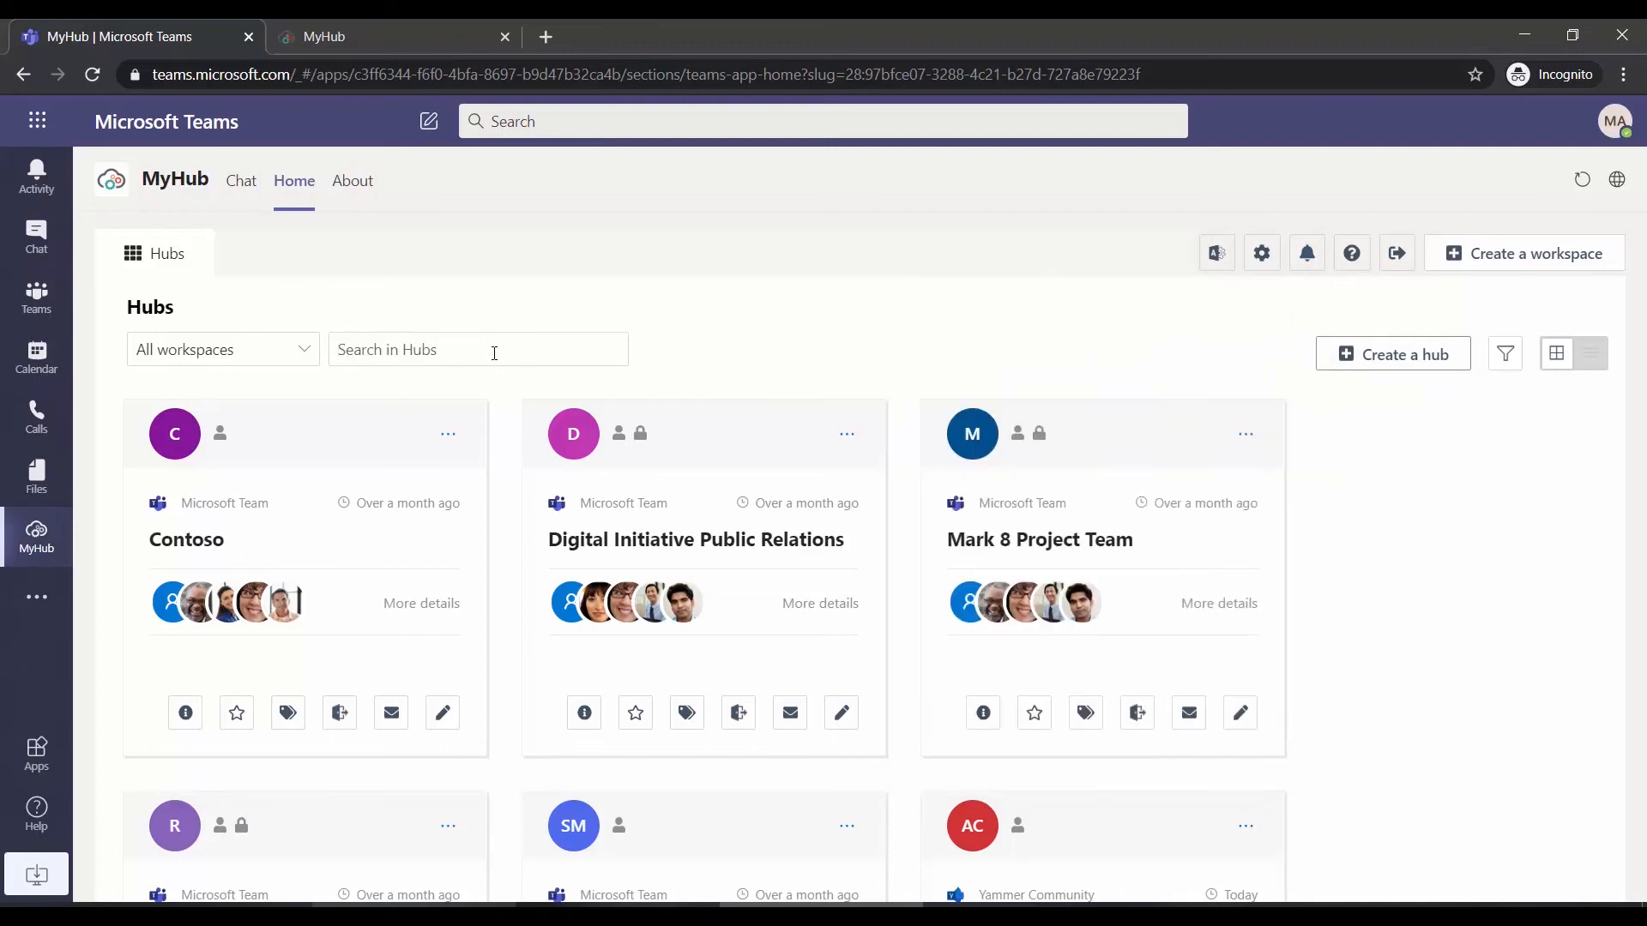
text(laptop)
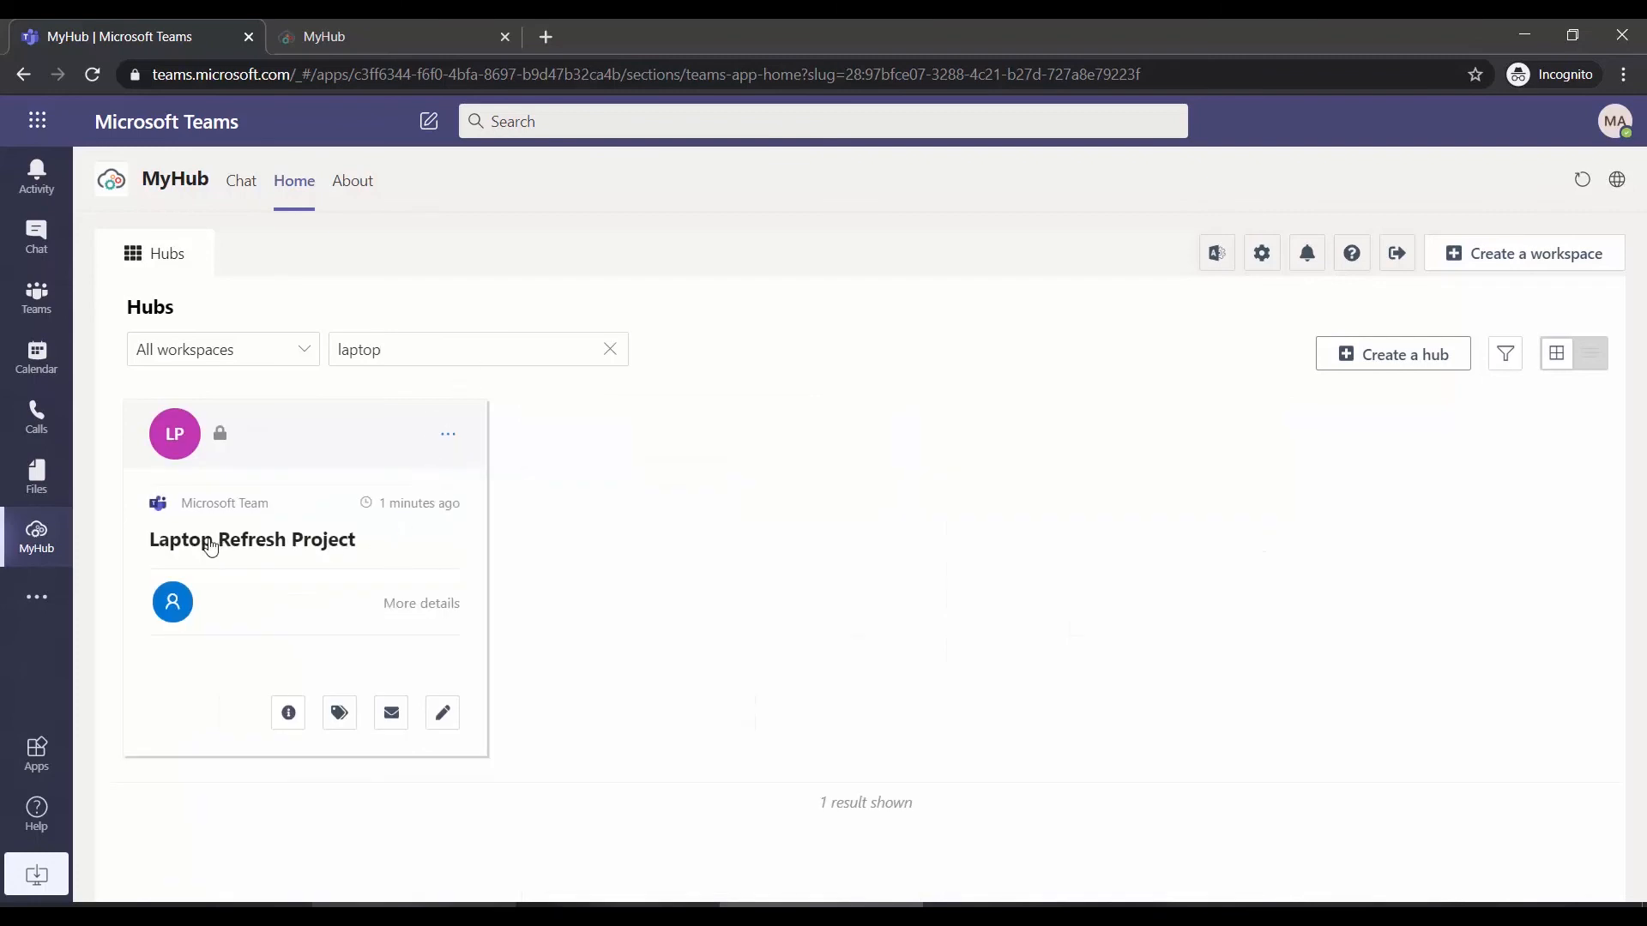
mouse_move(754, 463)
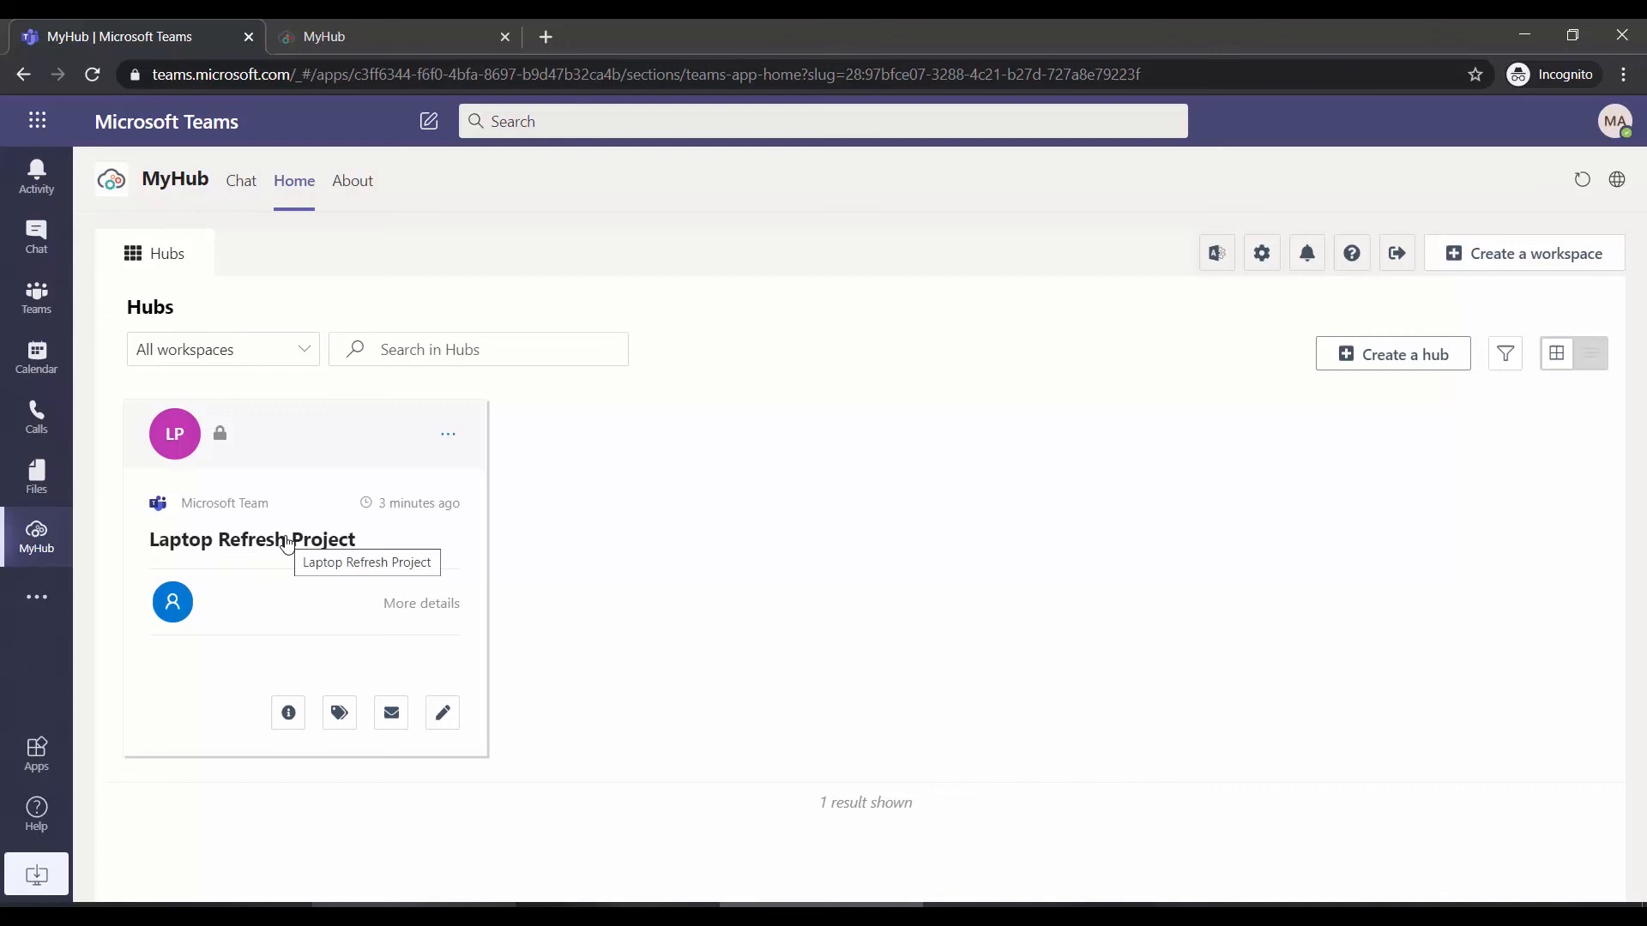
click(252, 539)
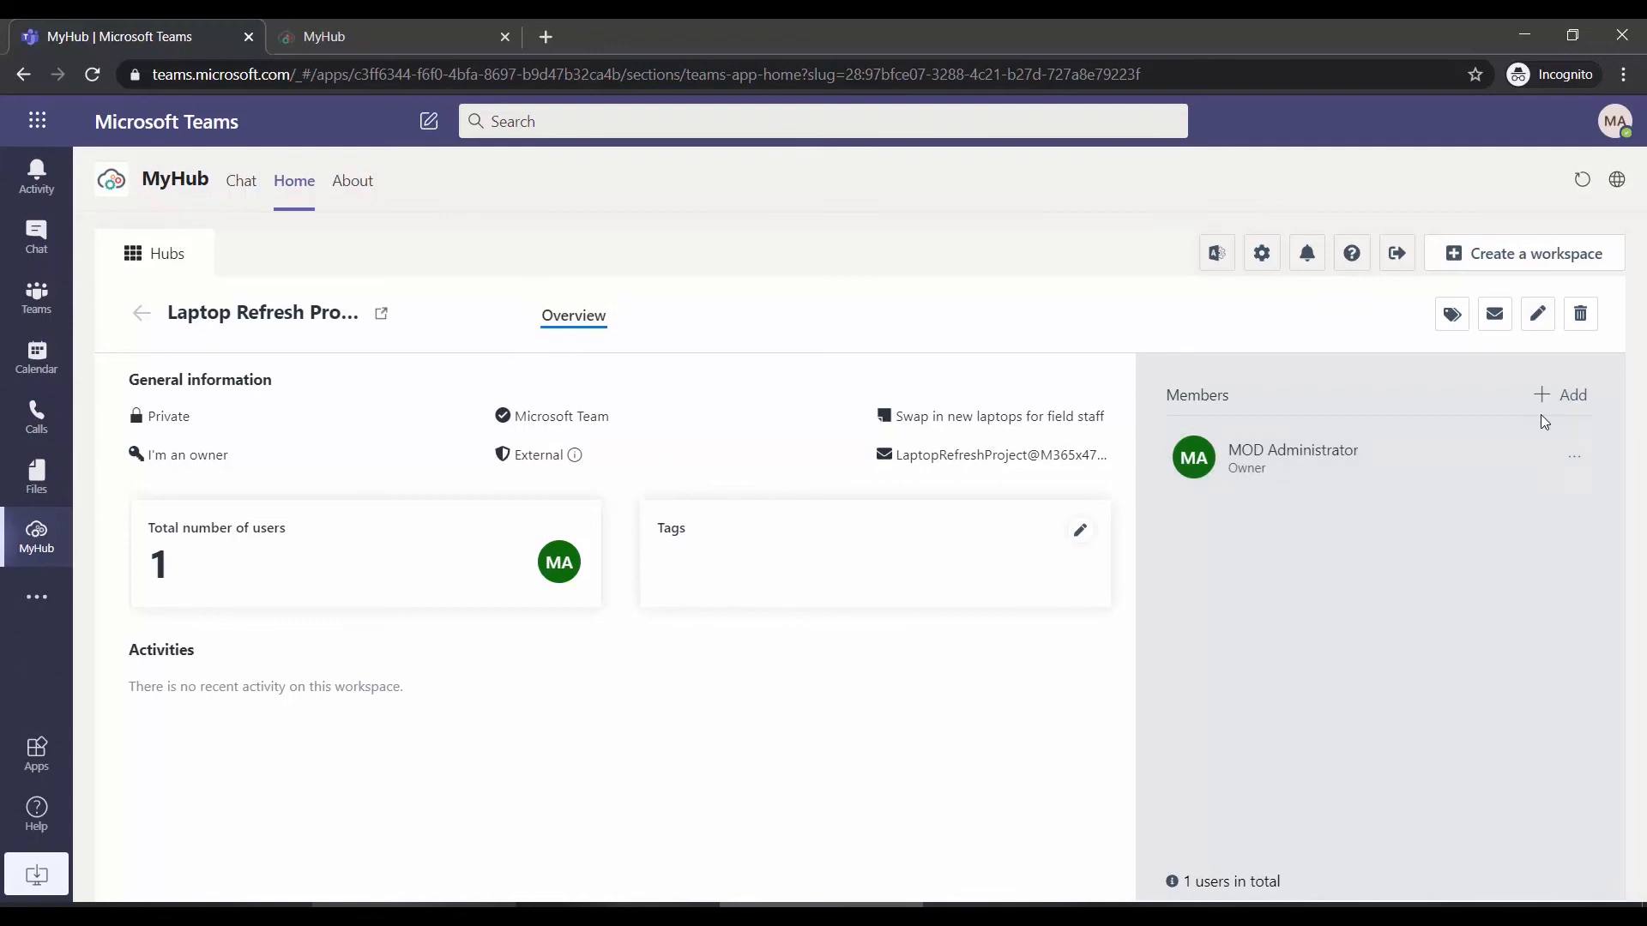
mouse_move(1564, 403)
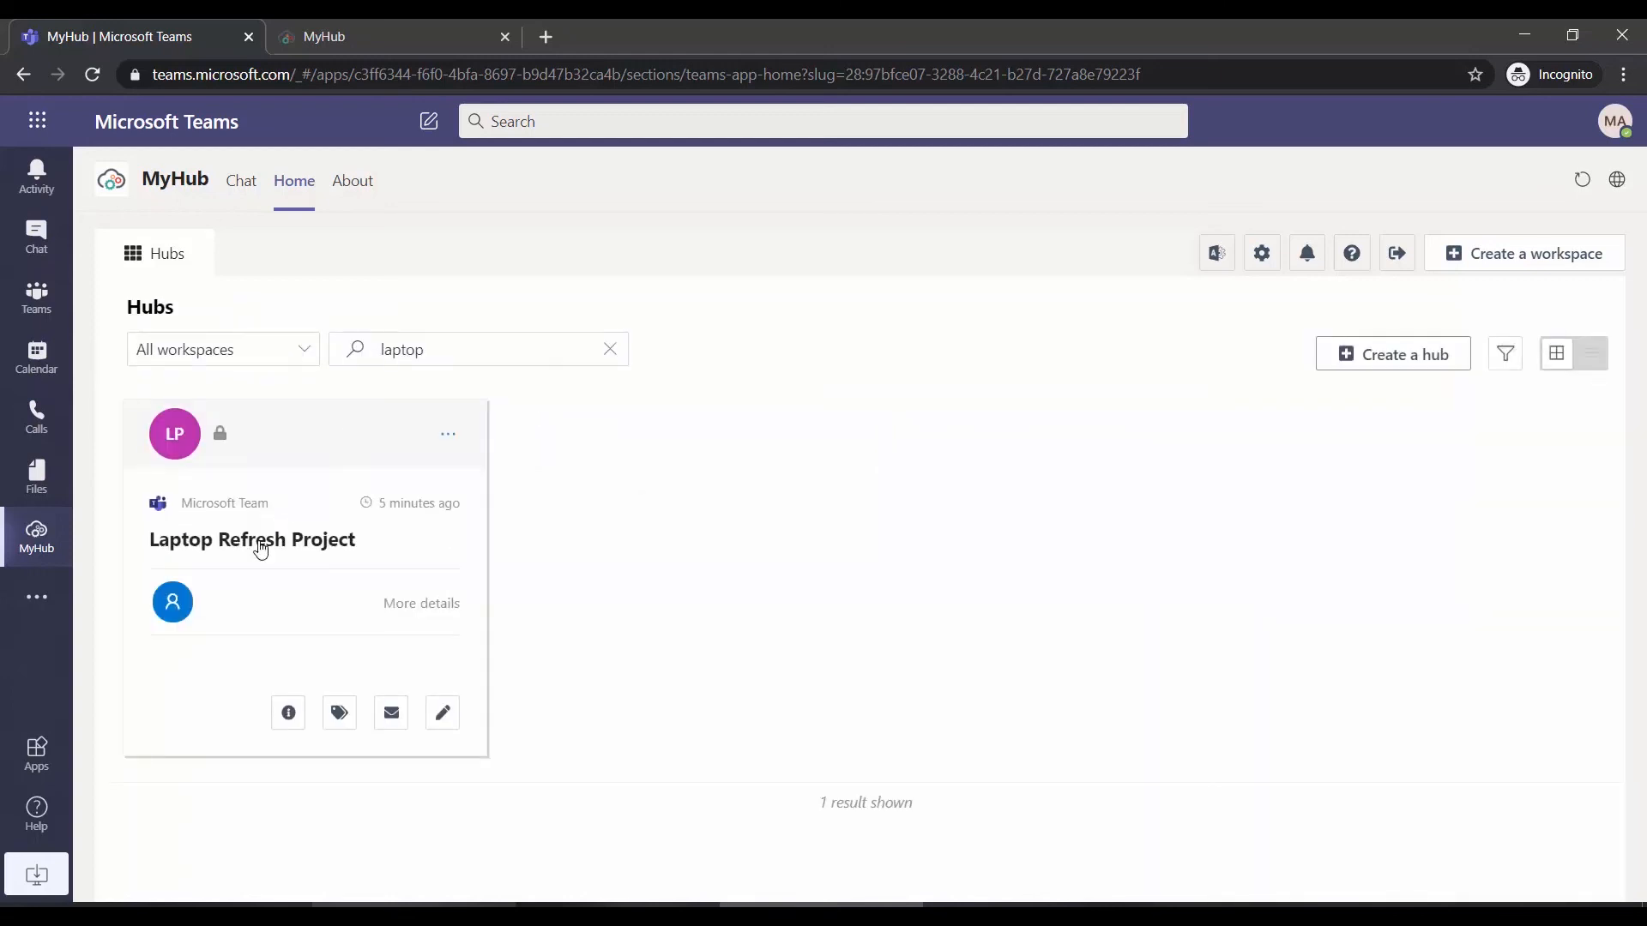
mouse_move(450, 440)
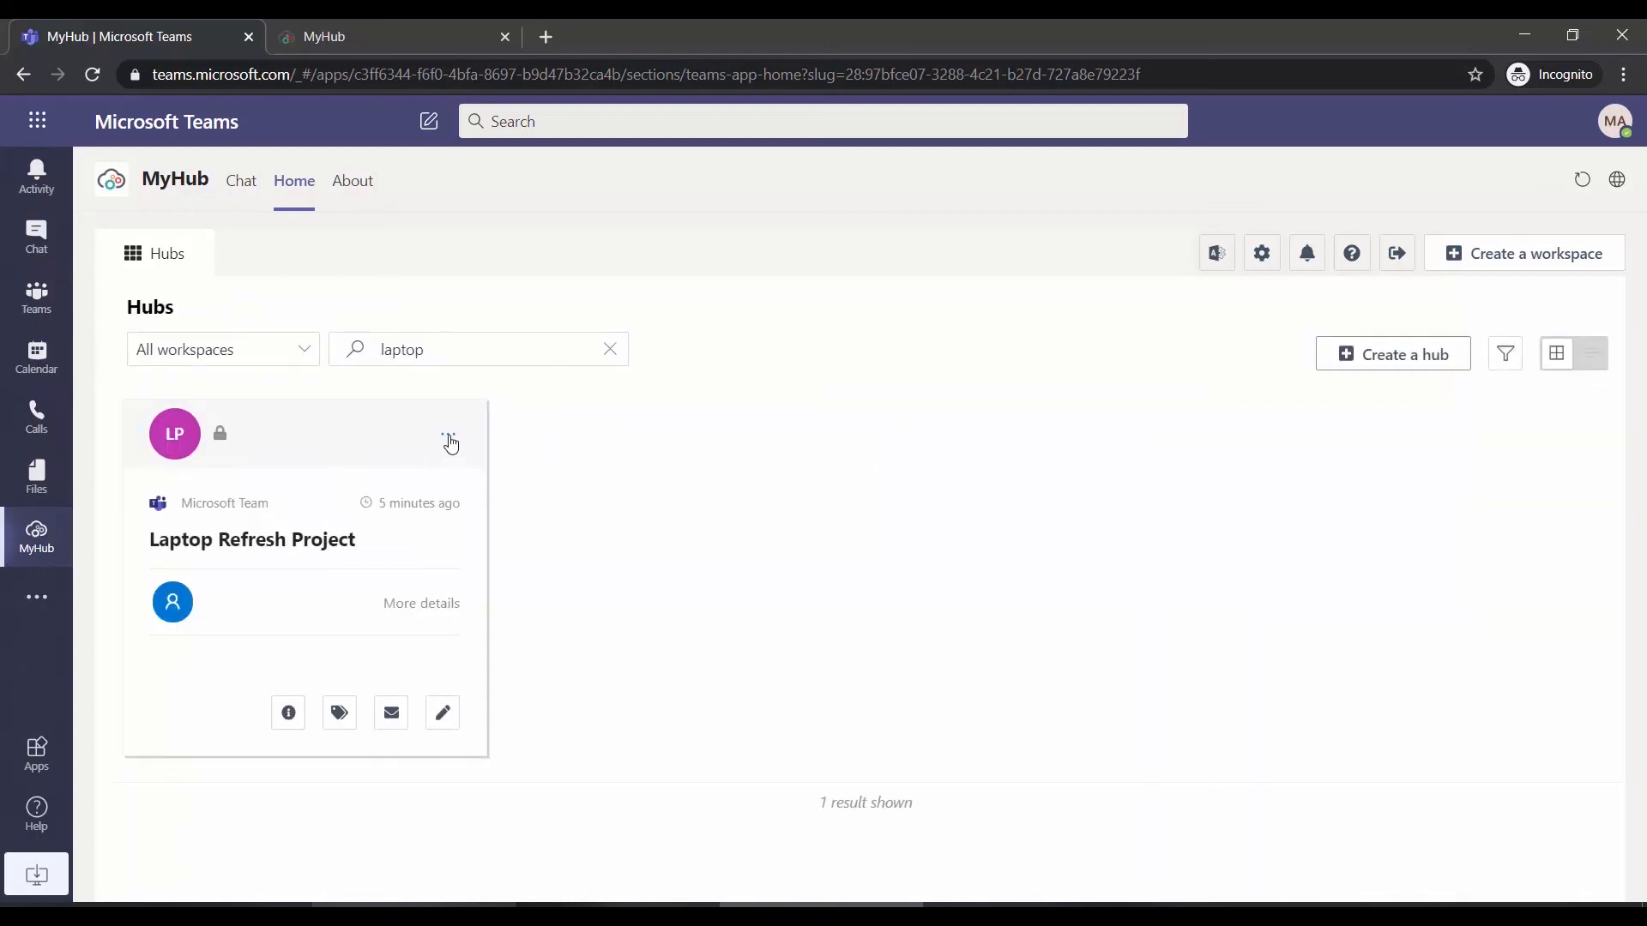
click(449, 432)
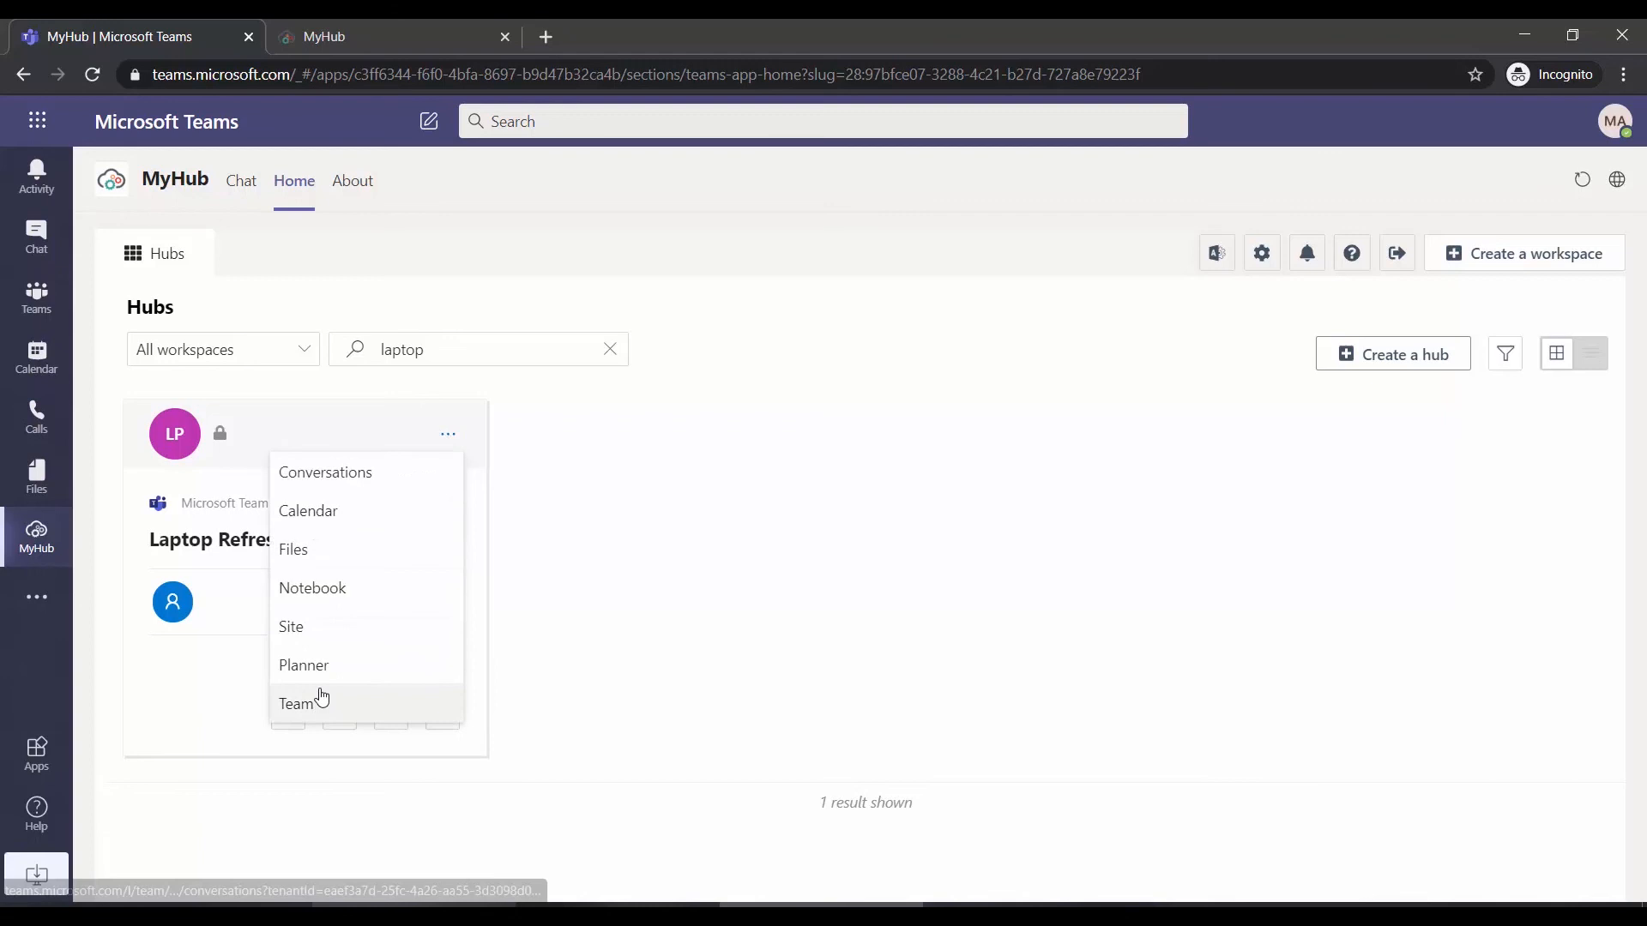
mouse_move(327, 710)
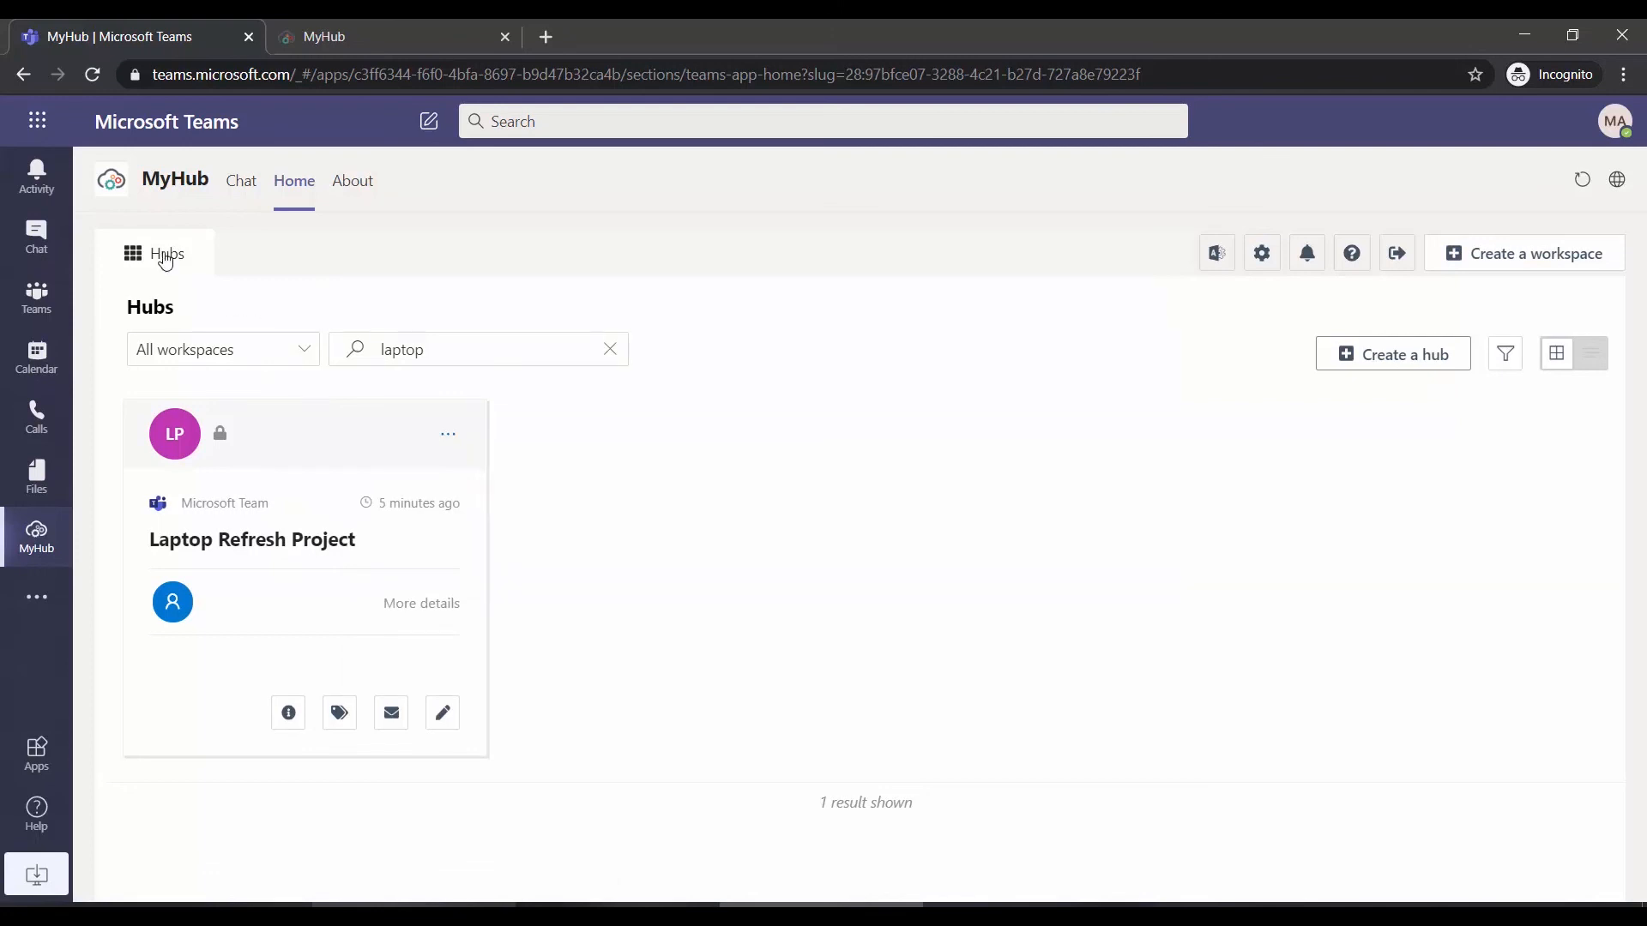
Clear the 'laptop' search so all workspace cards are listed again
click(609, 349)
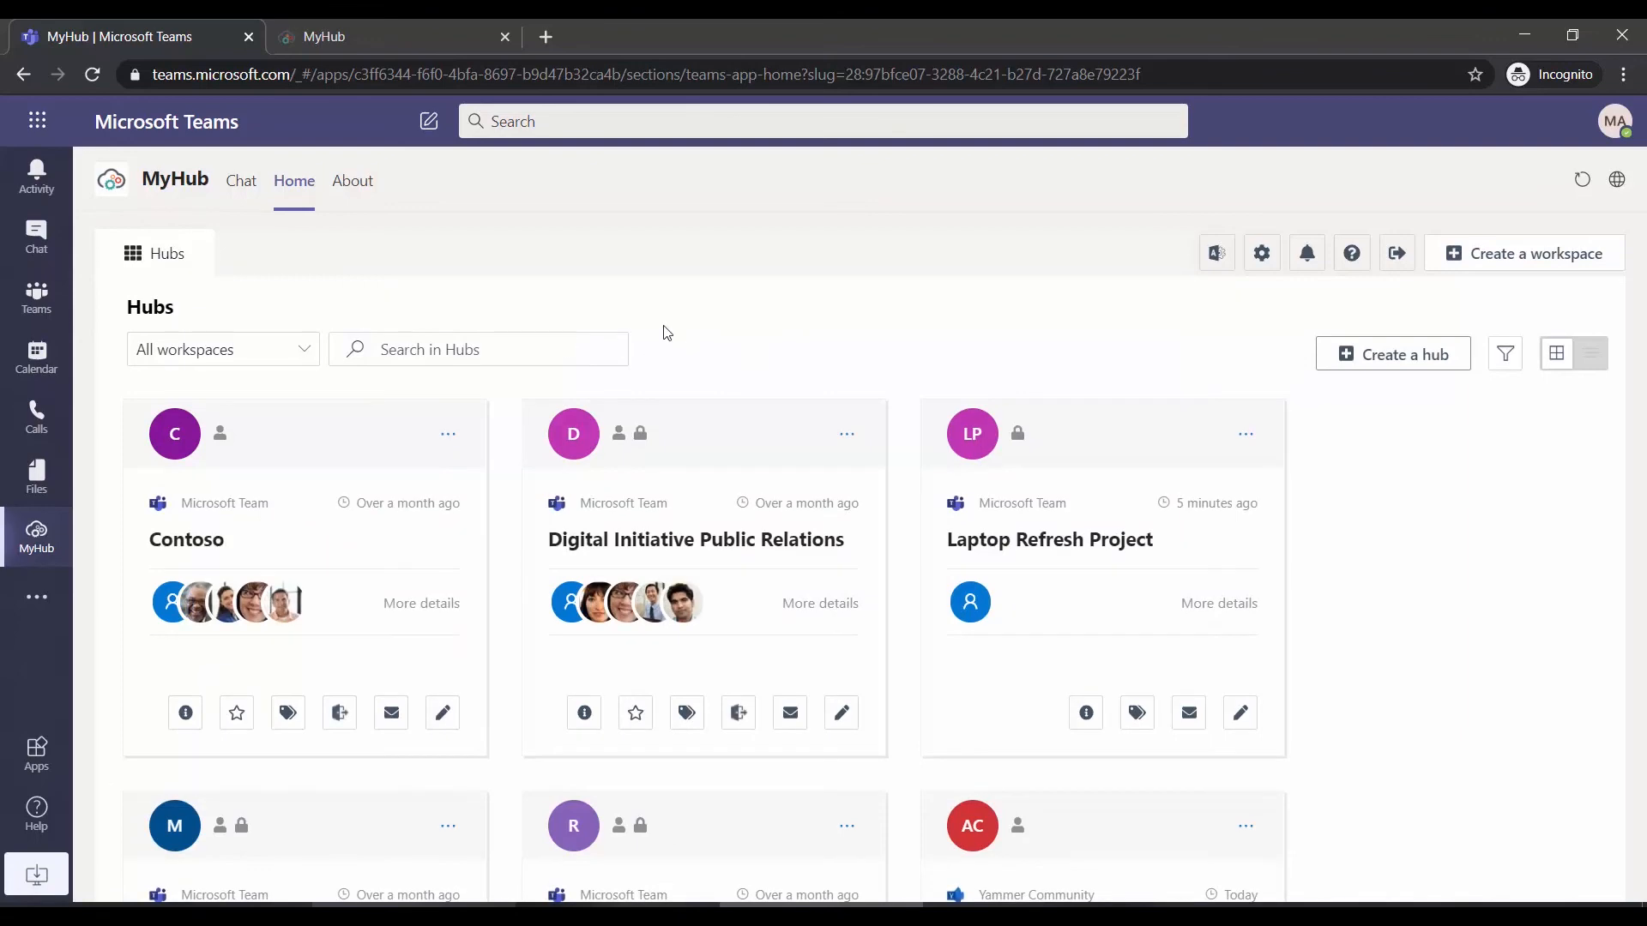
mouse_move(1506, 292)
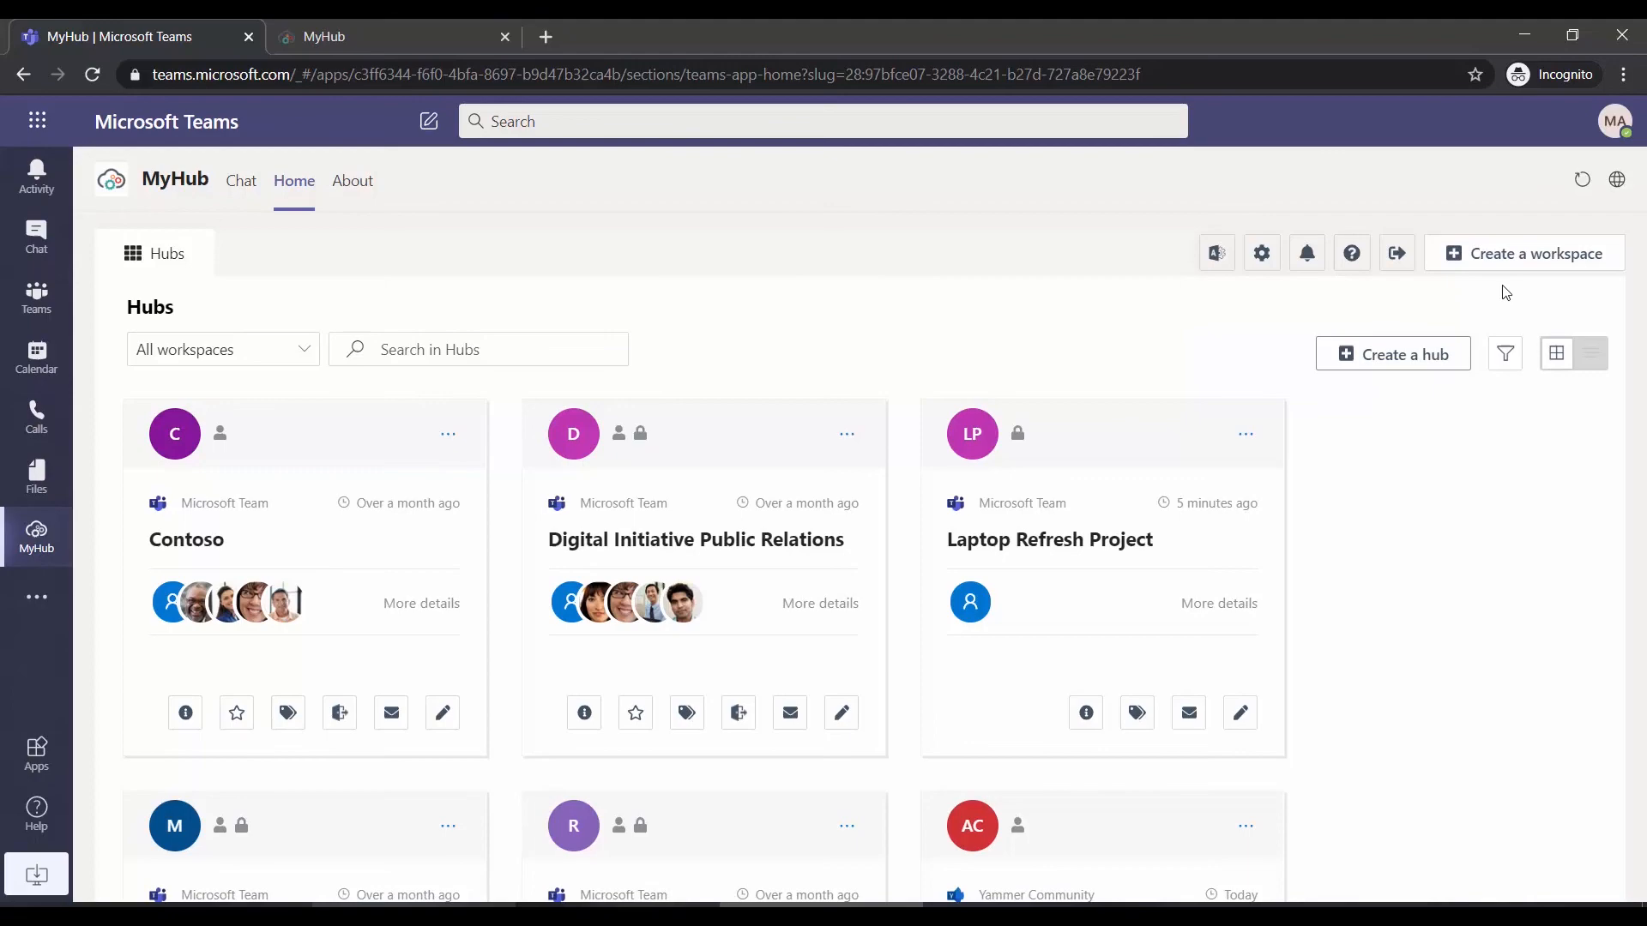
mouse_move(780, 305)
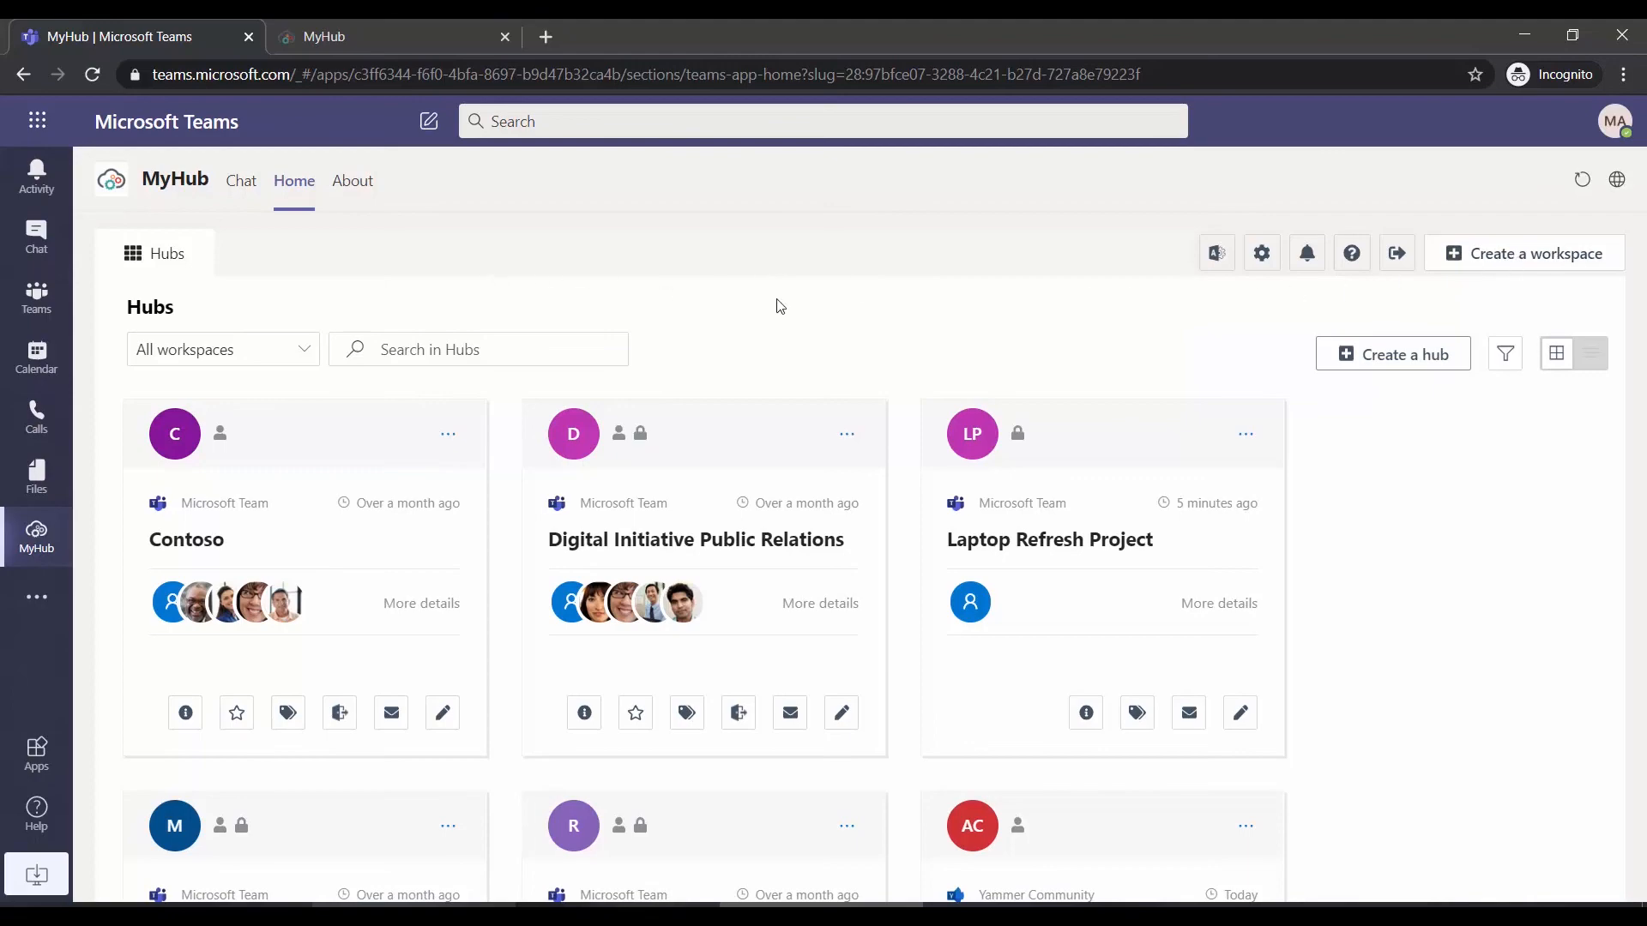